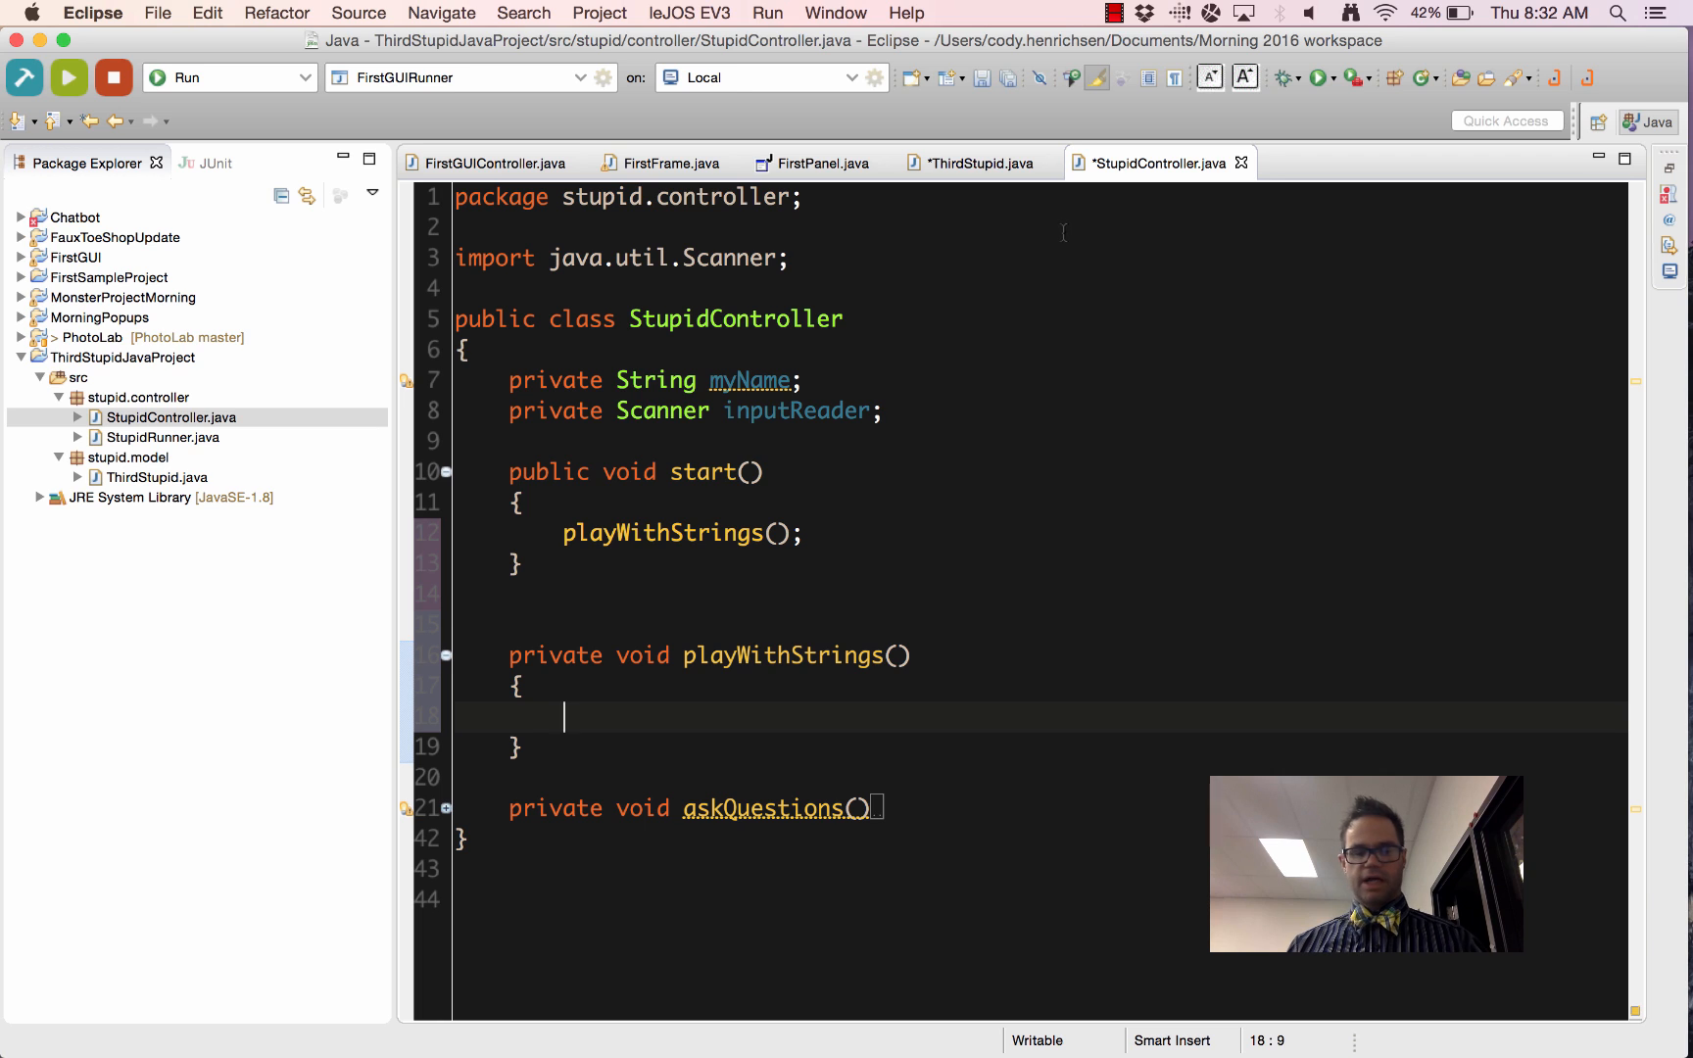
Save StupidController.java with the empty playWithStrings method called from start
key("Cmd+S")
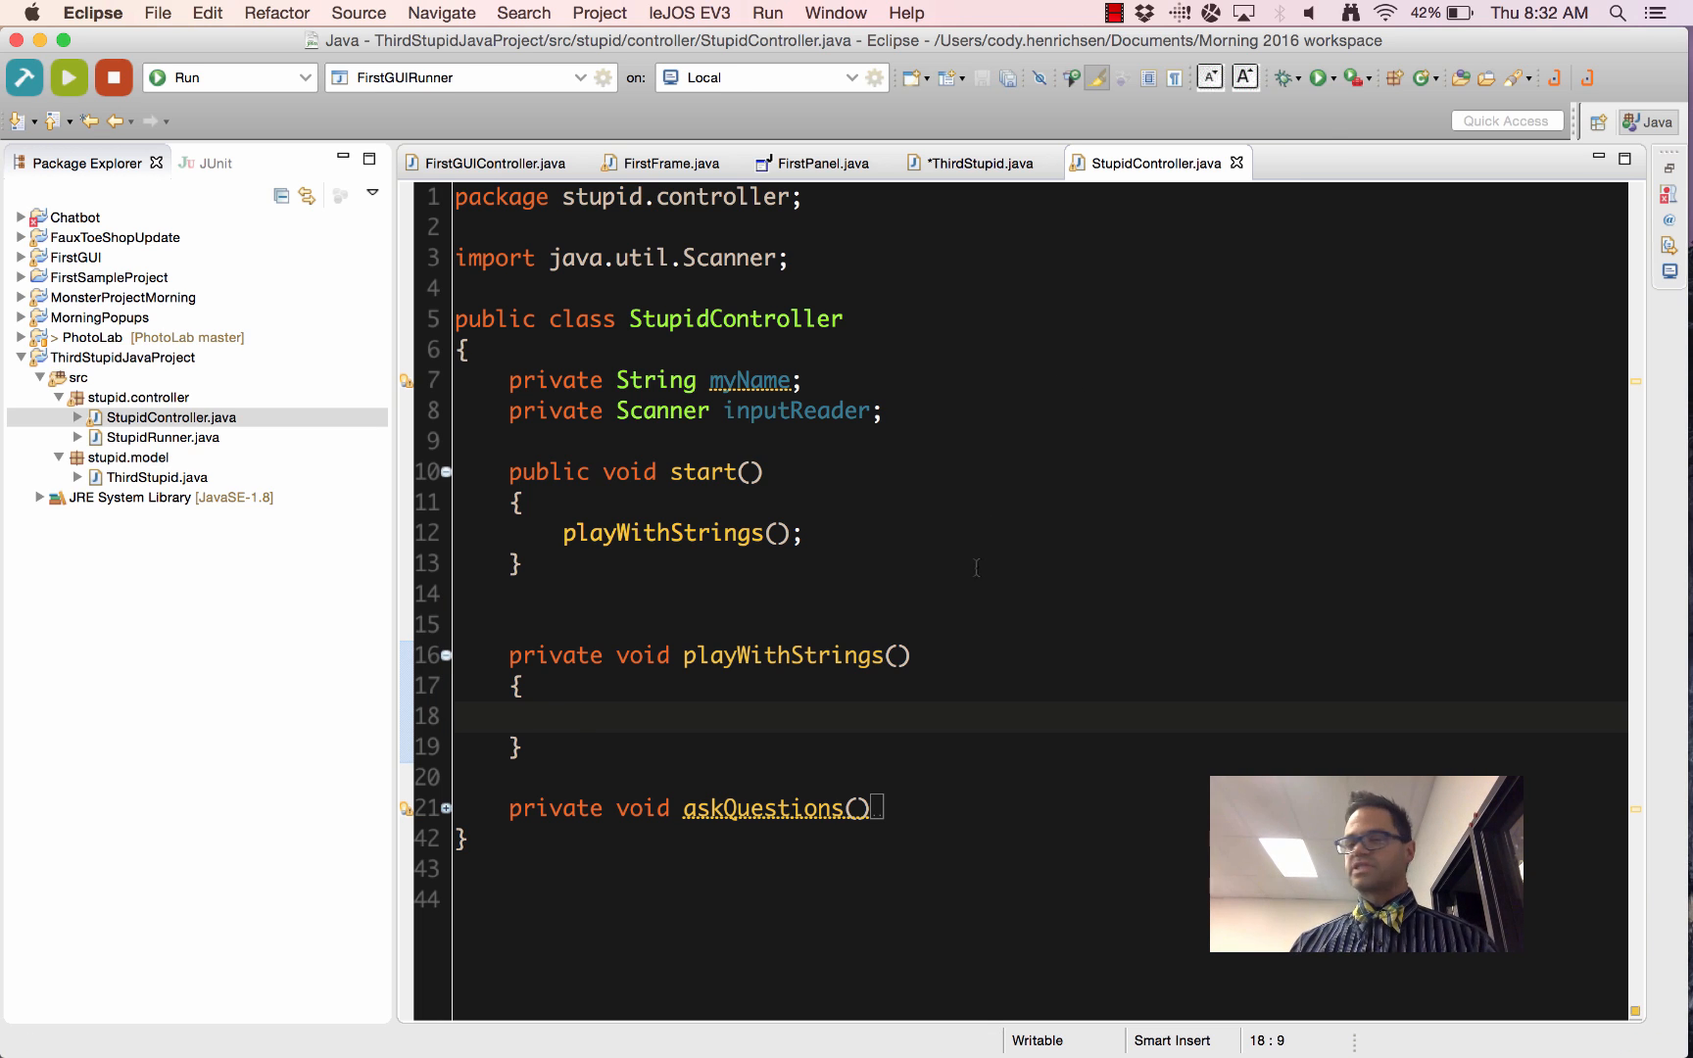
mouse_move(1266, 183)
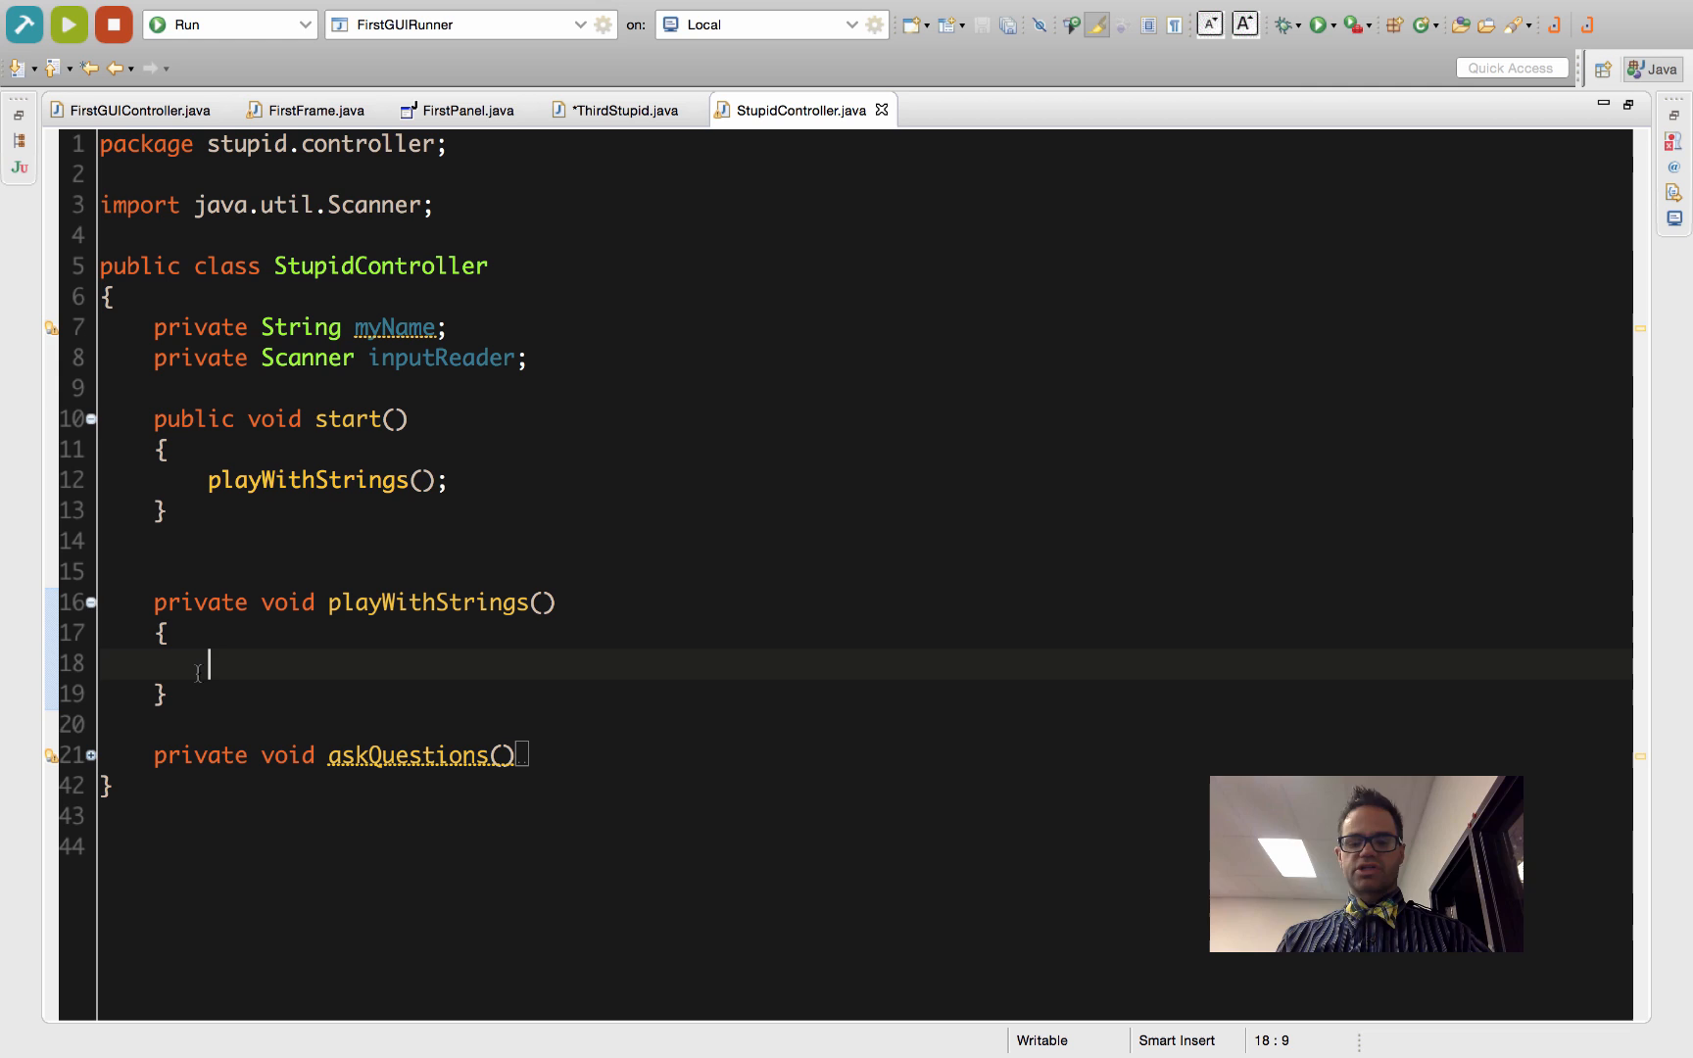
Declare String sample, String otherValue and int index, assign sample.indexOf(otherValue) and print index
type("String")
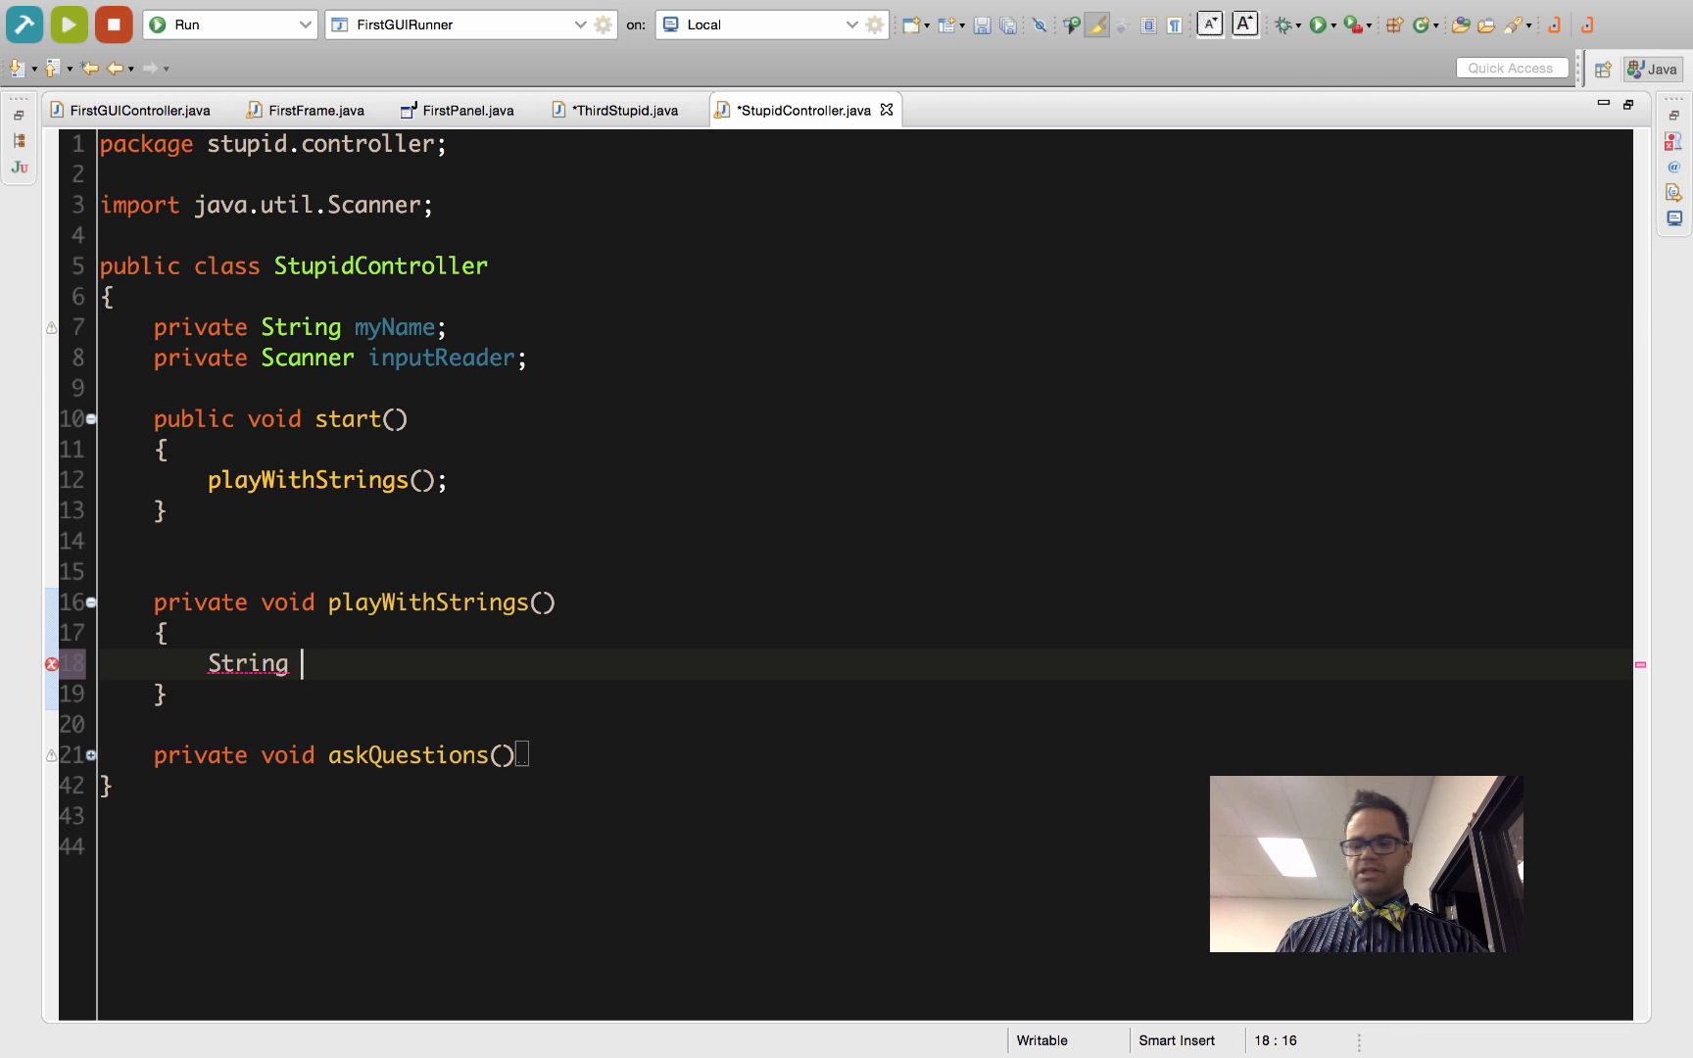
type("sample = \"\";")
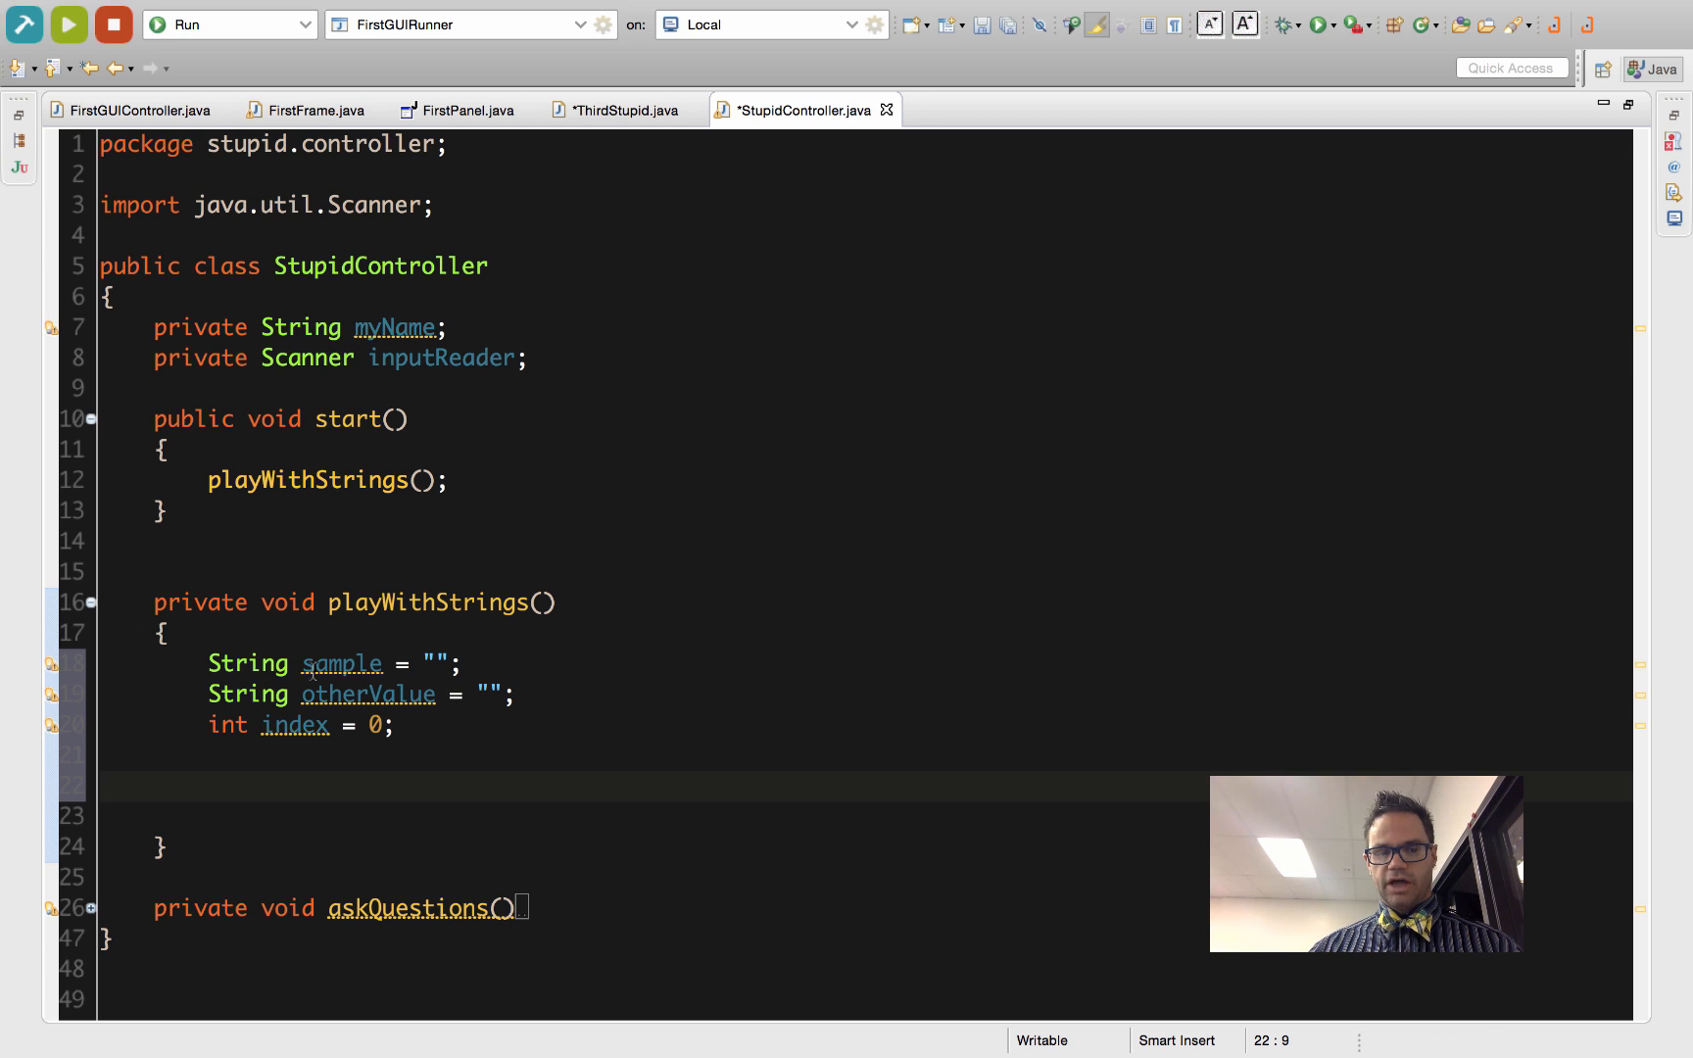
left_click(367, 694)
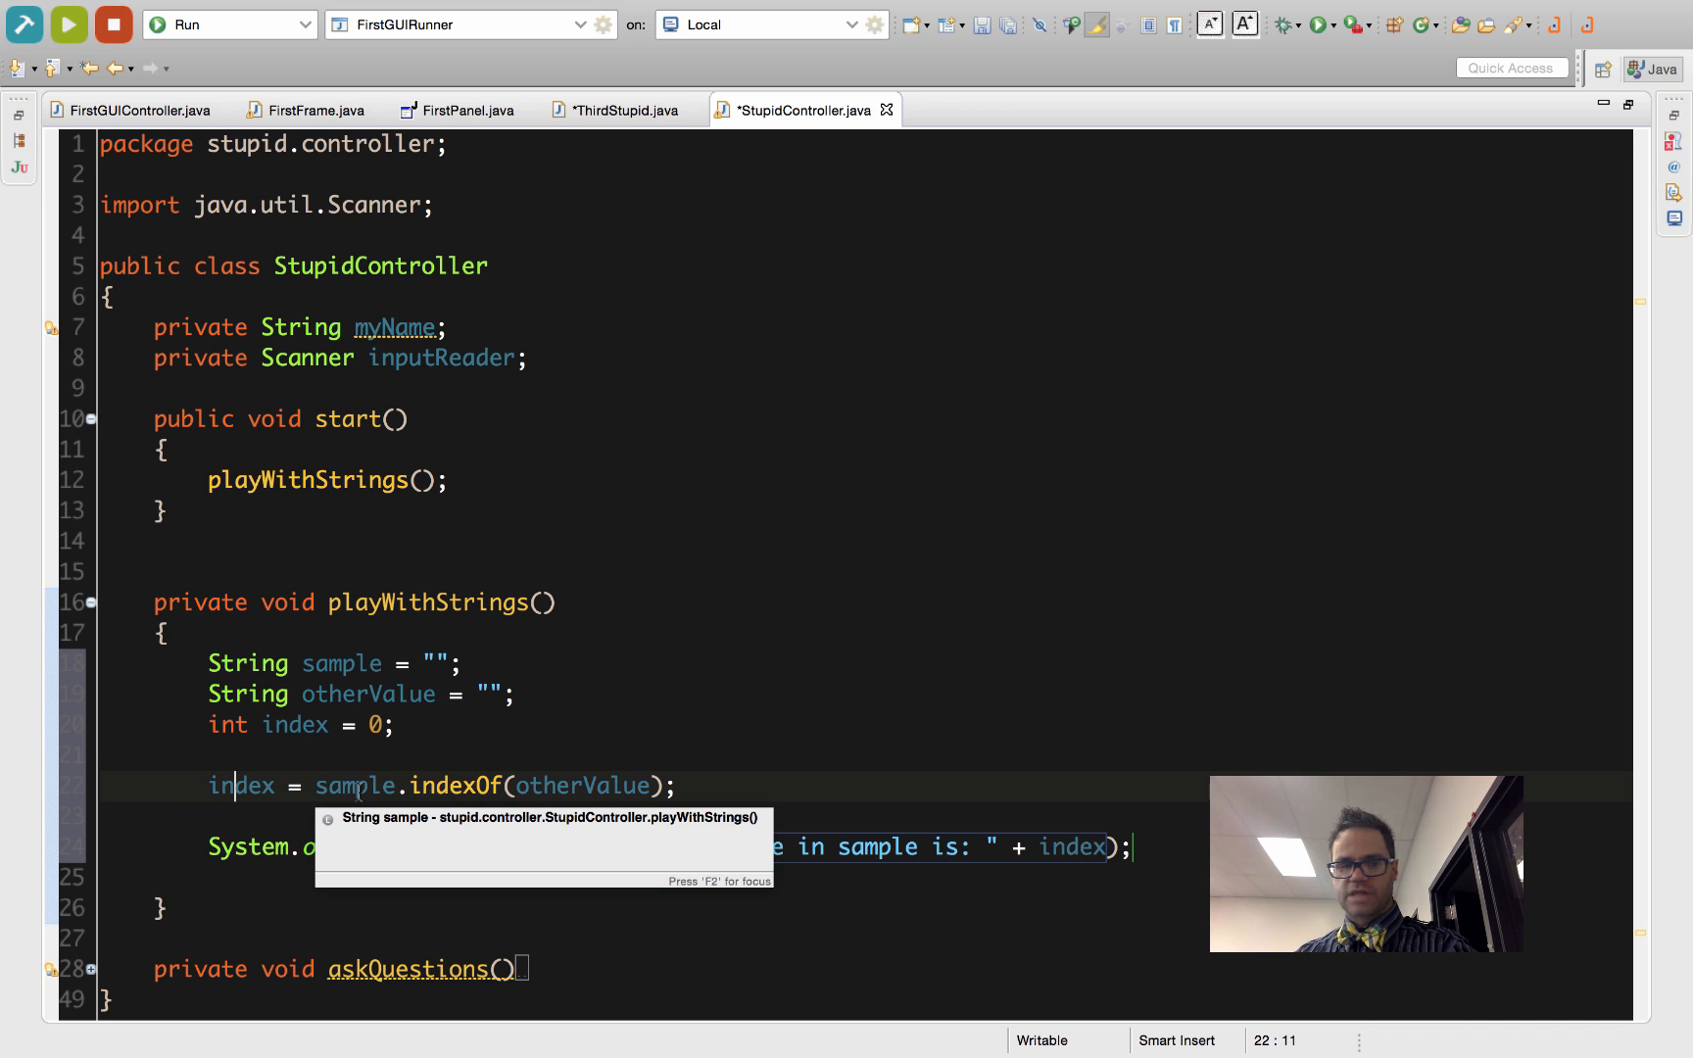
mouse_move(803, 739)
type("--")
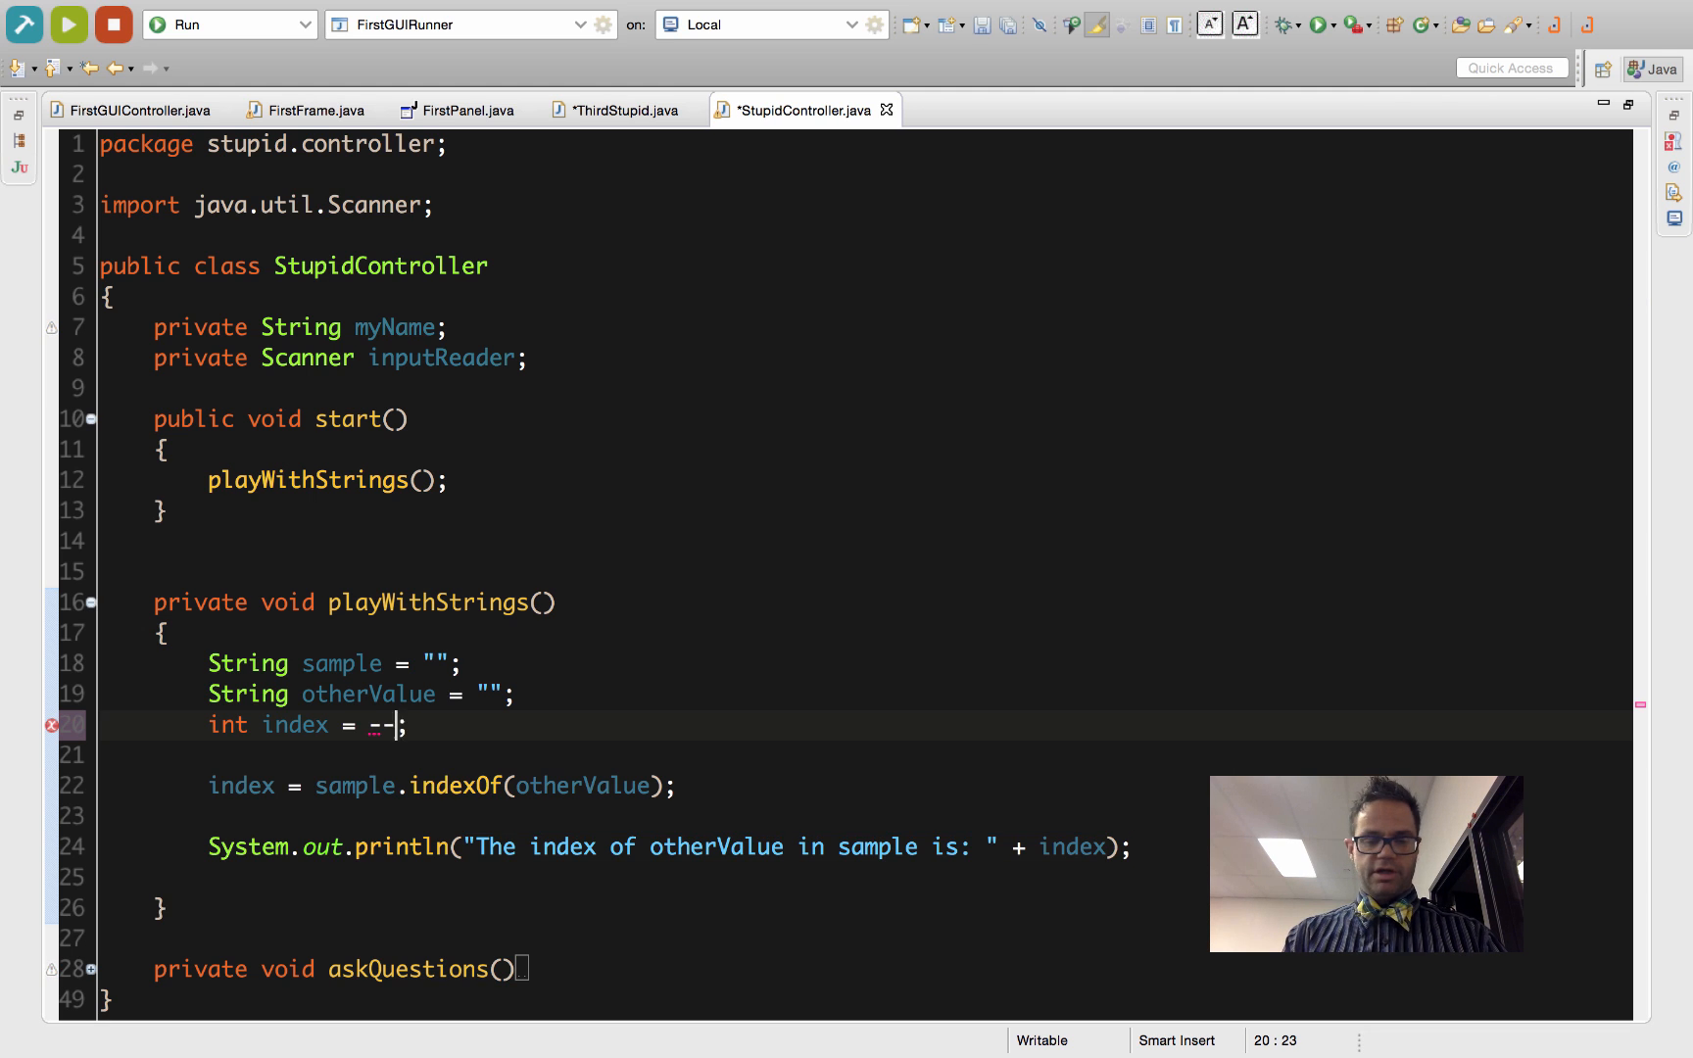
Initialize index to -99, save the file and run the program
type("99")
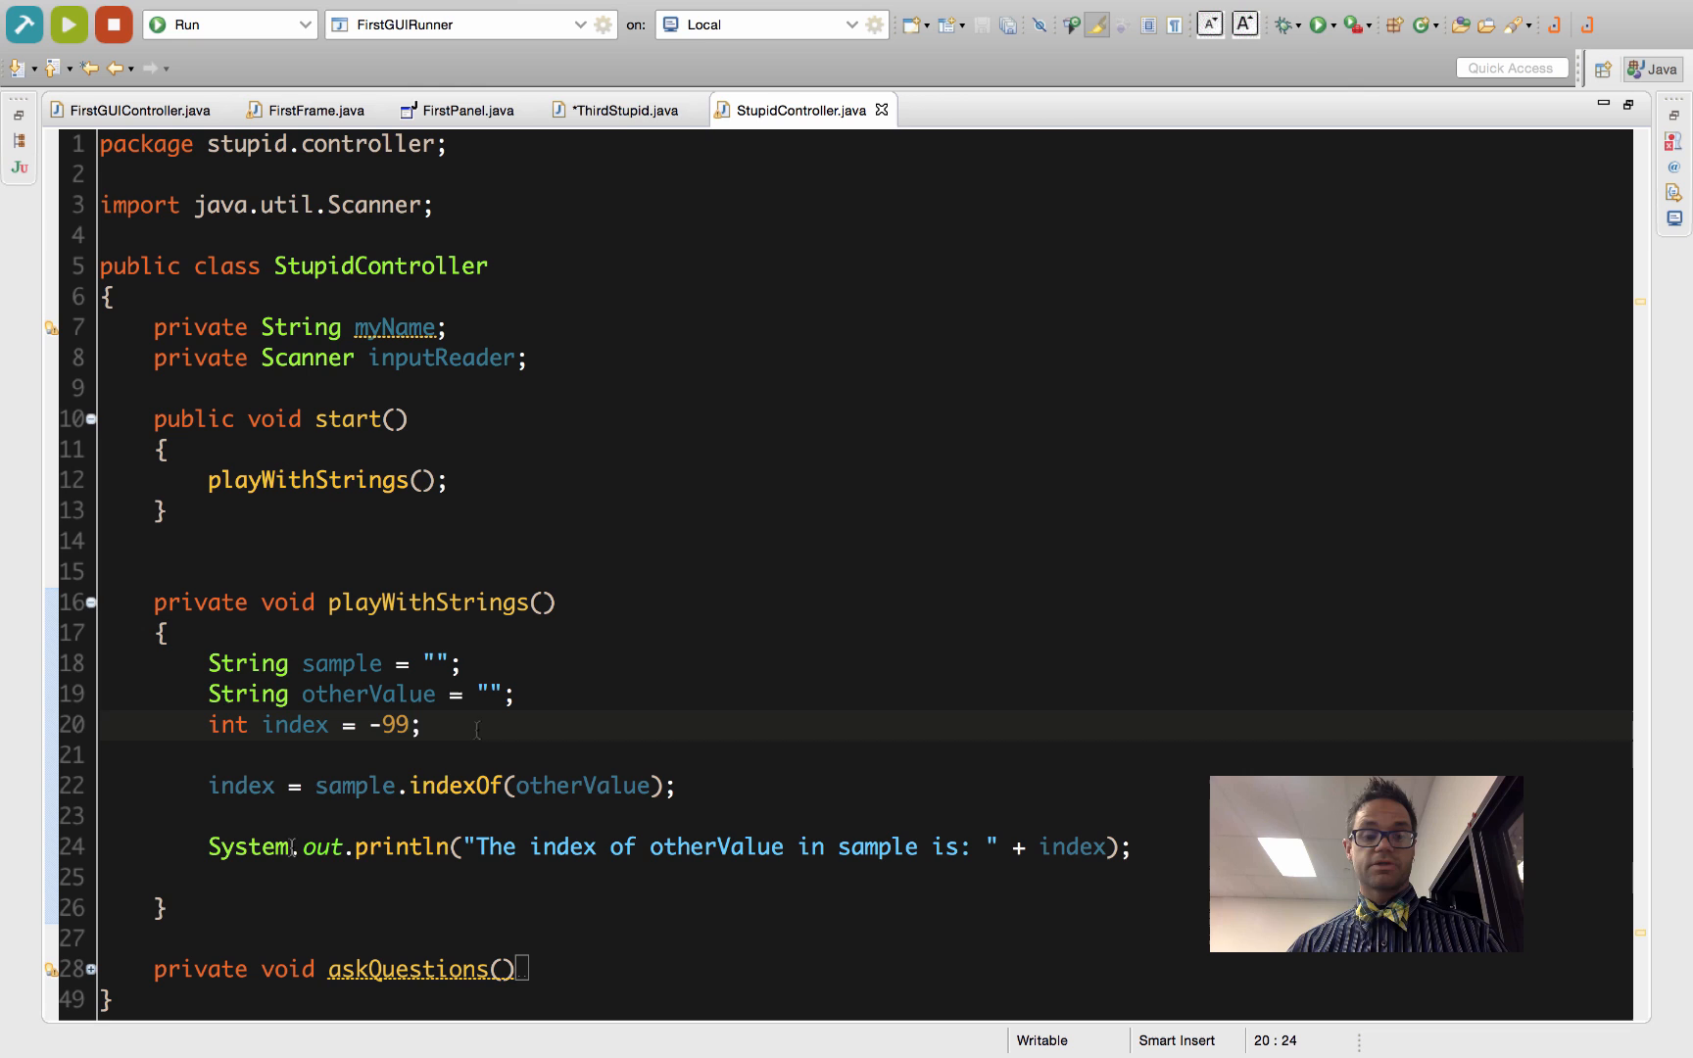
mouse_move(1325, 27)
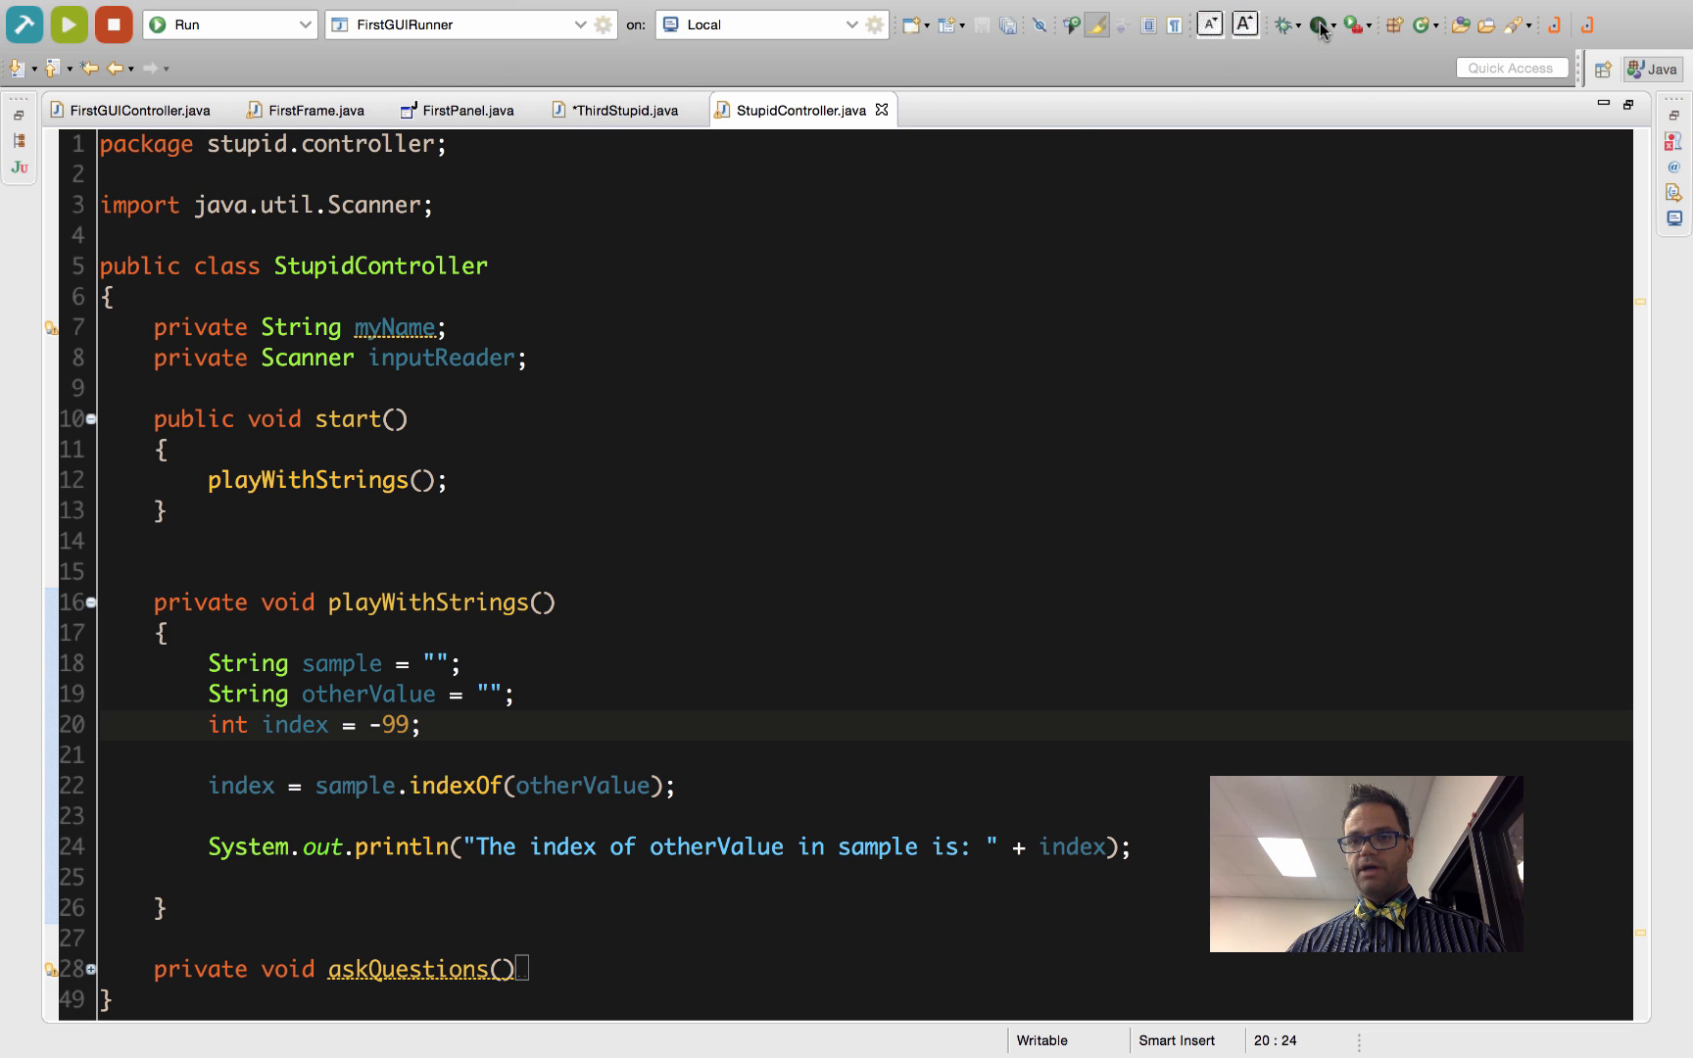
left_click(61, 22)
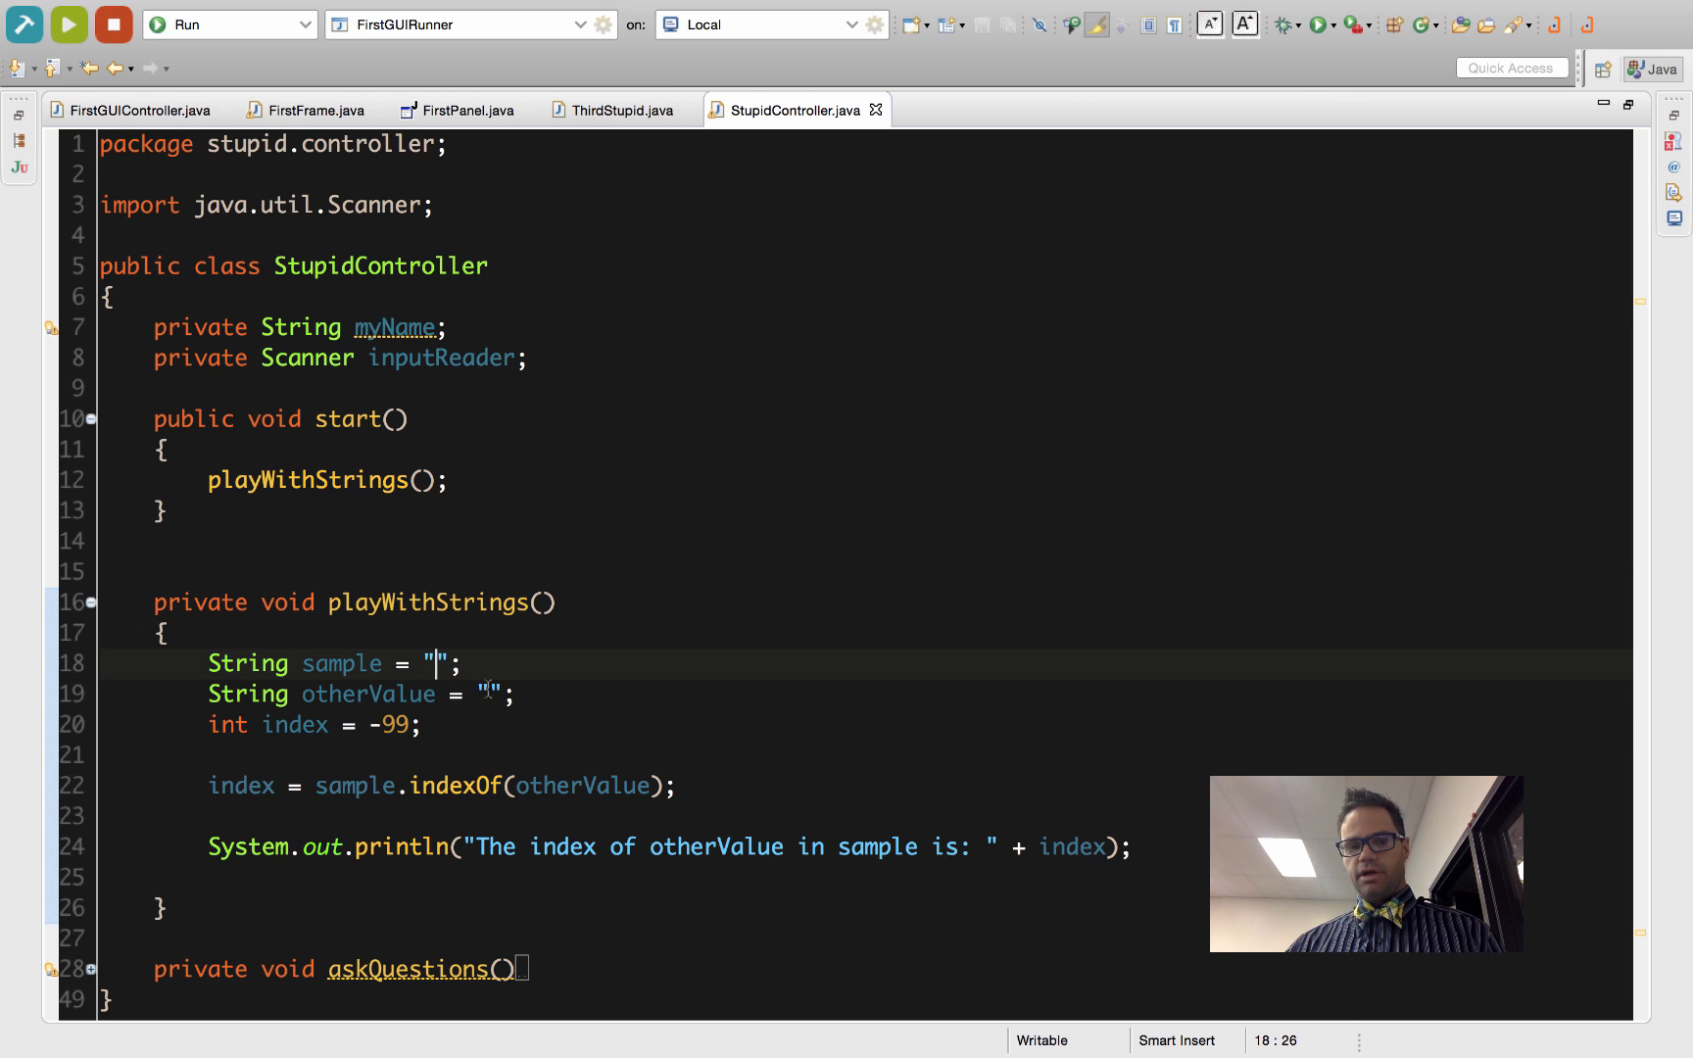
Set otherValue to a single space inside its quotes
left_click(496, 694)
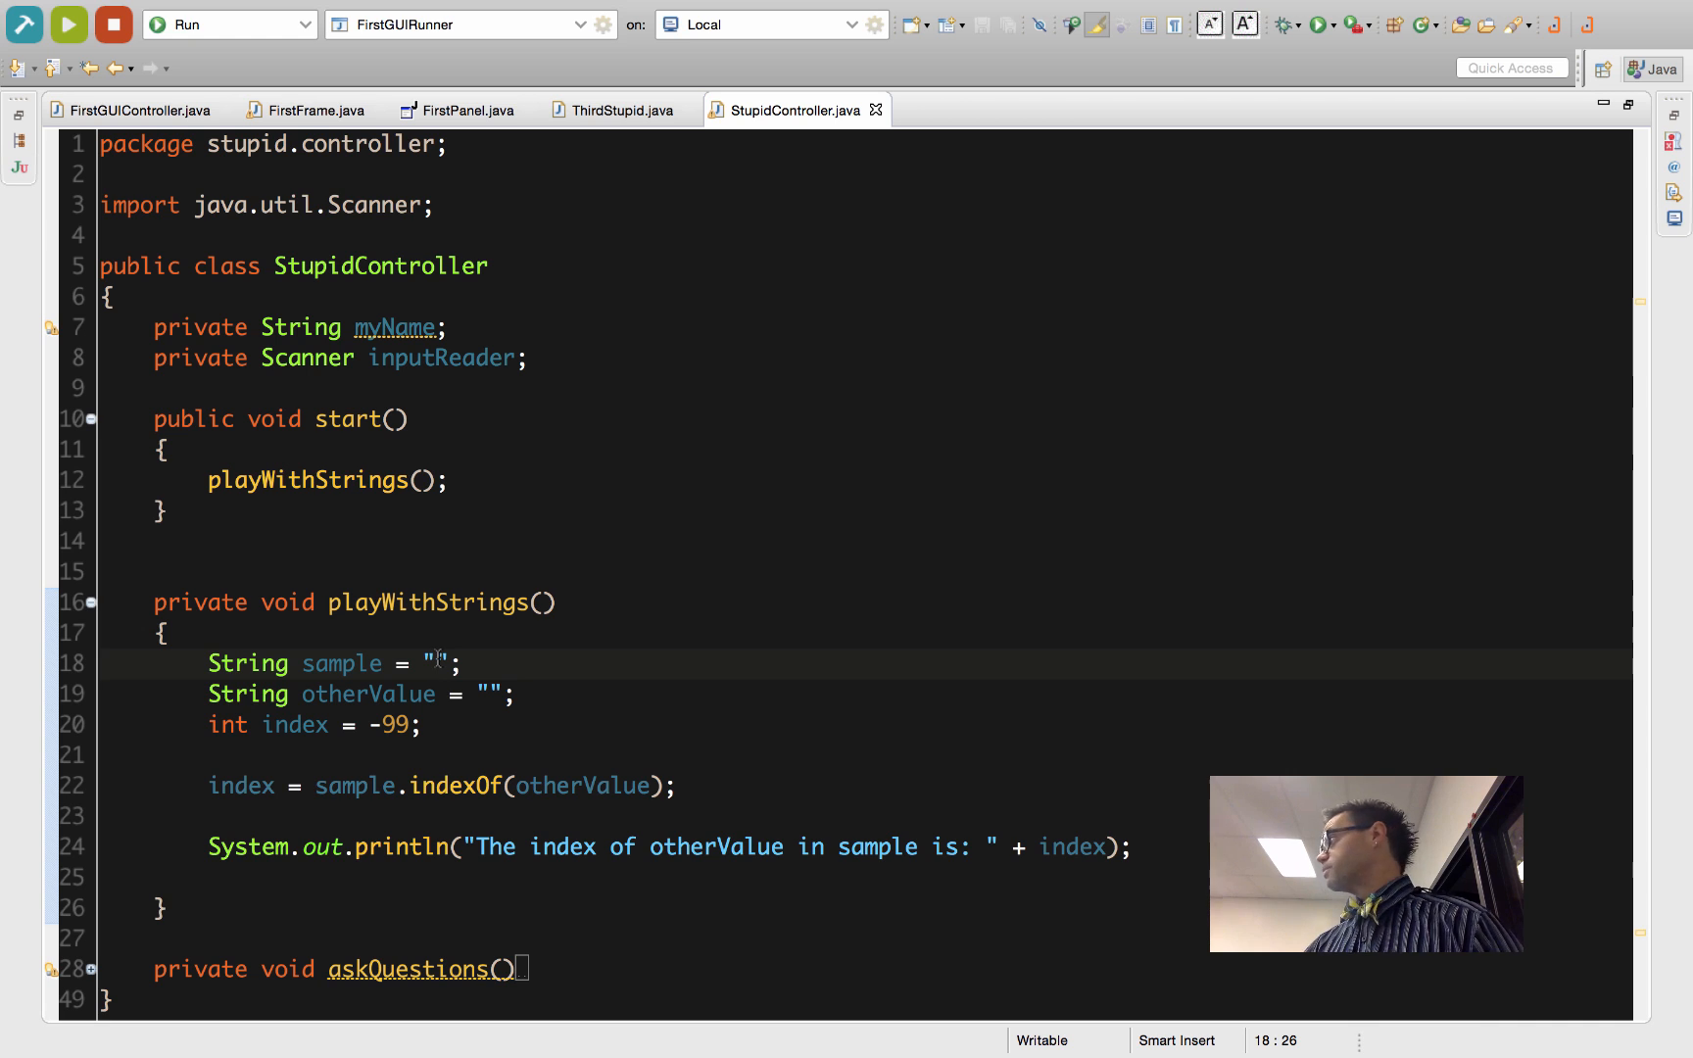
left_click(490, 694)
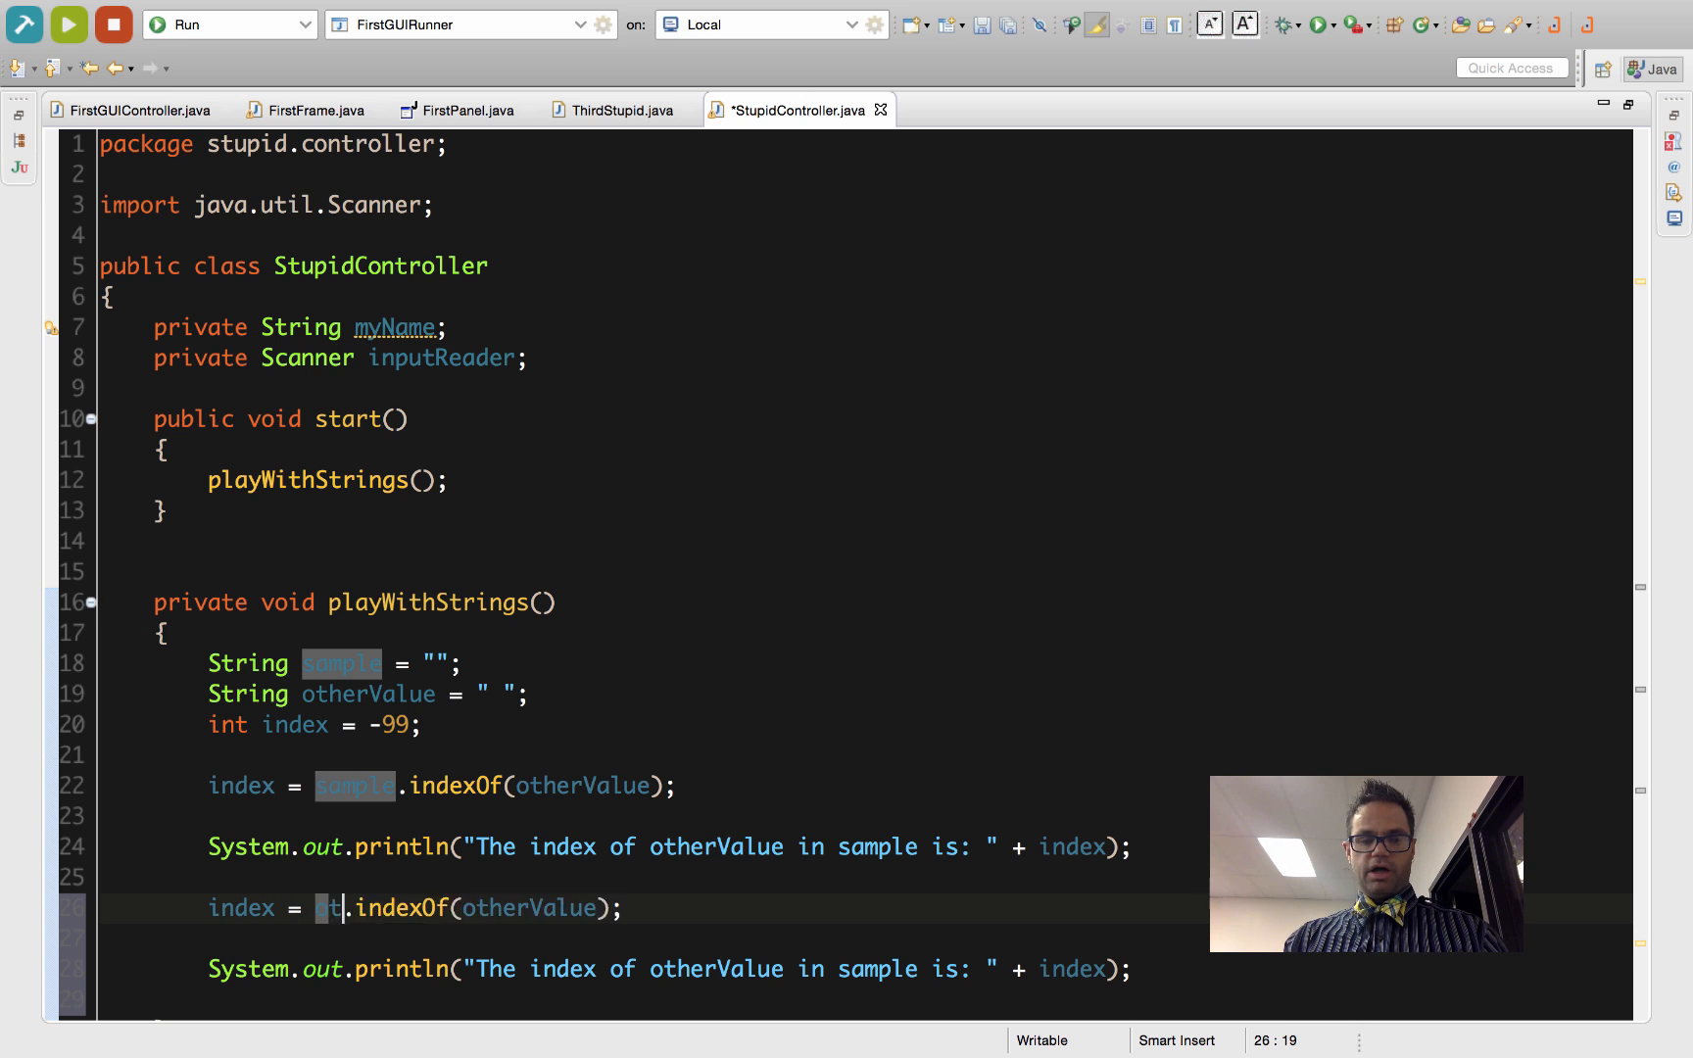
Add otherValue.indexOf(sample) with its print, save and run to show -1 and 0
type("otherValue")
left_click(668, 968)
type("sample in ")
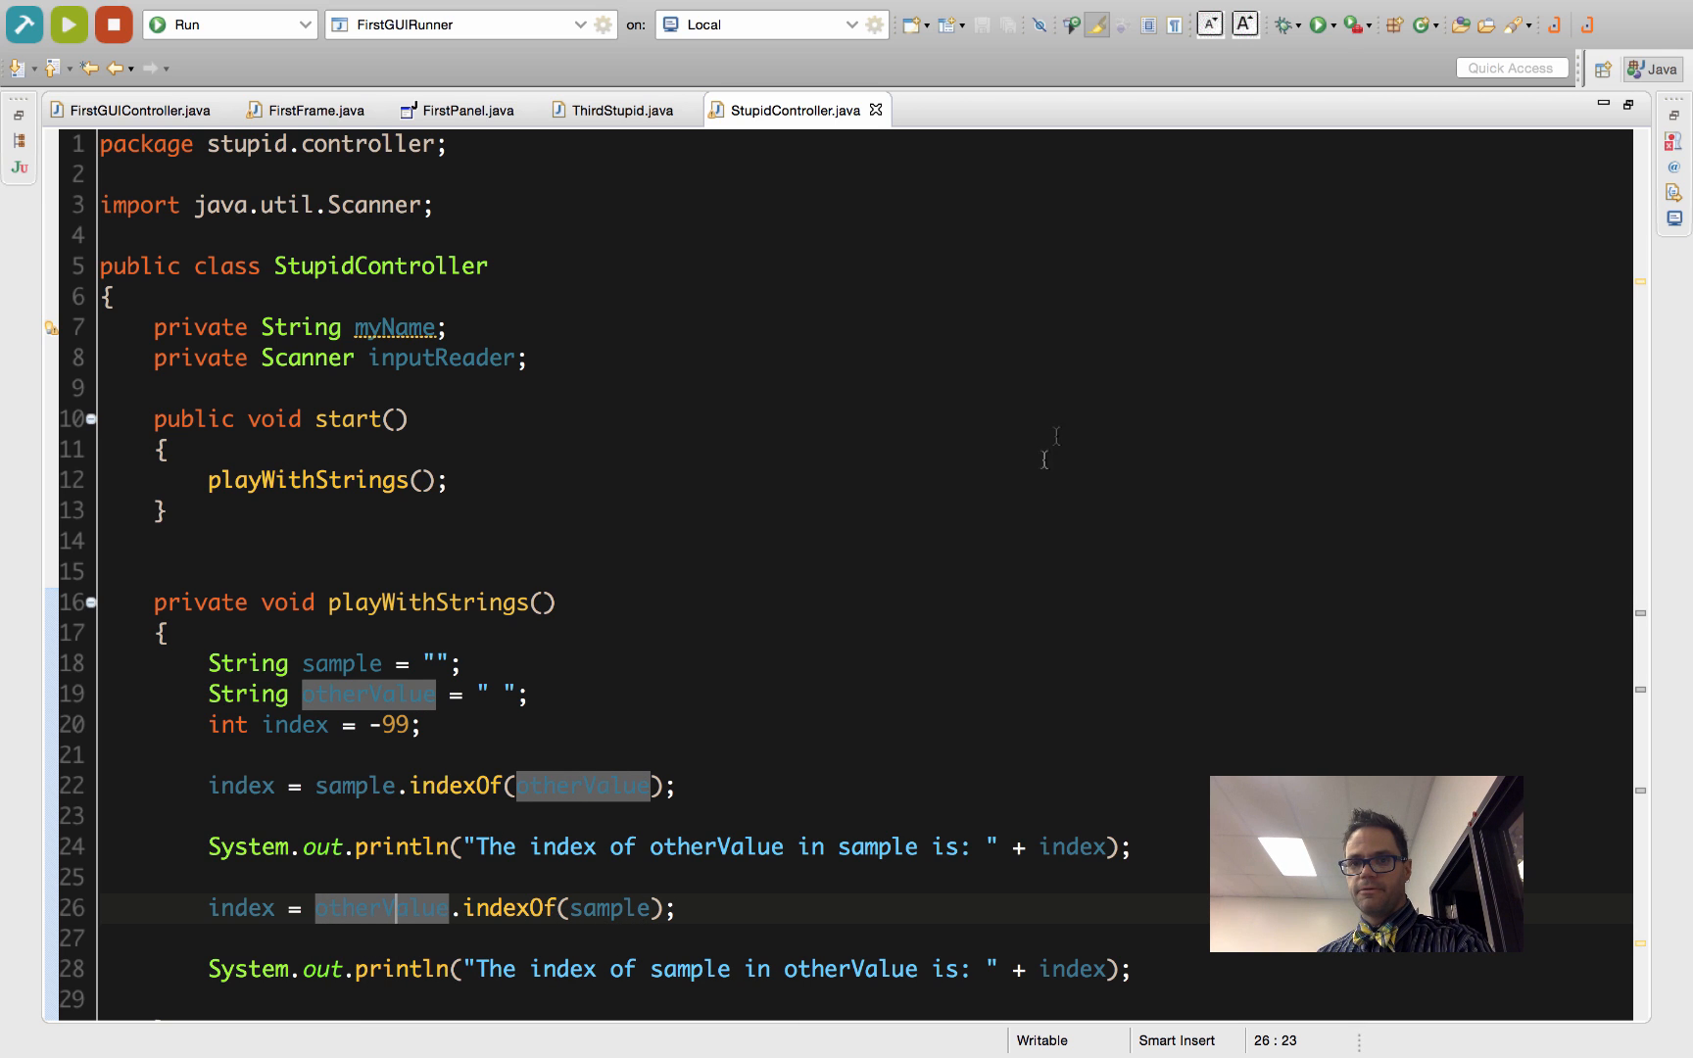
left_click(65, 22)
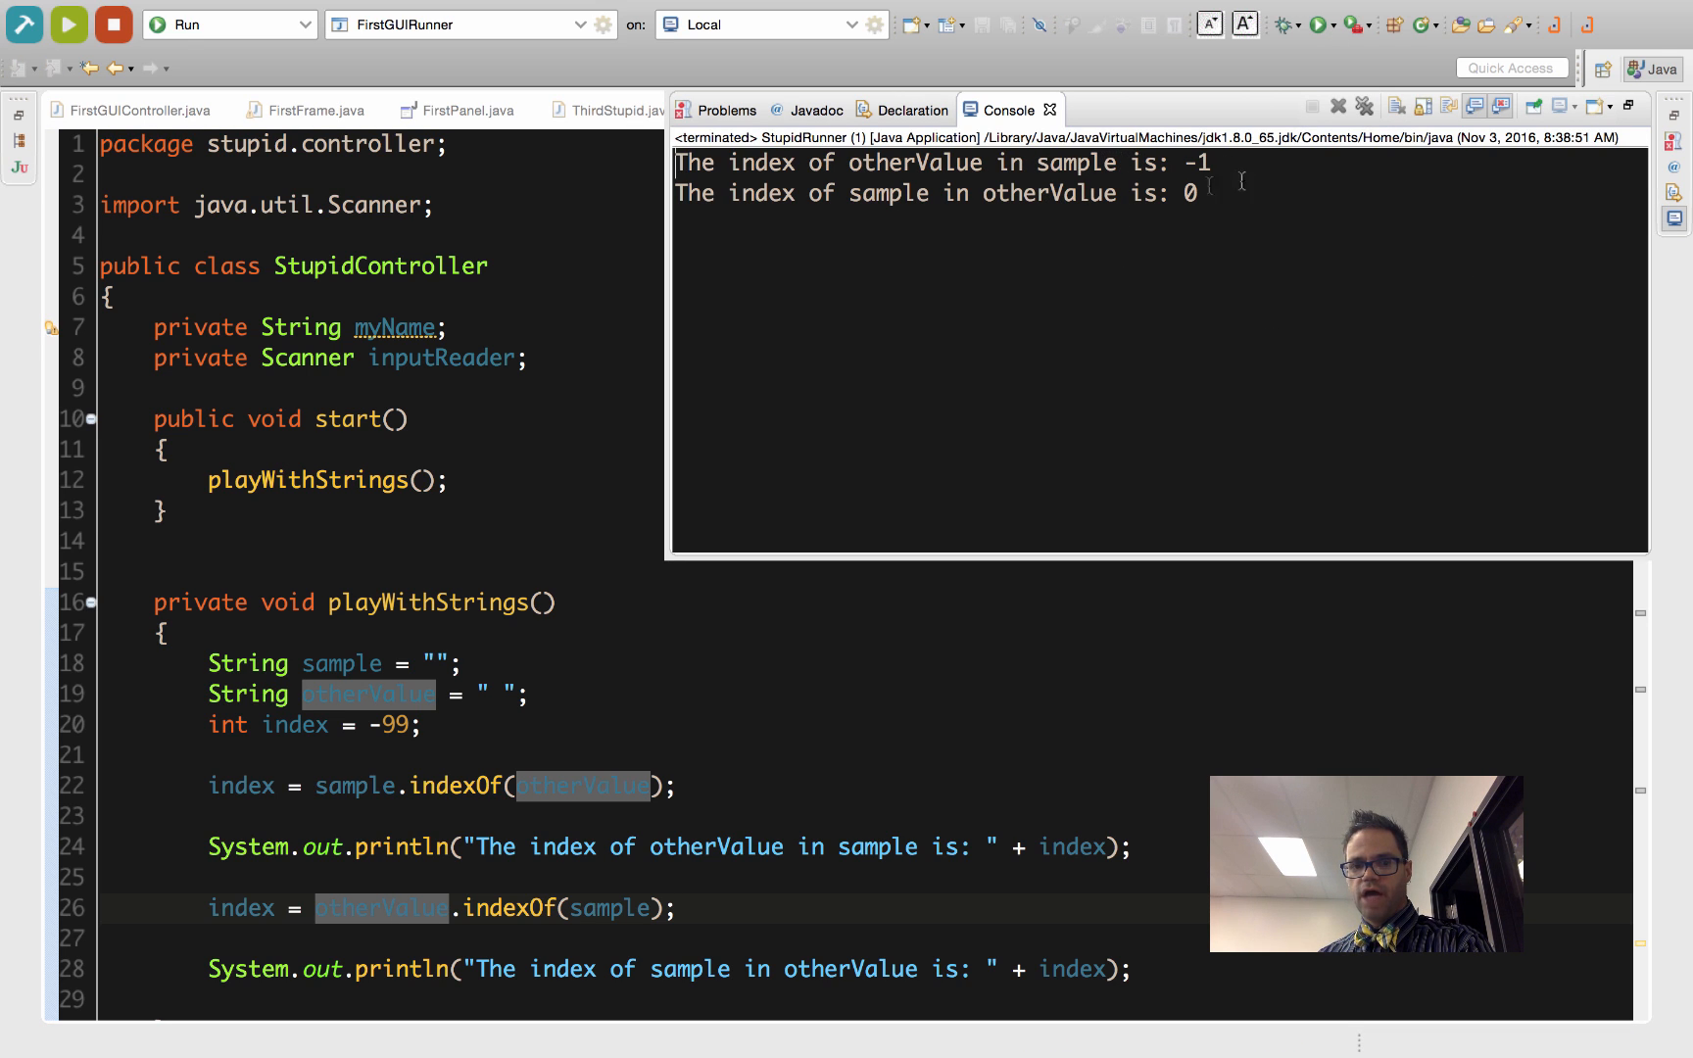
mouse_move(1078, 198)
type("some words are niftier than others")
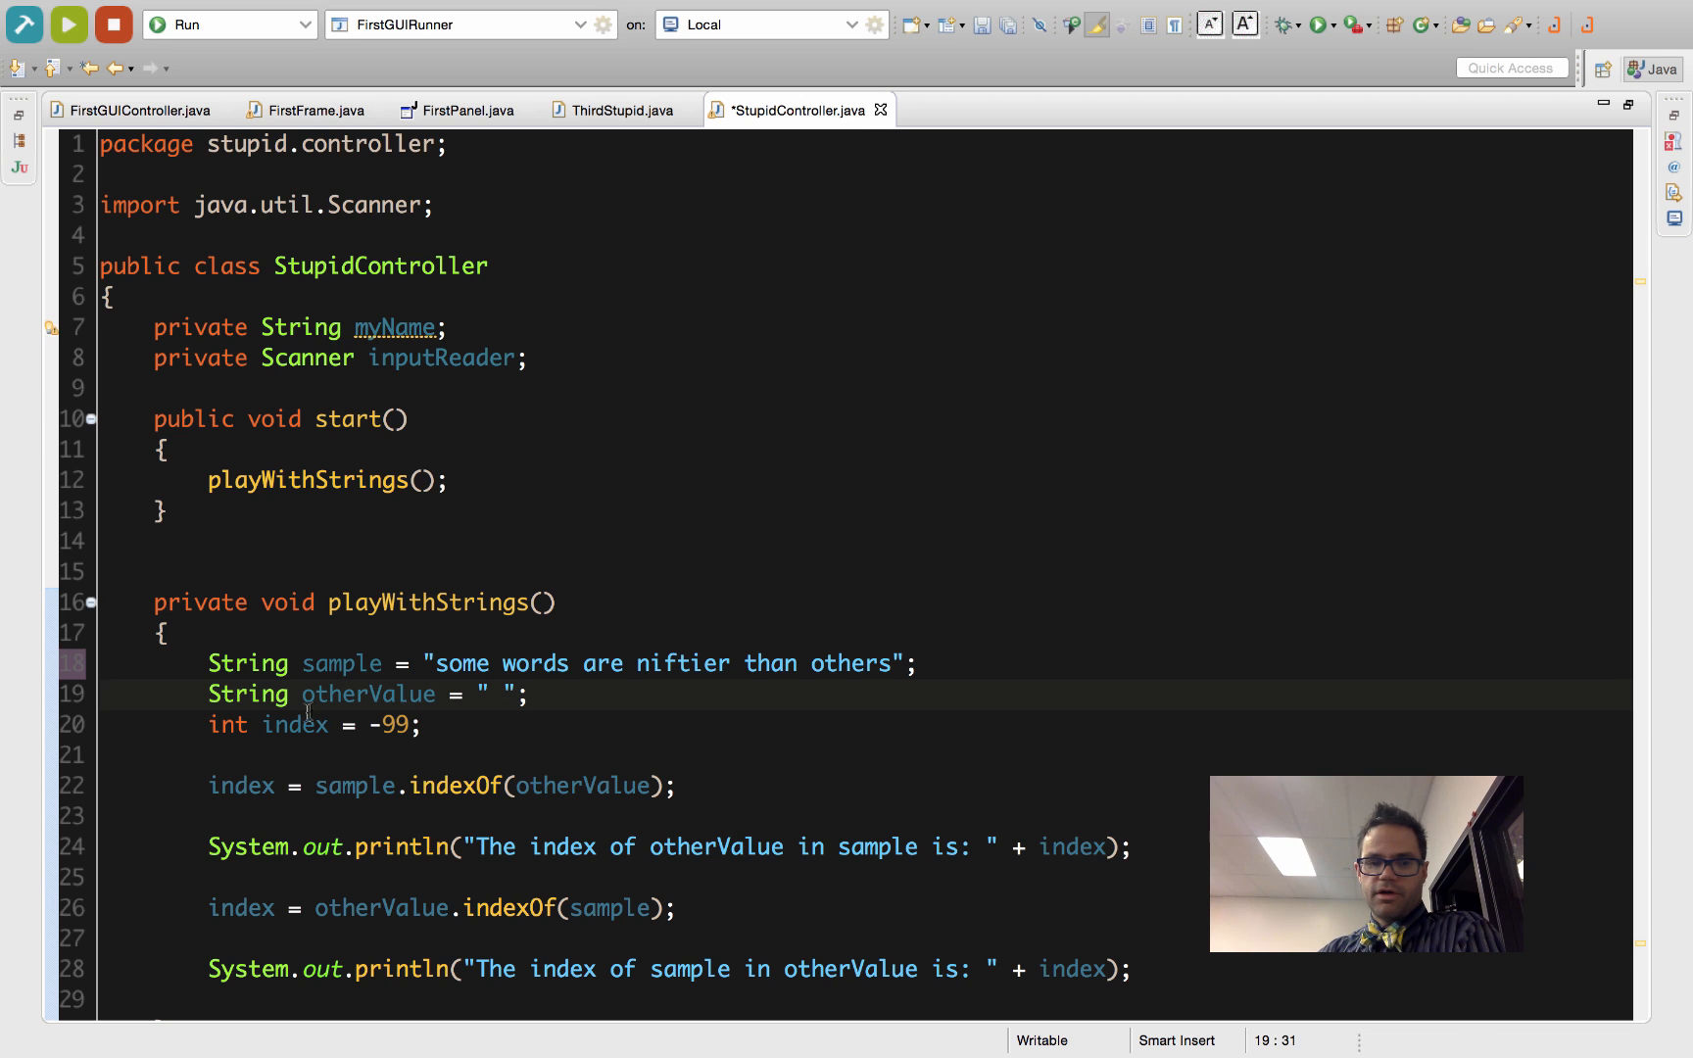
Set sample to "some words are niftier than others", save and run, giving 4 and -1
left_click(462, 662)
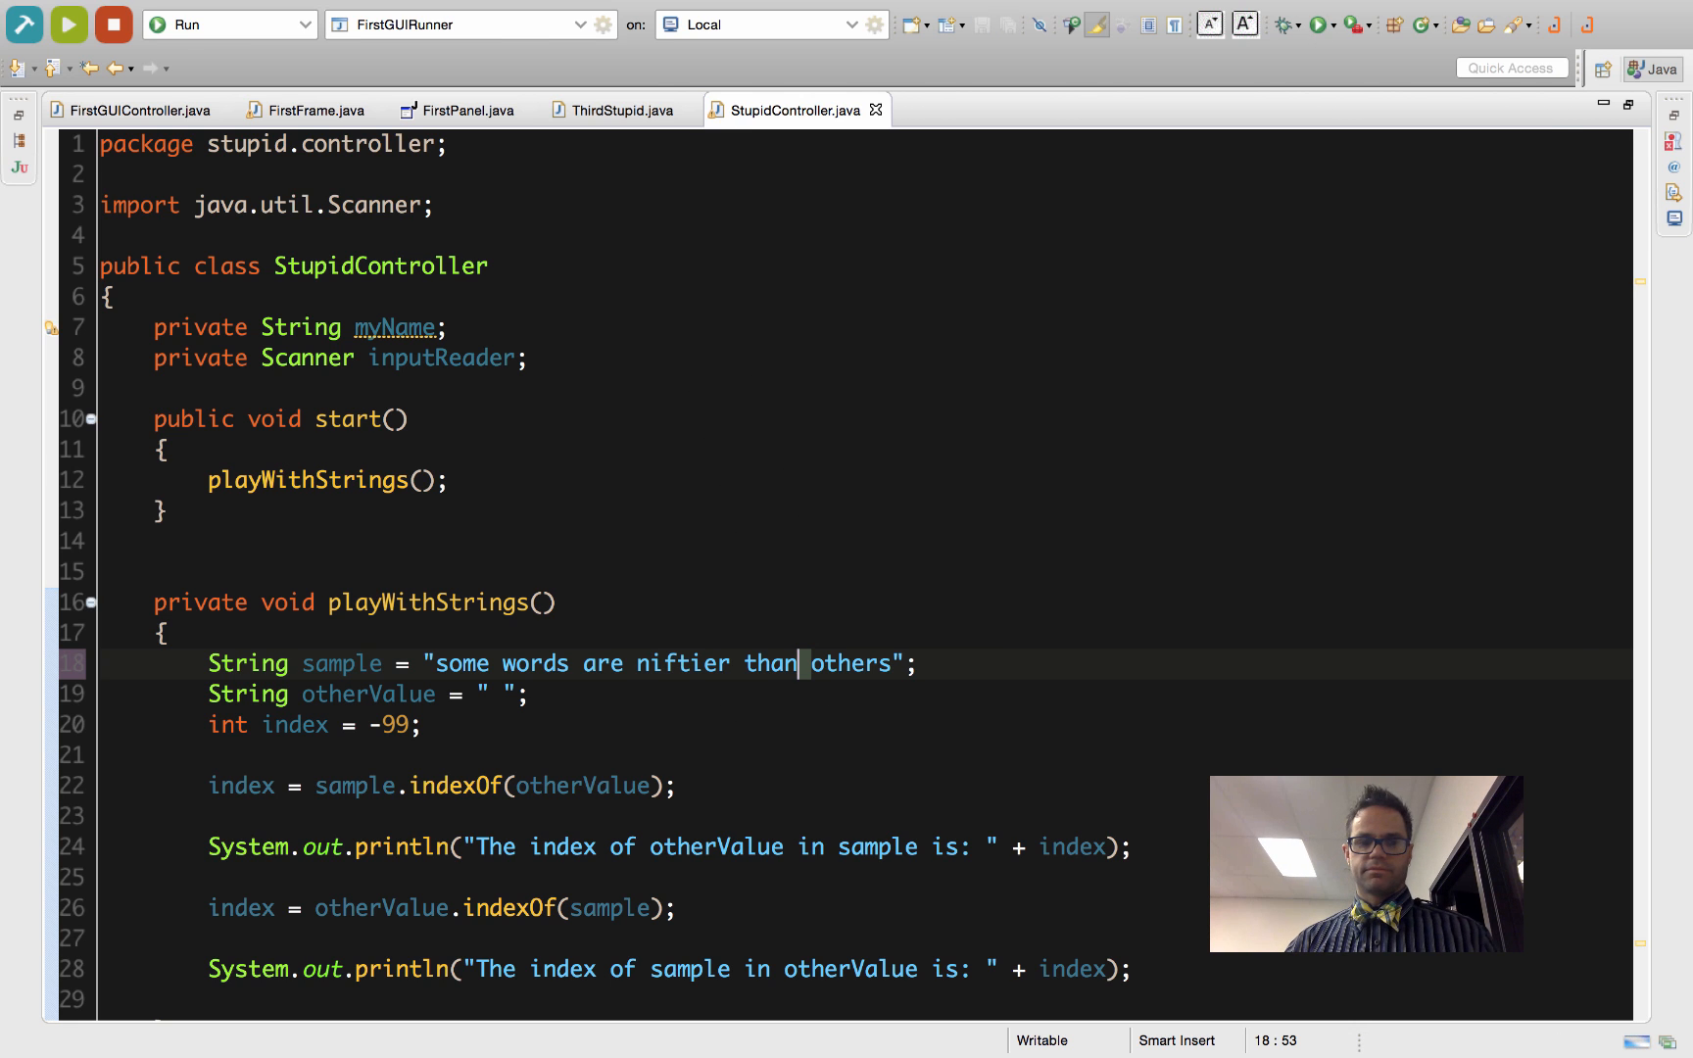
left_click(63, 22)
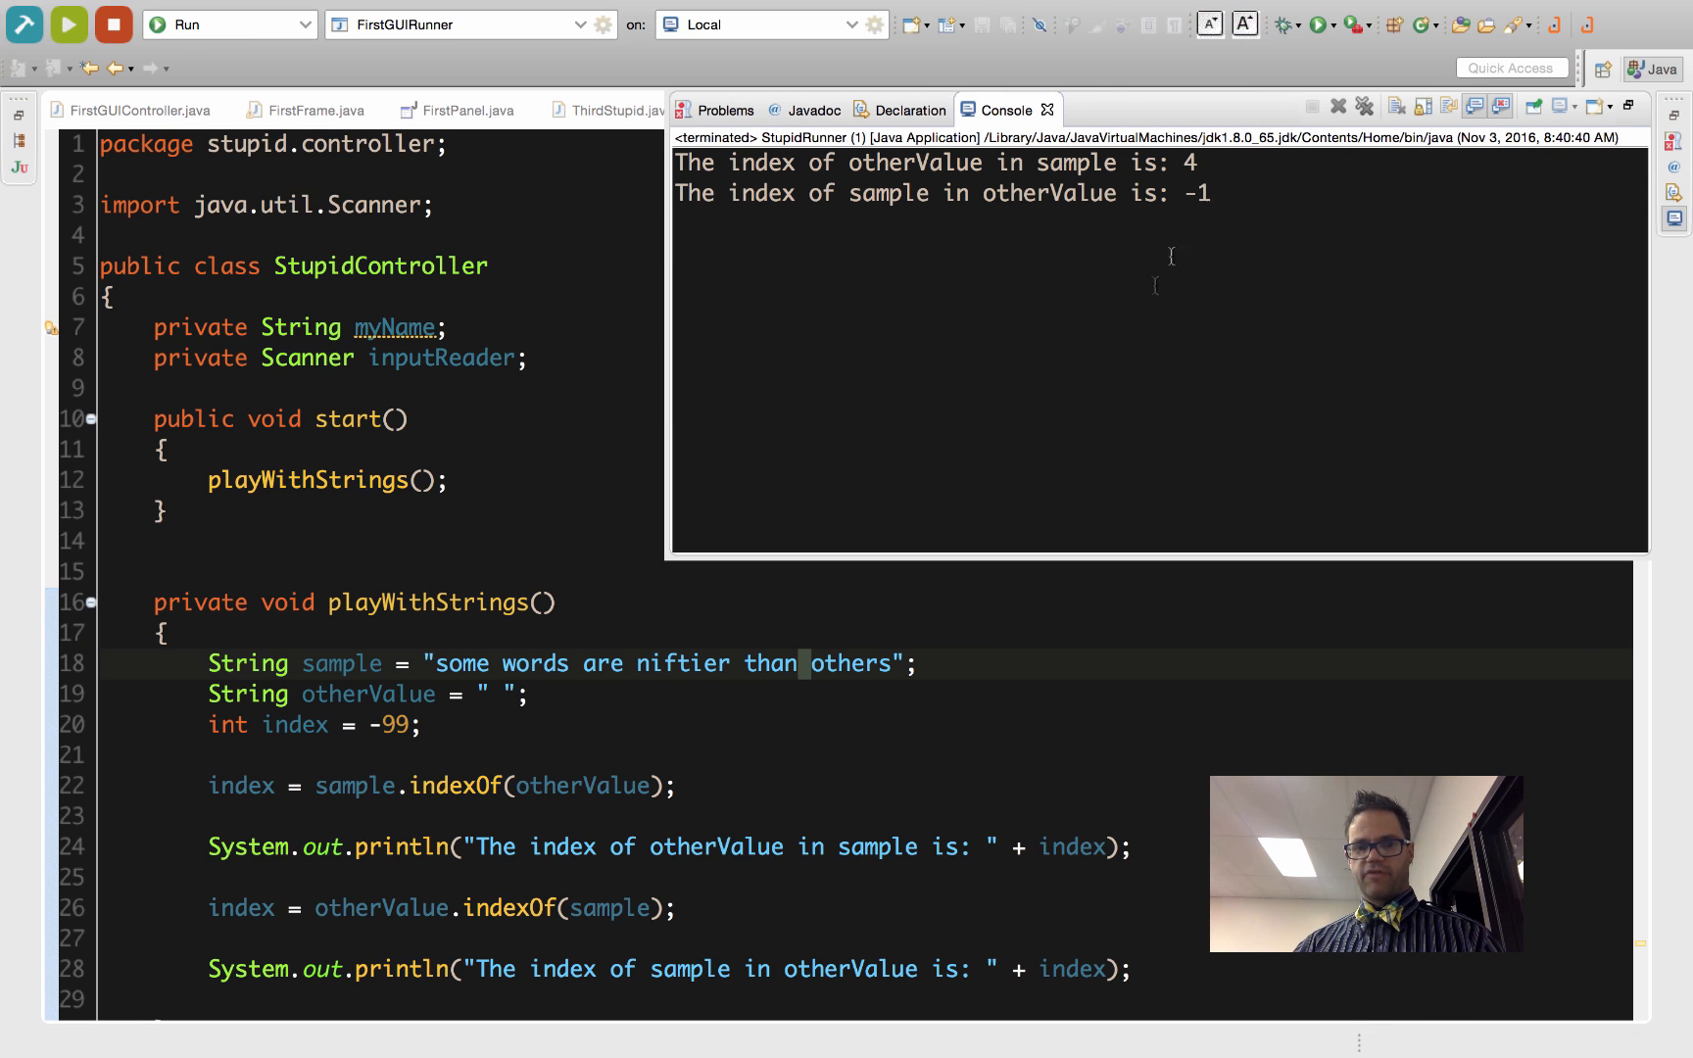
mouse_move(439, 671)
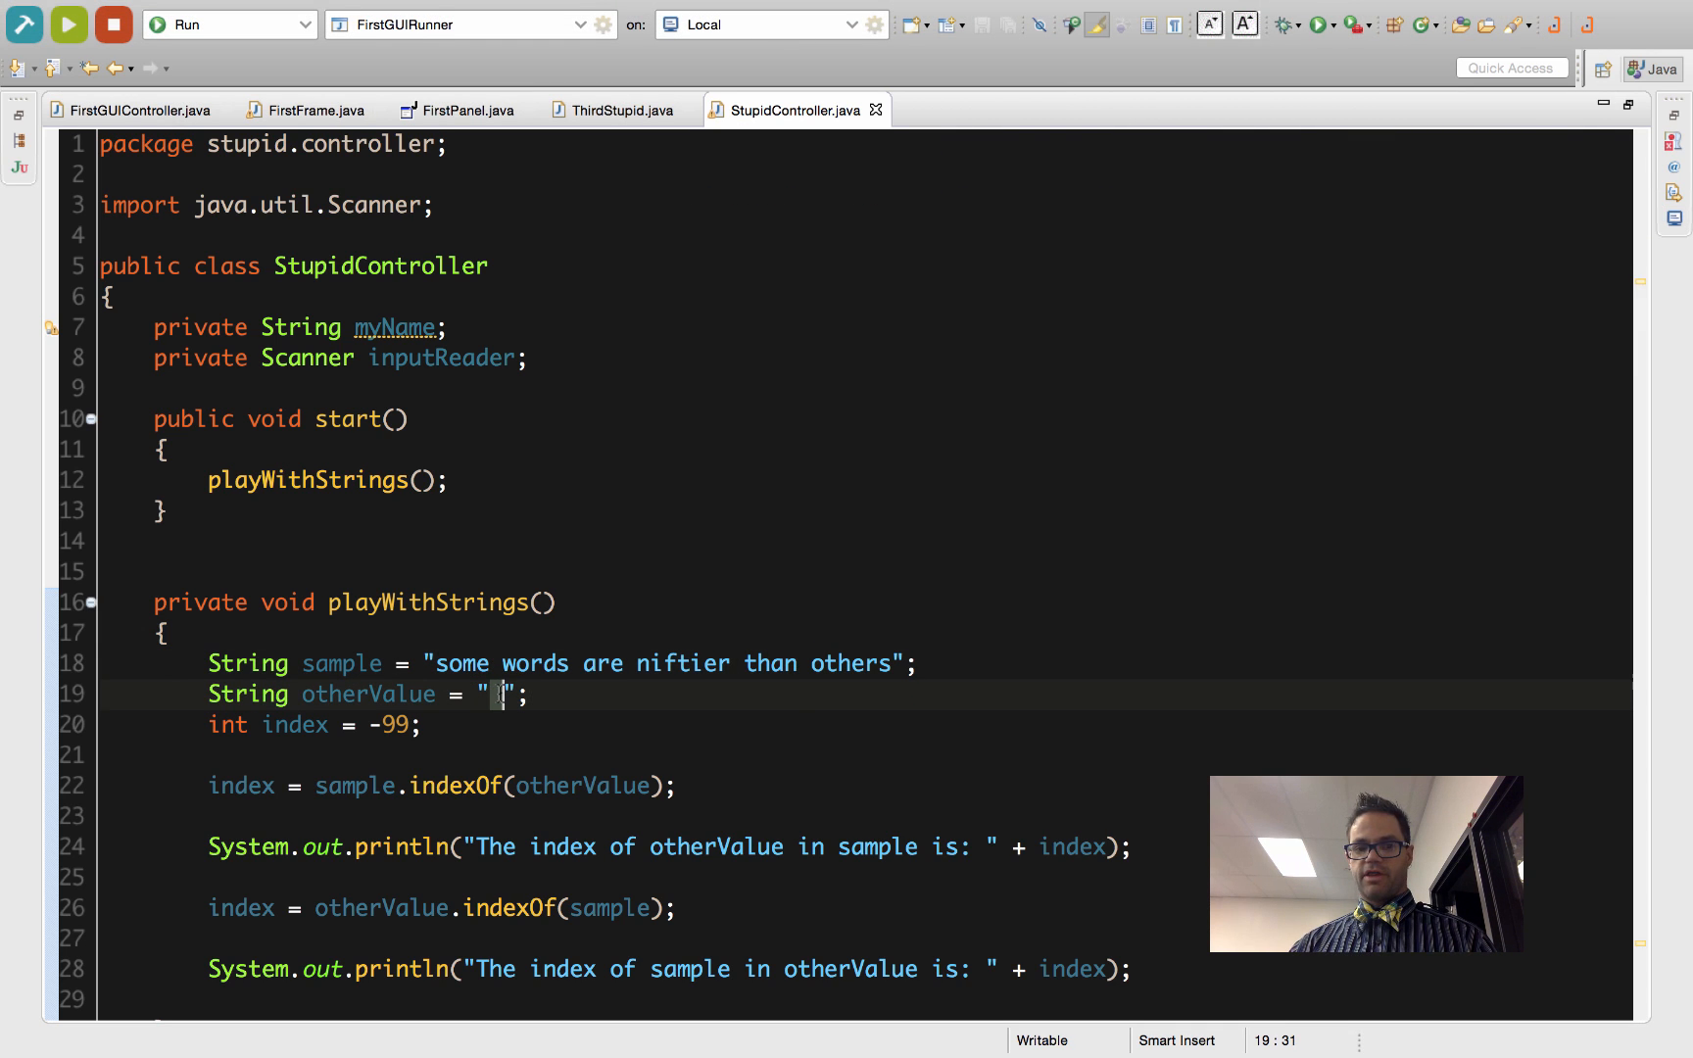
type("\" \"")
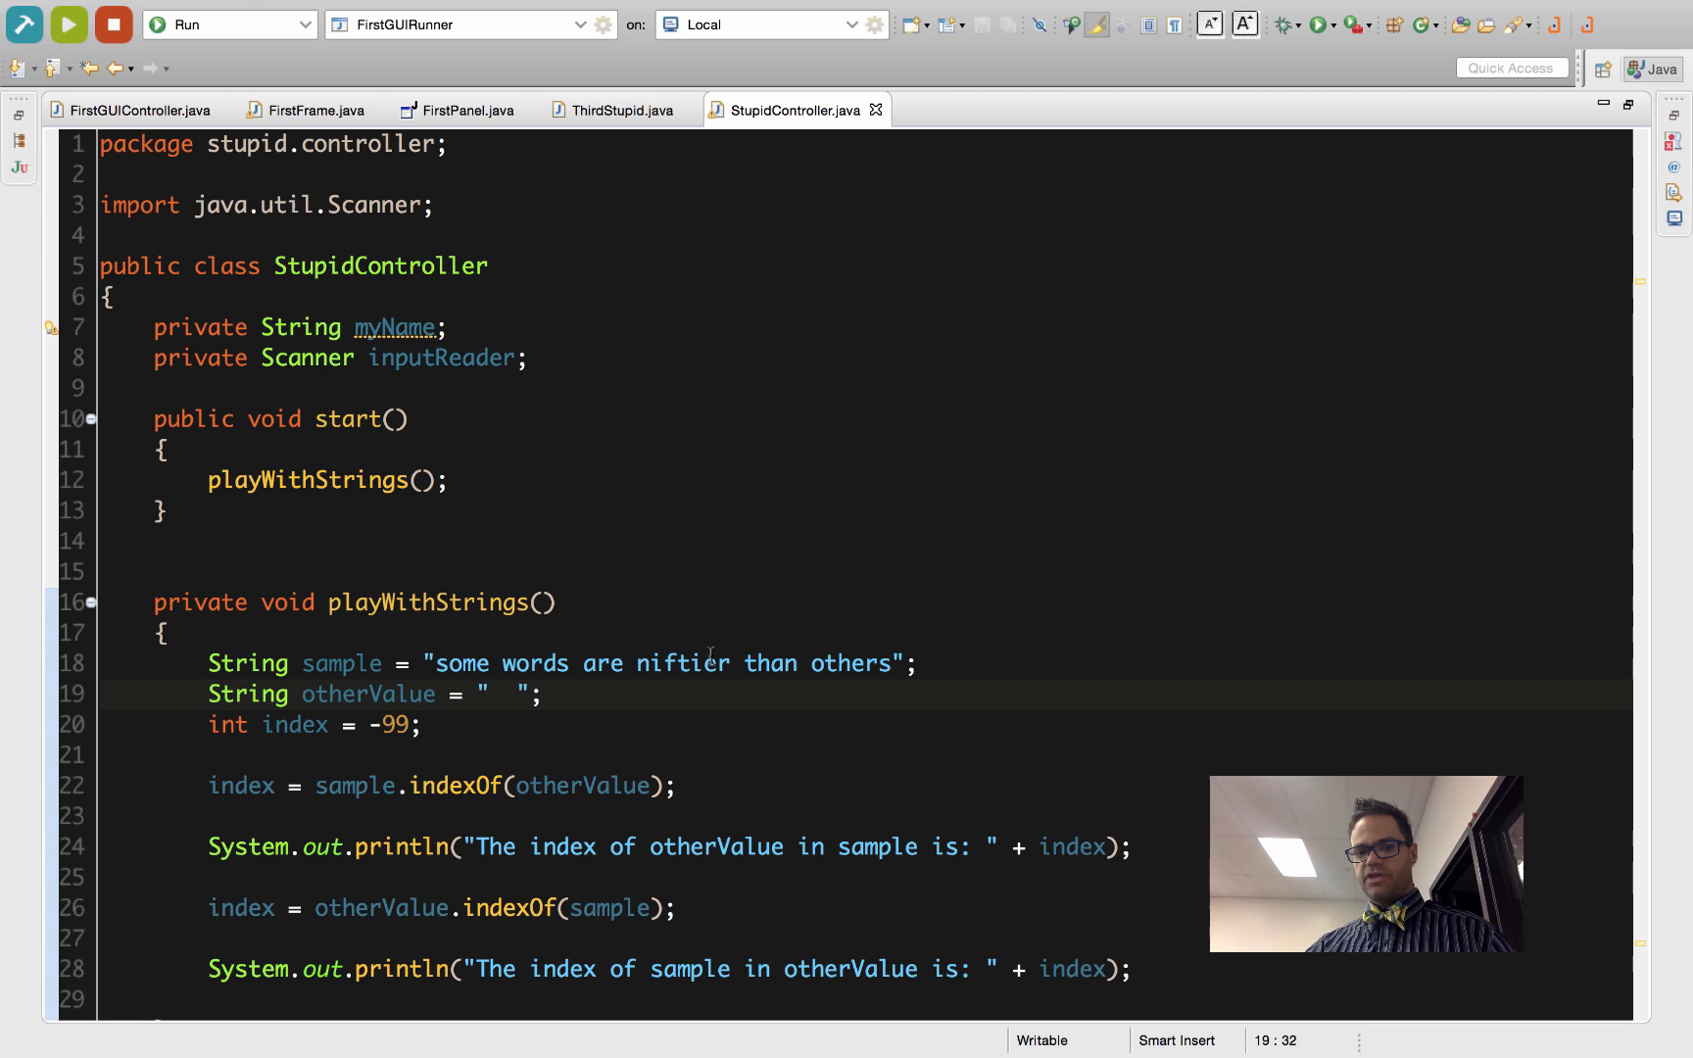
left_click(60, 22)
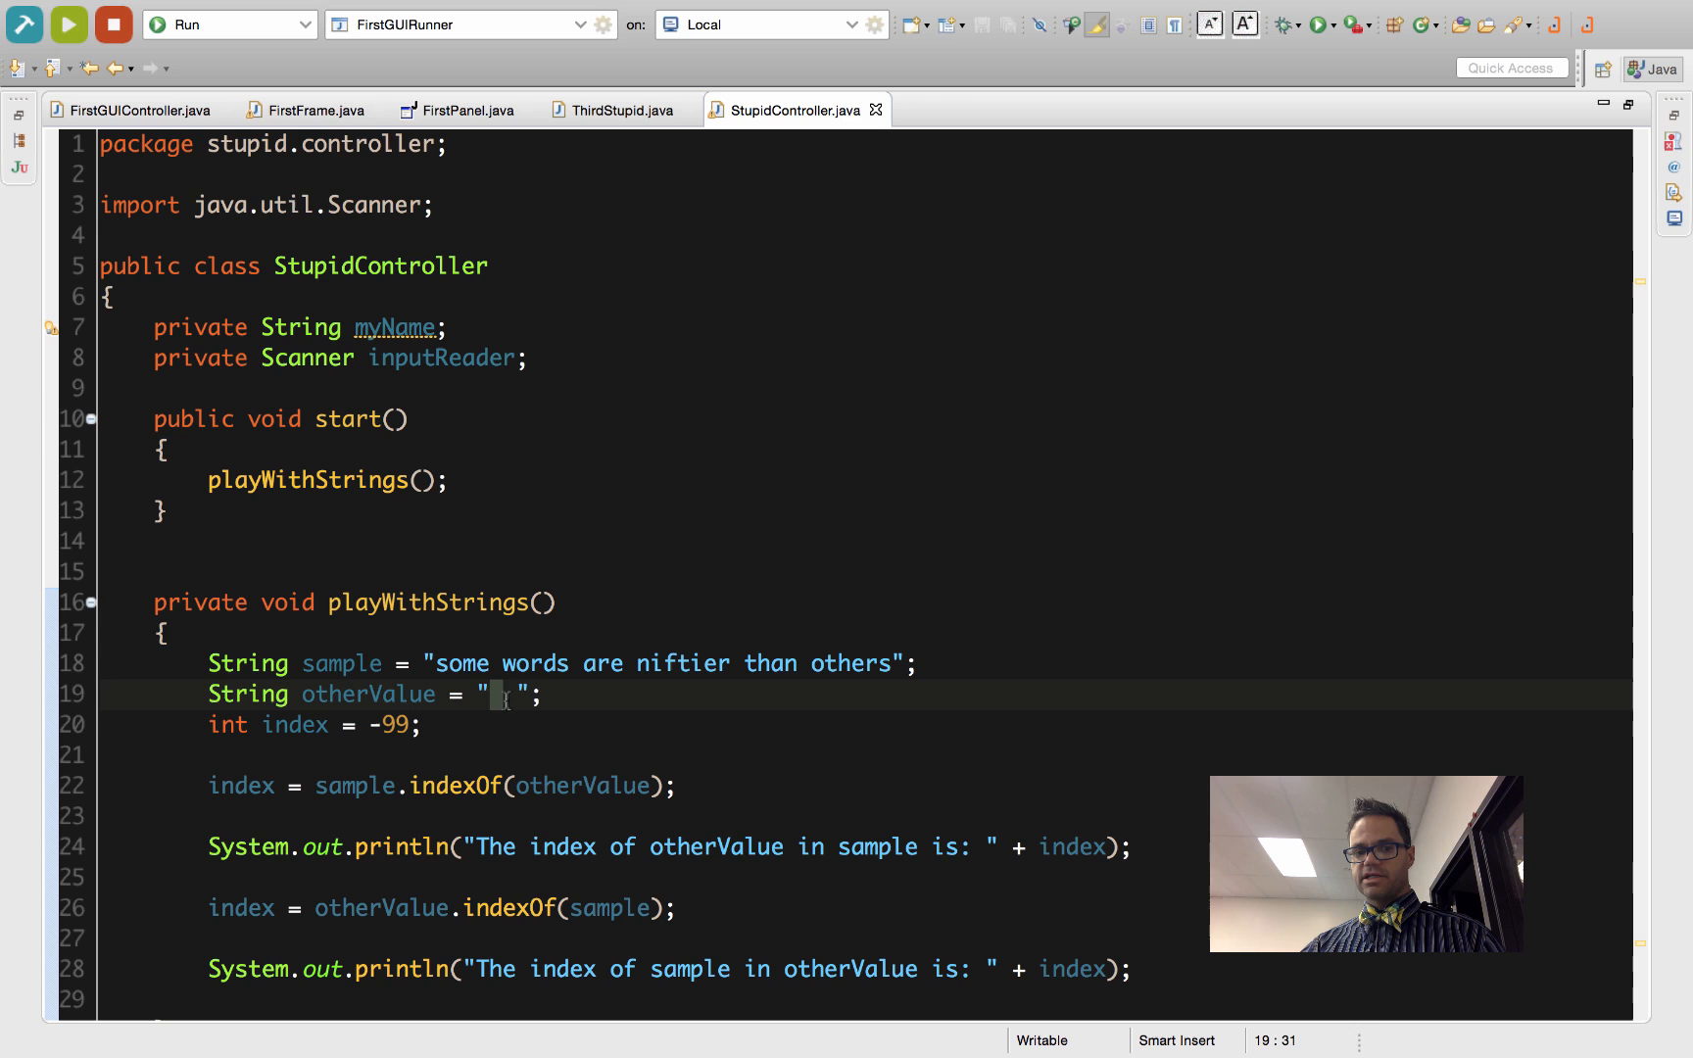
left_click(437, 662)
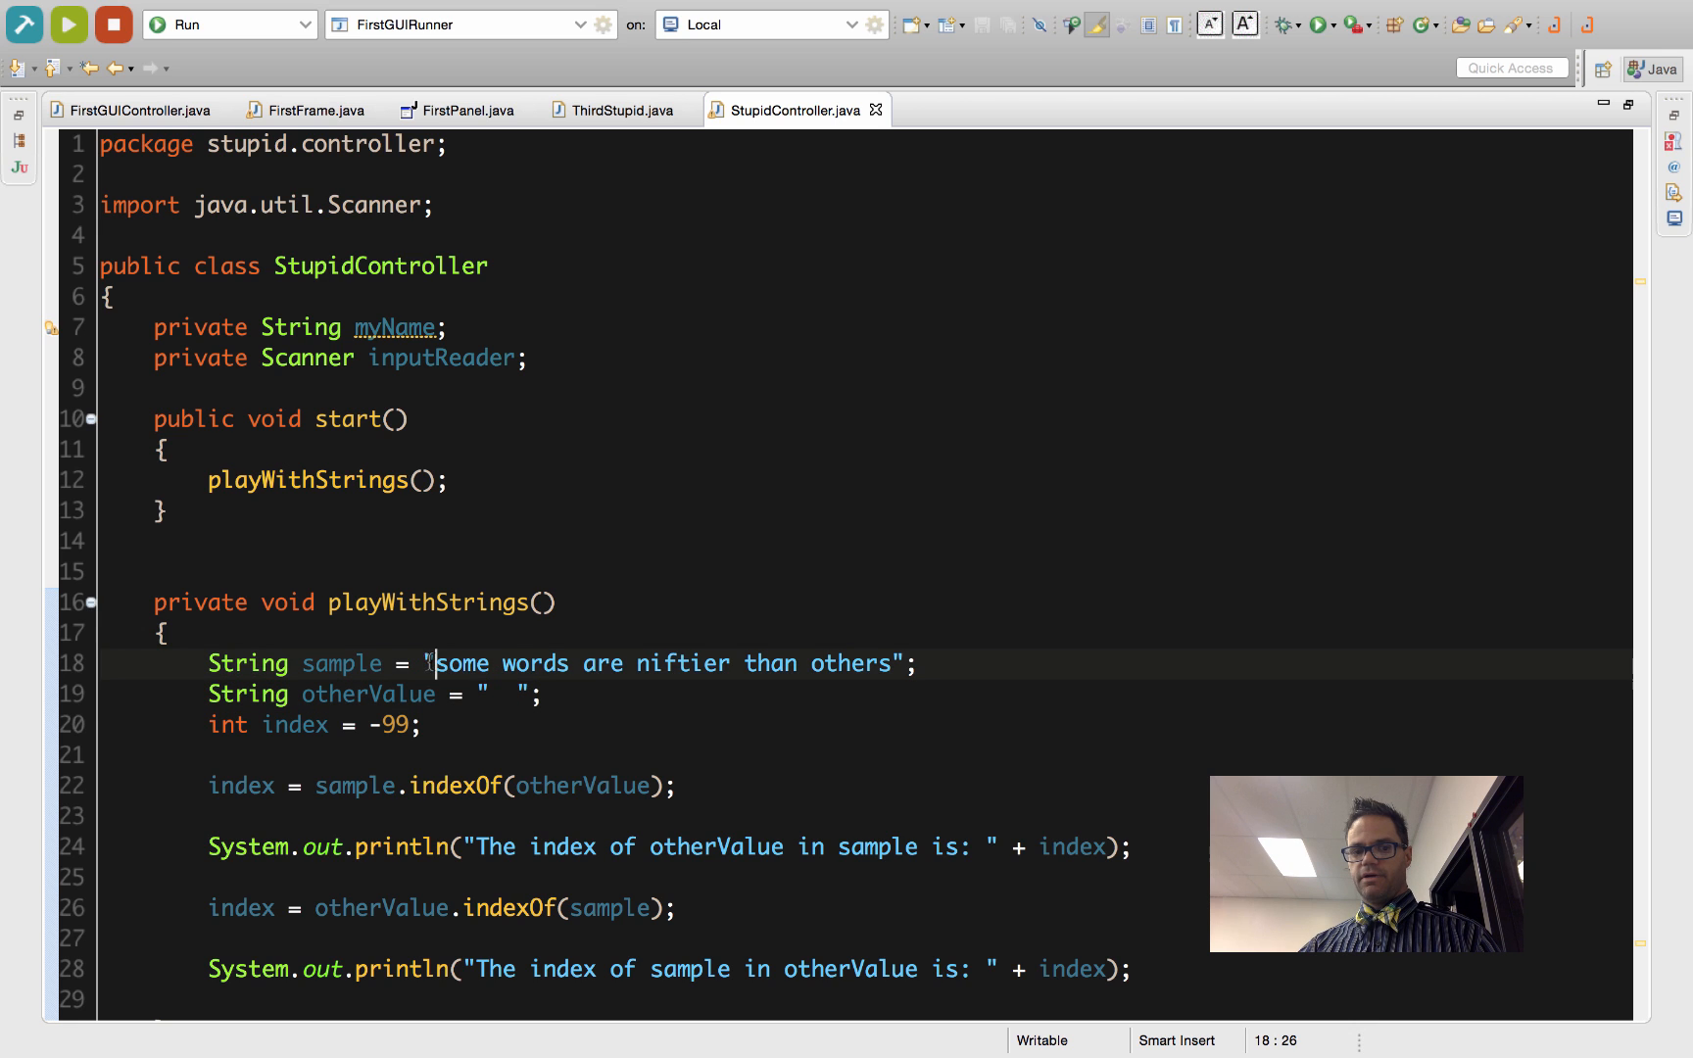
left_click_drag(437, 662, 884, 662)
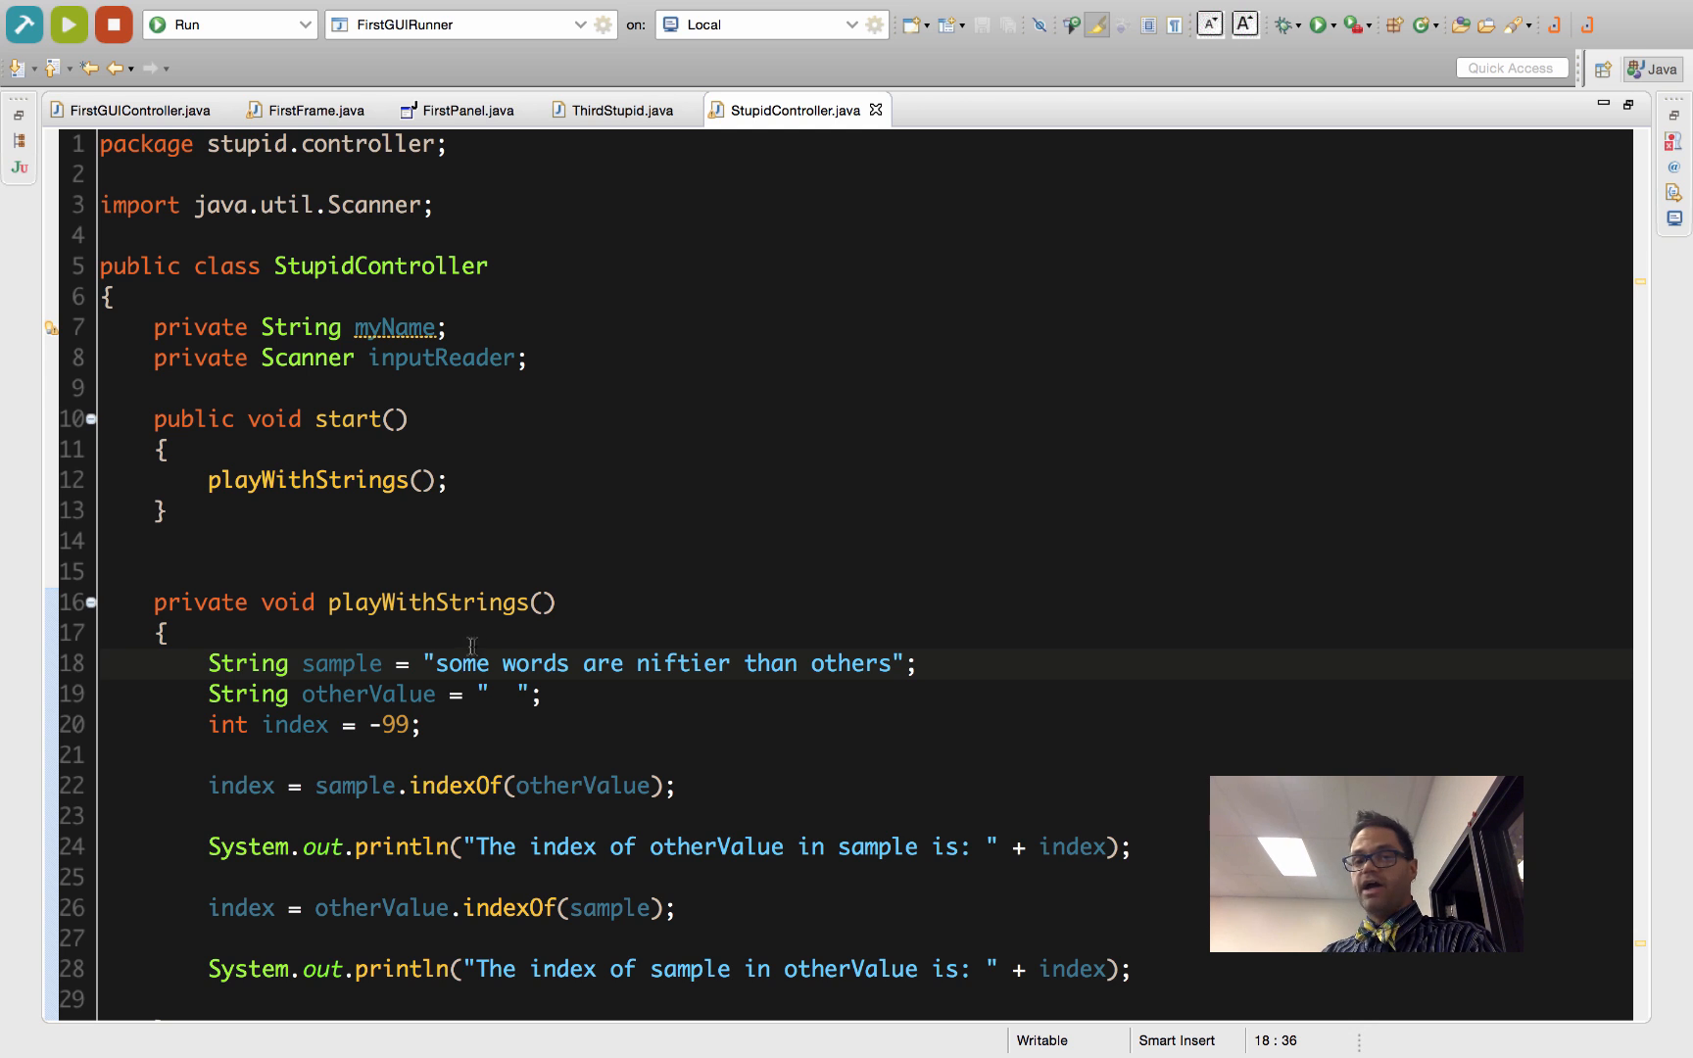
left_click(573, 662)
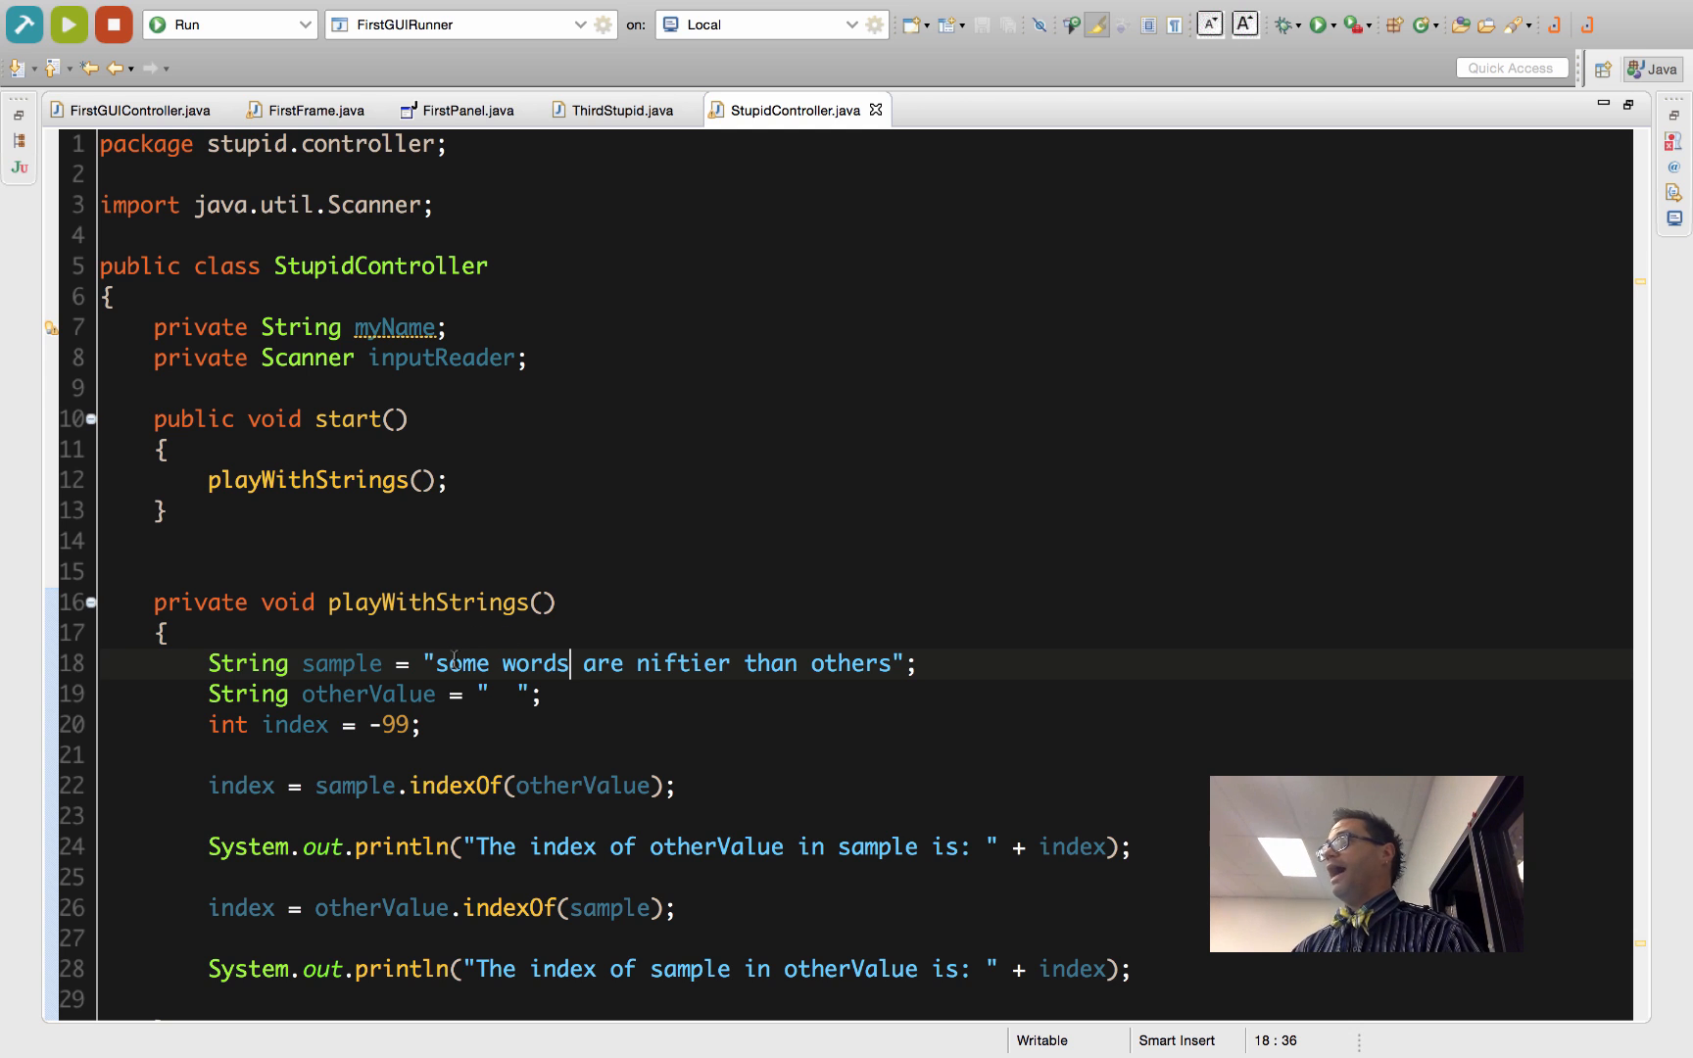
double_click(349, 786)
type("S")
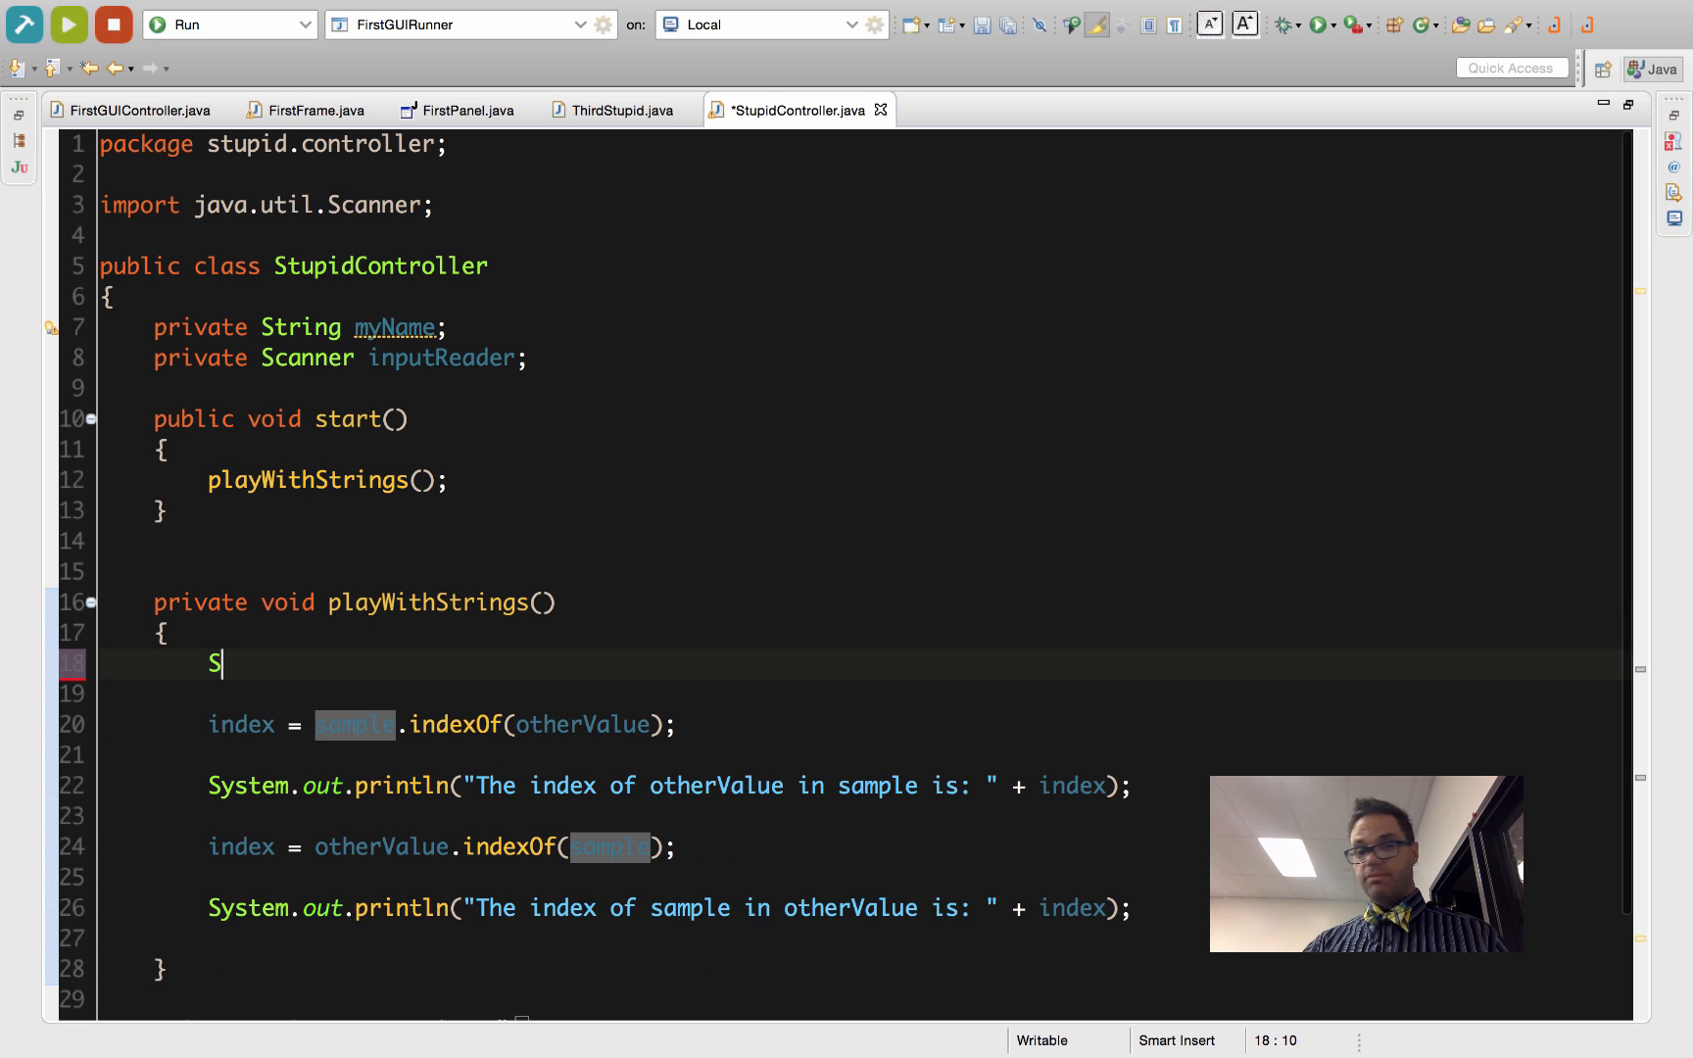
key("Backspace")
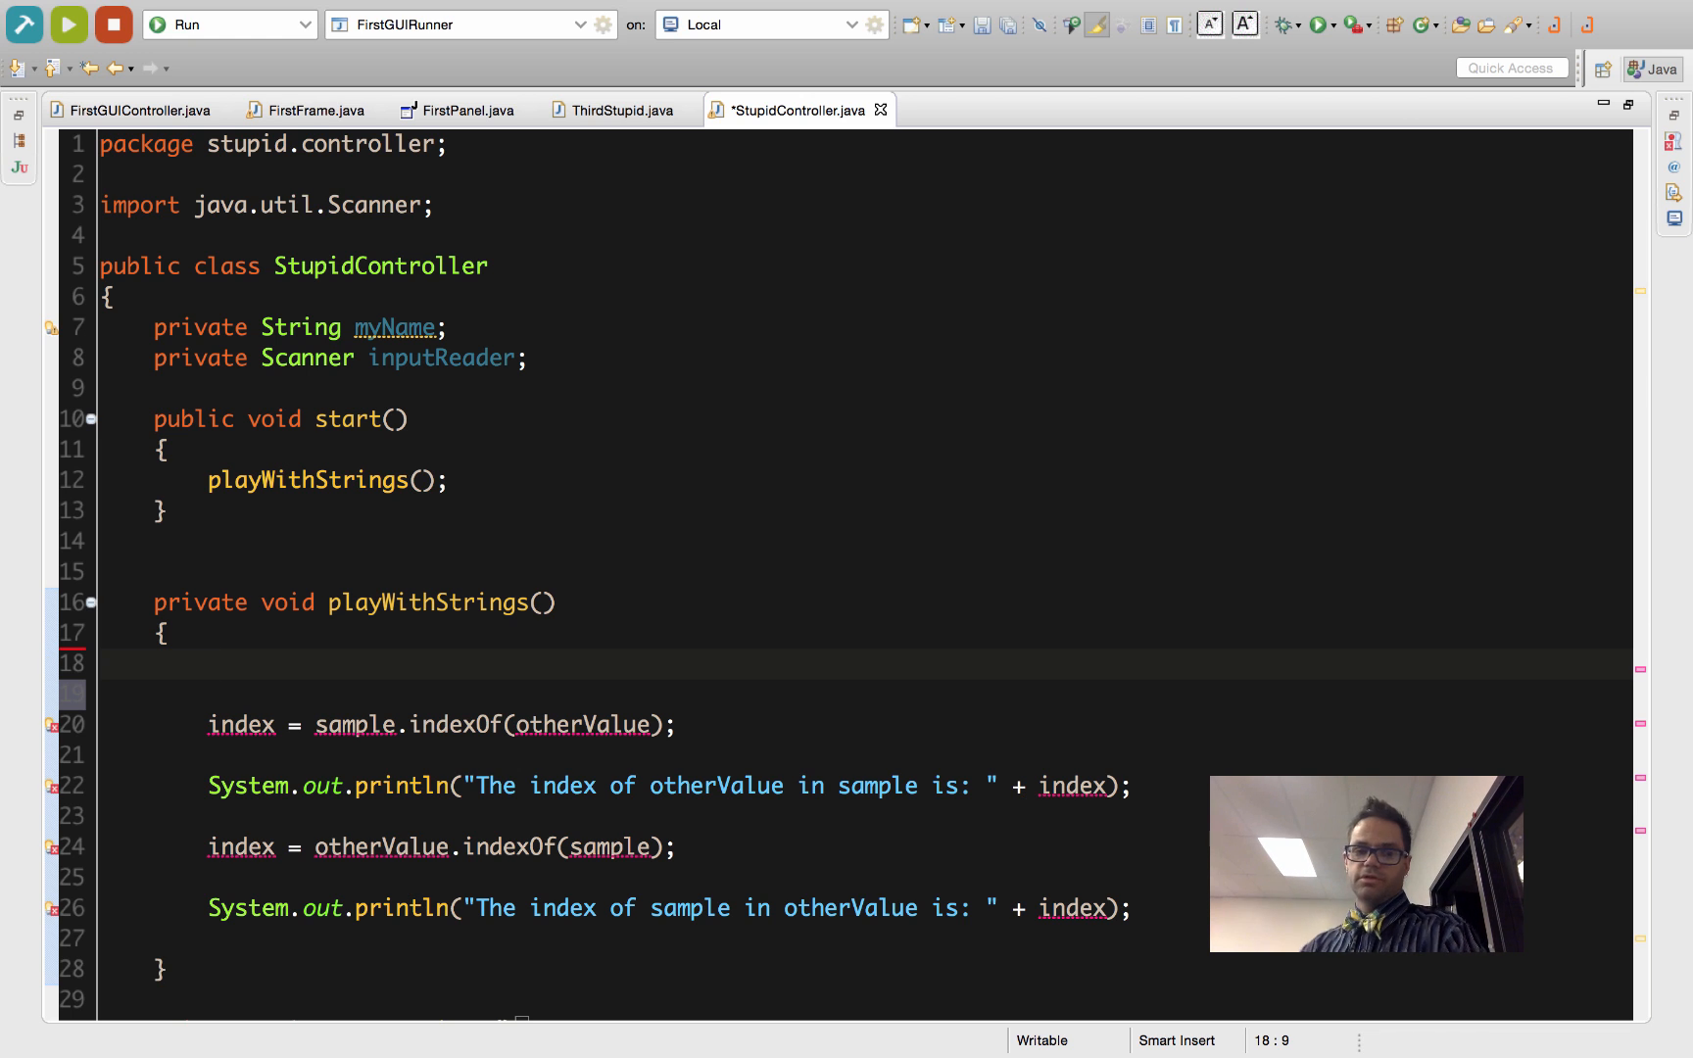
left_click(167, 451)
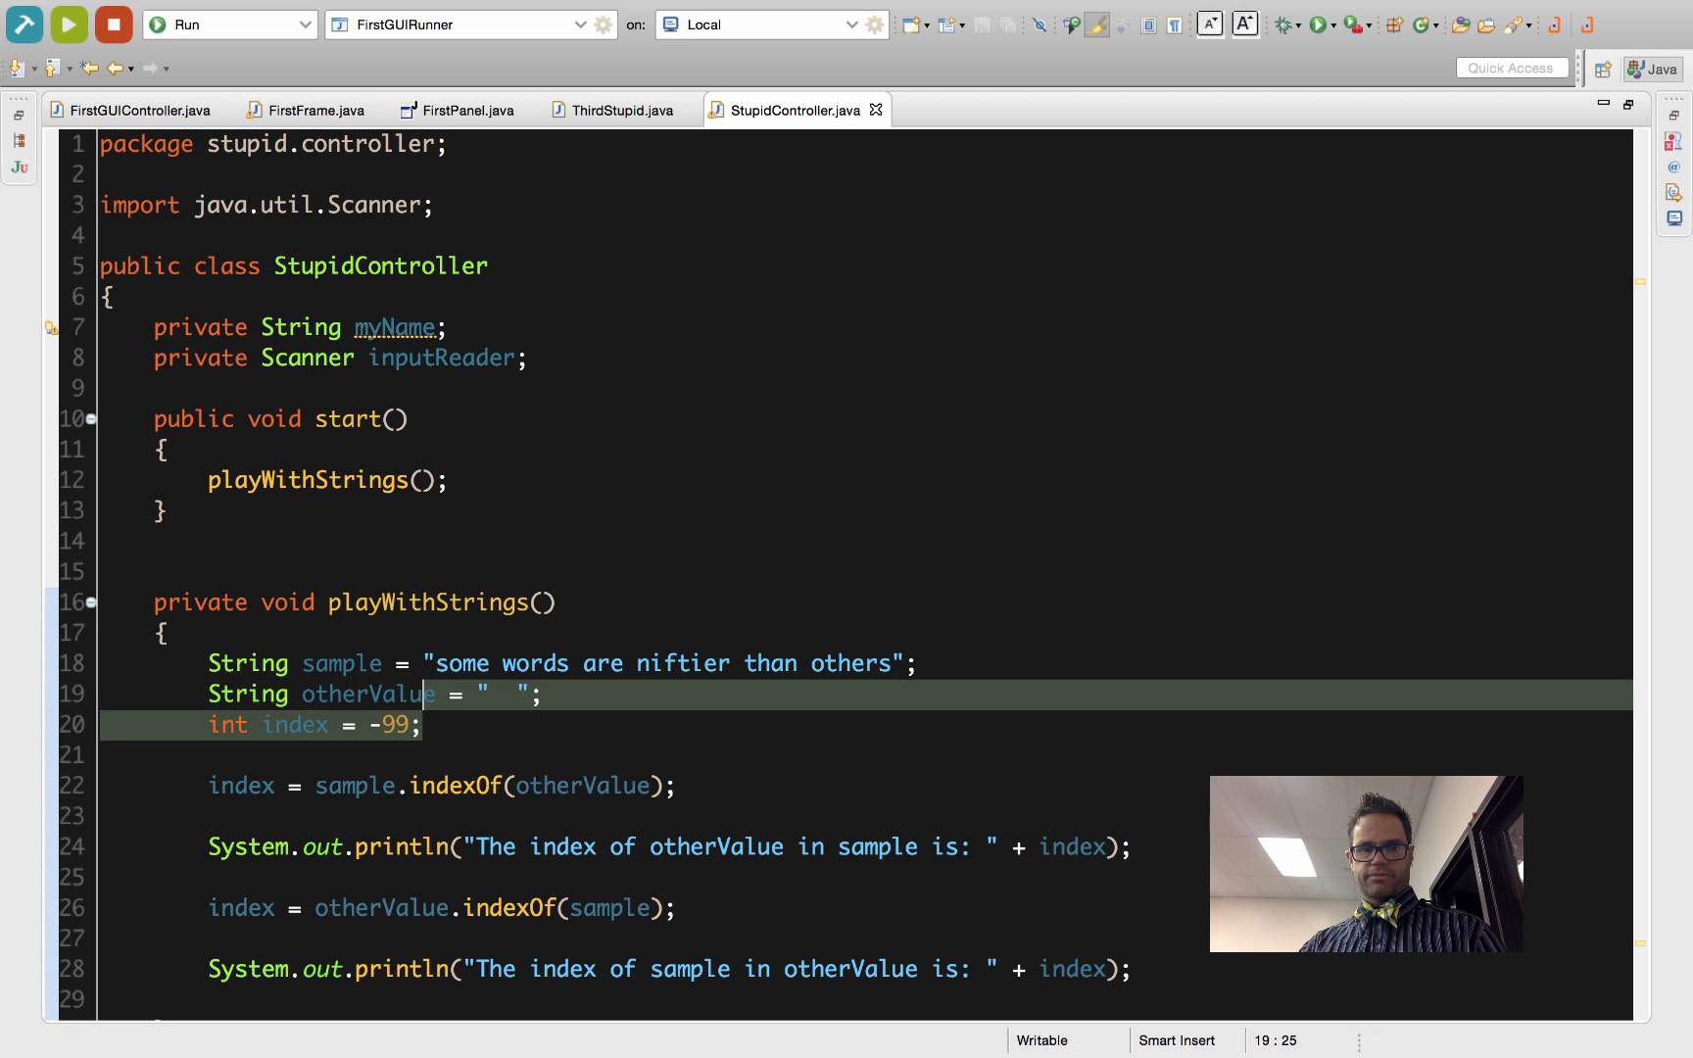
key("Delete")
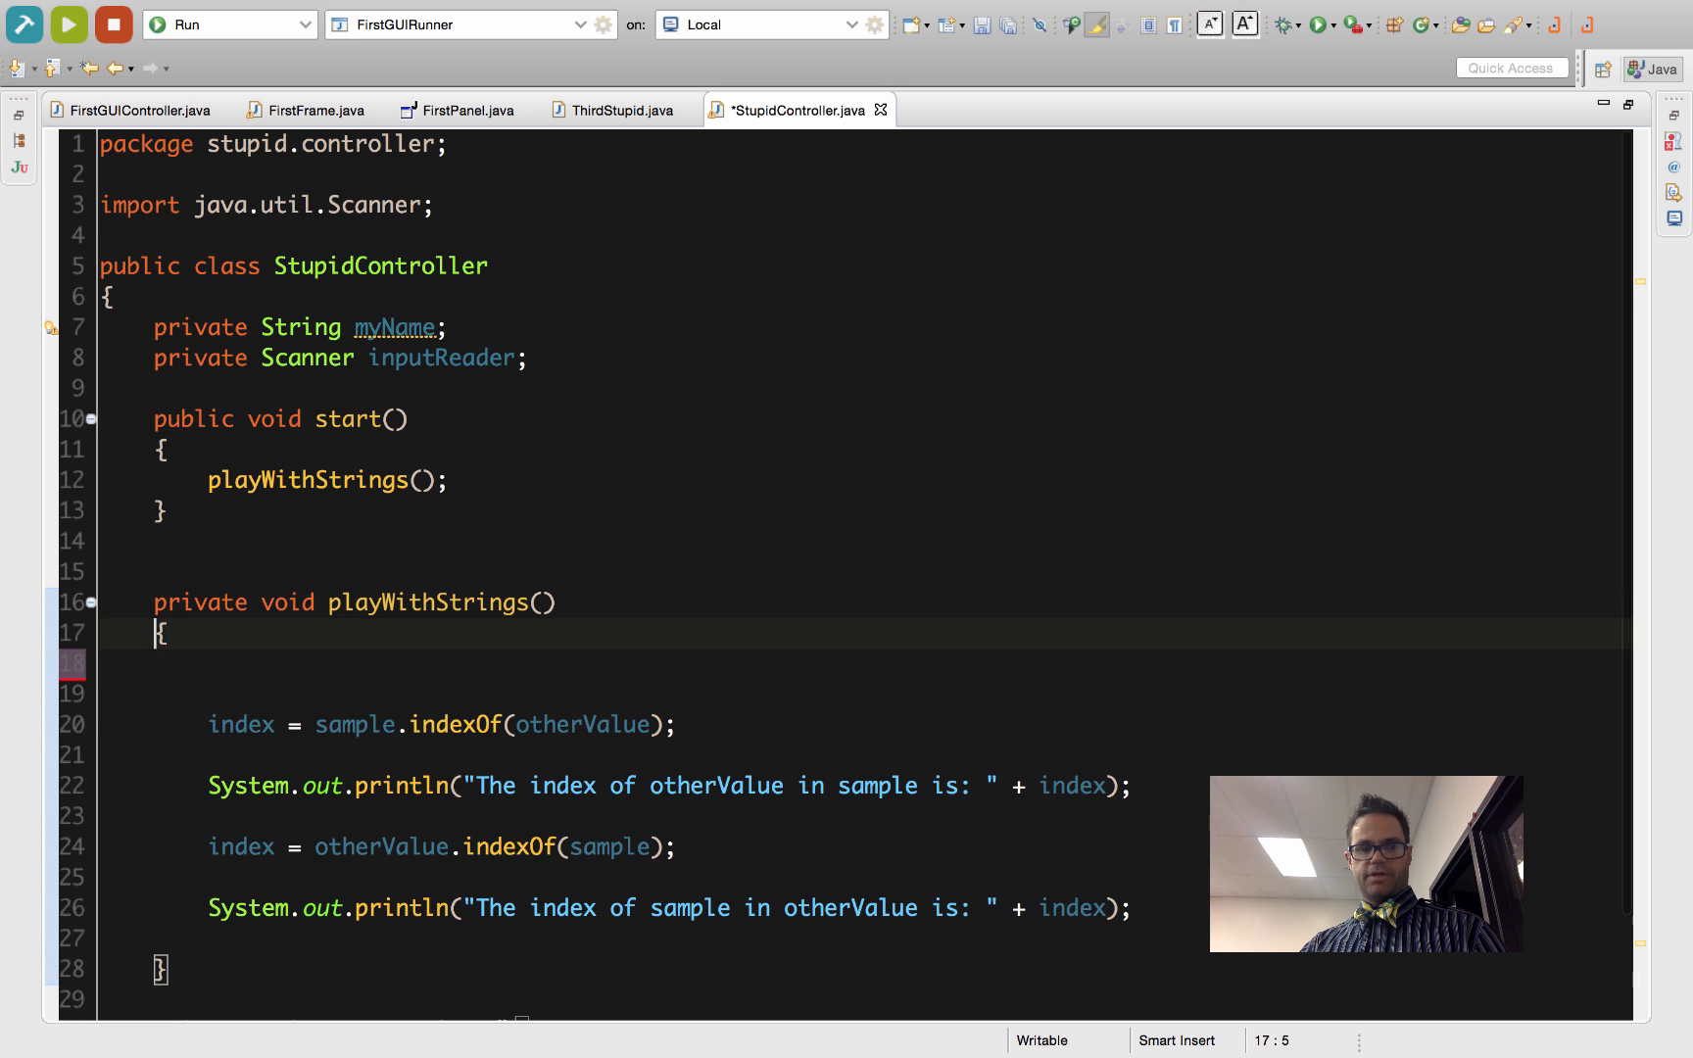
Move the sample declaration out of playWithStrings and position after the second indexOf line
type("String sample = \"some words are niftier than others\";")
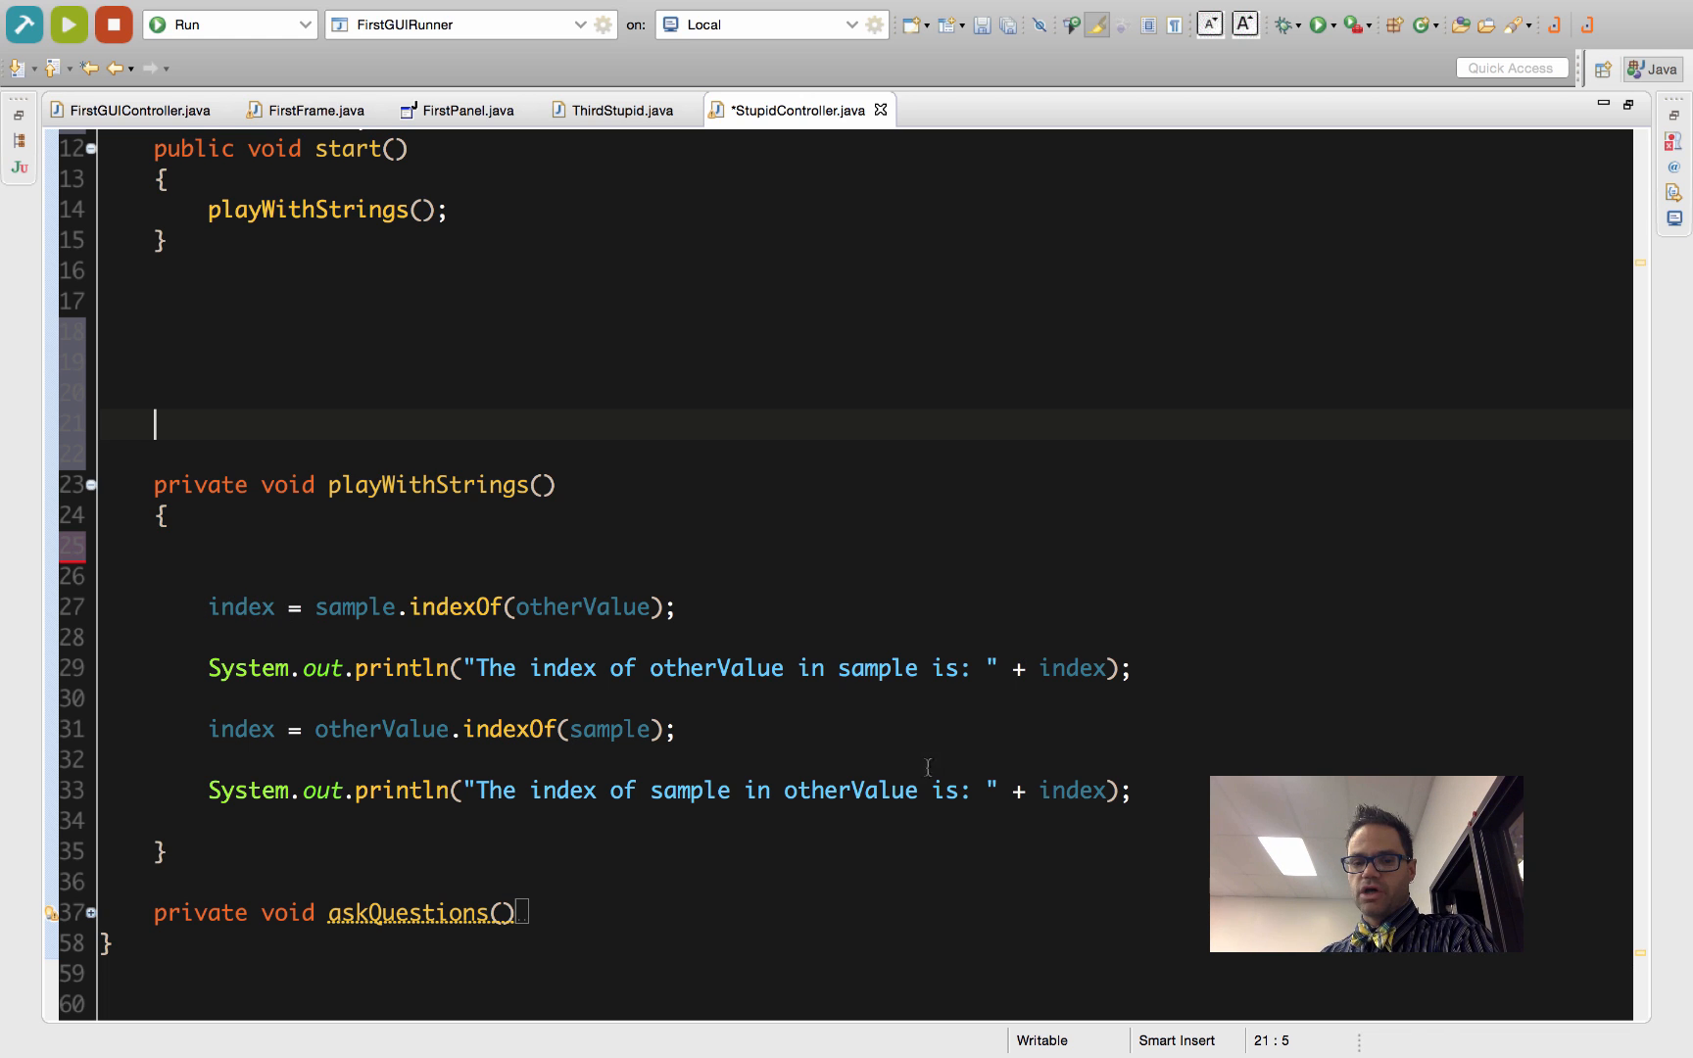
left_click(707, 727)
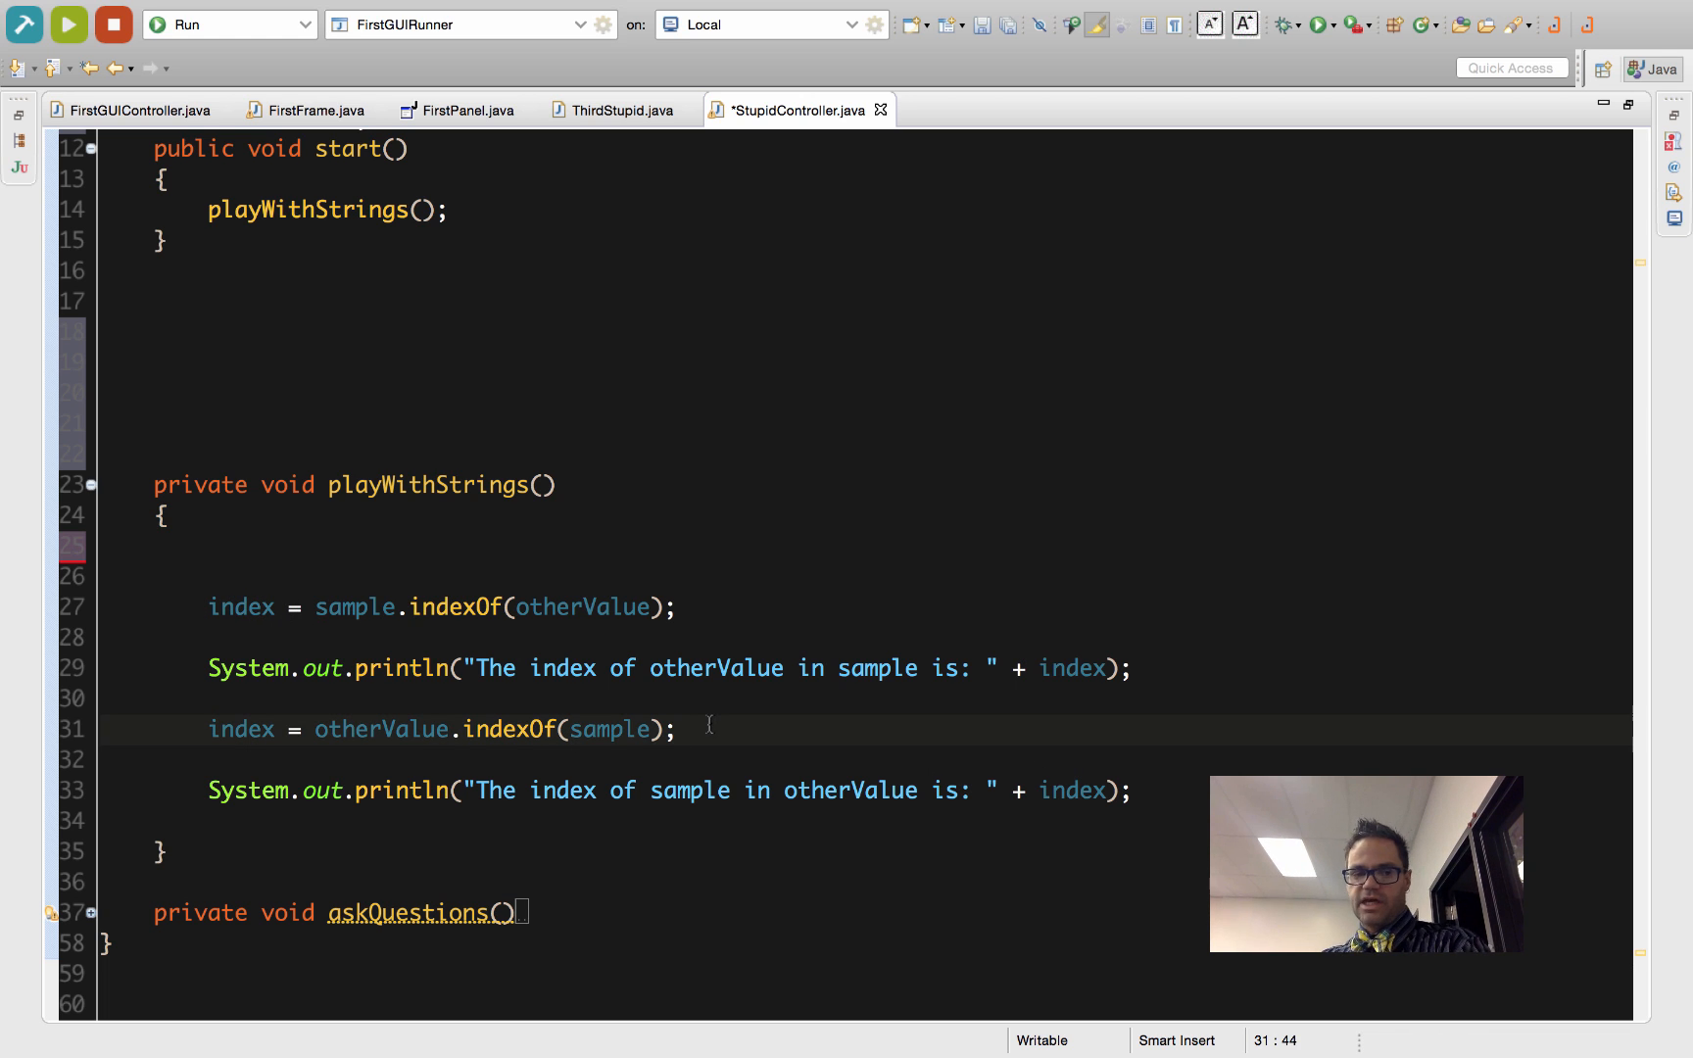
Add an if (index >= 0) block with braces after the second indexOf call
type("if")
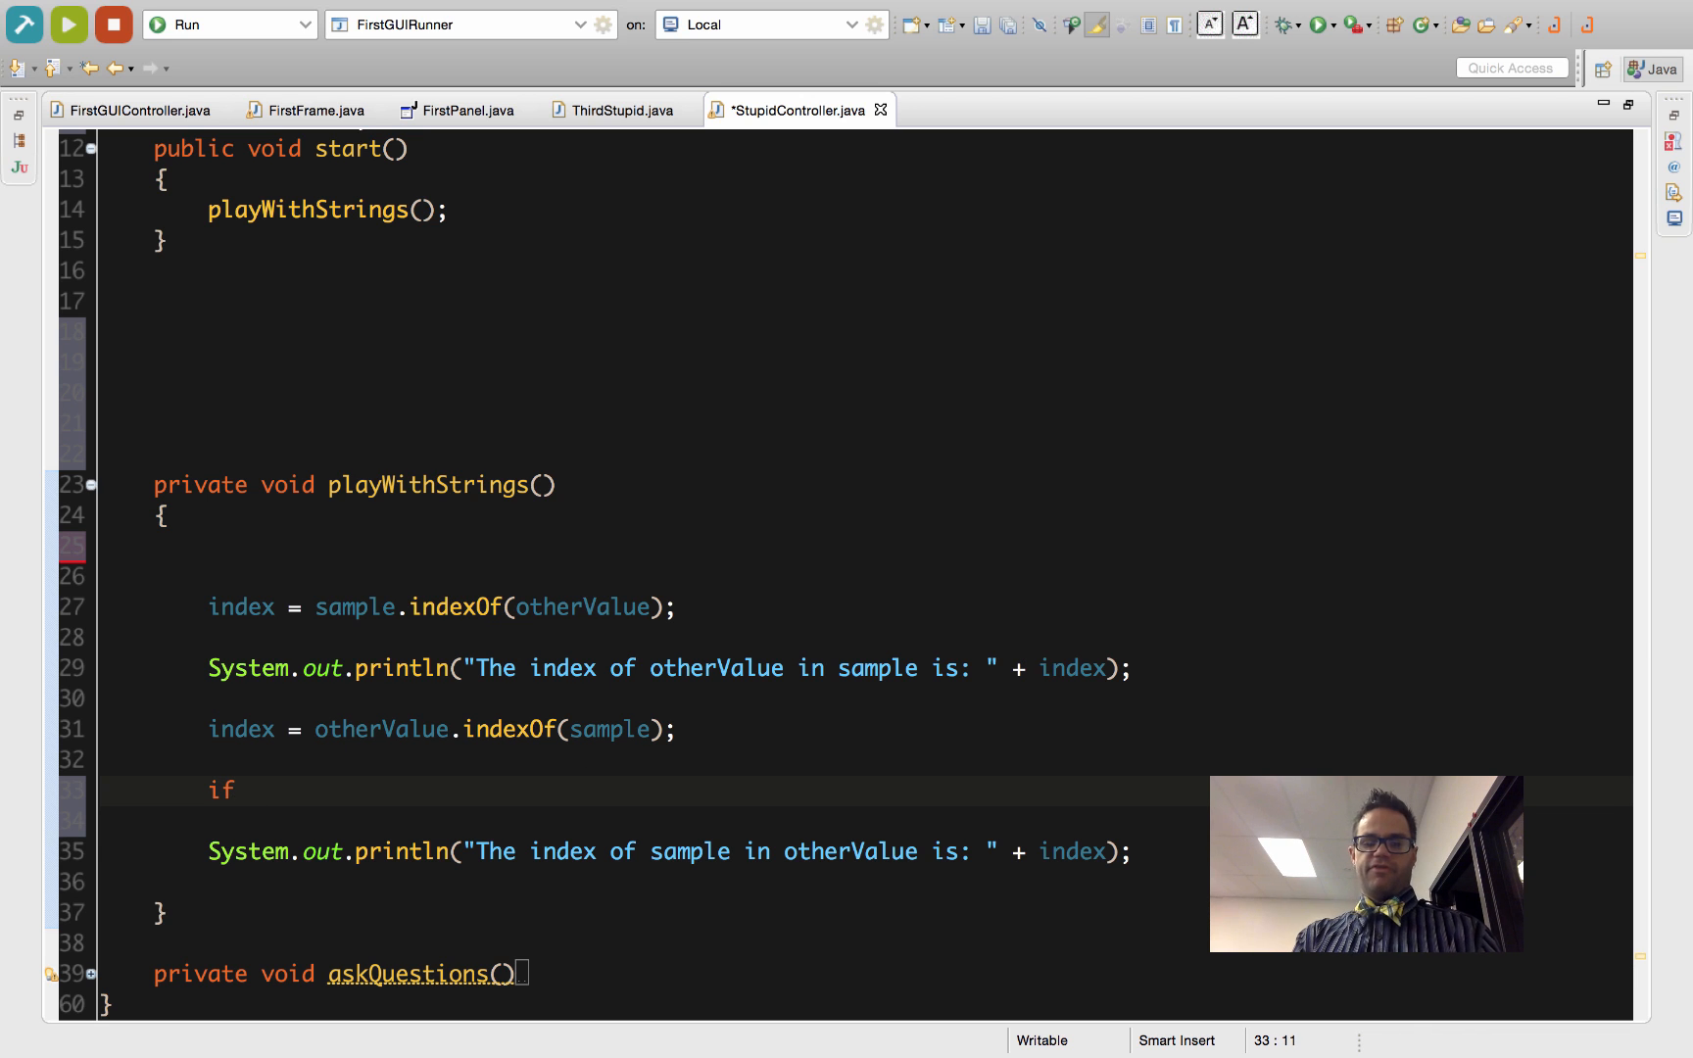
type("()")
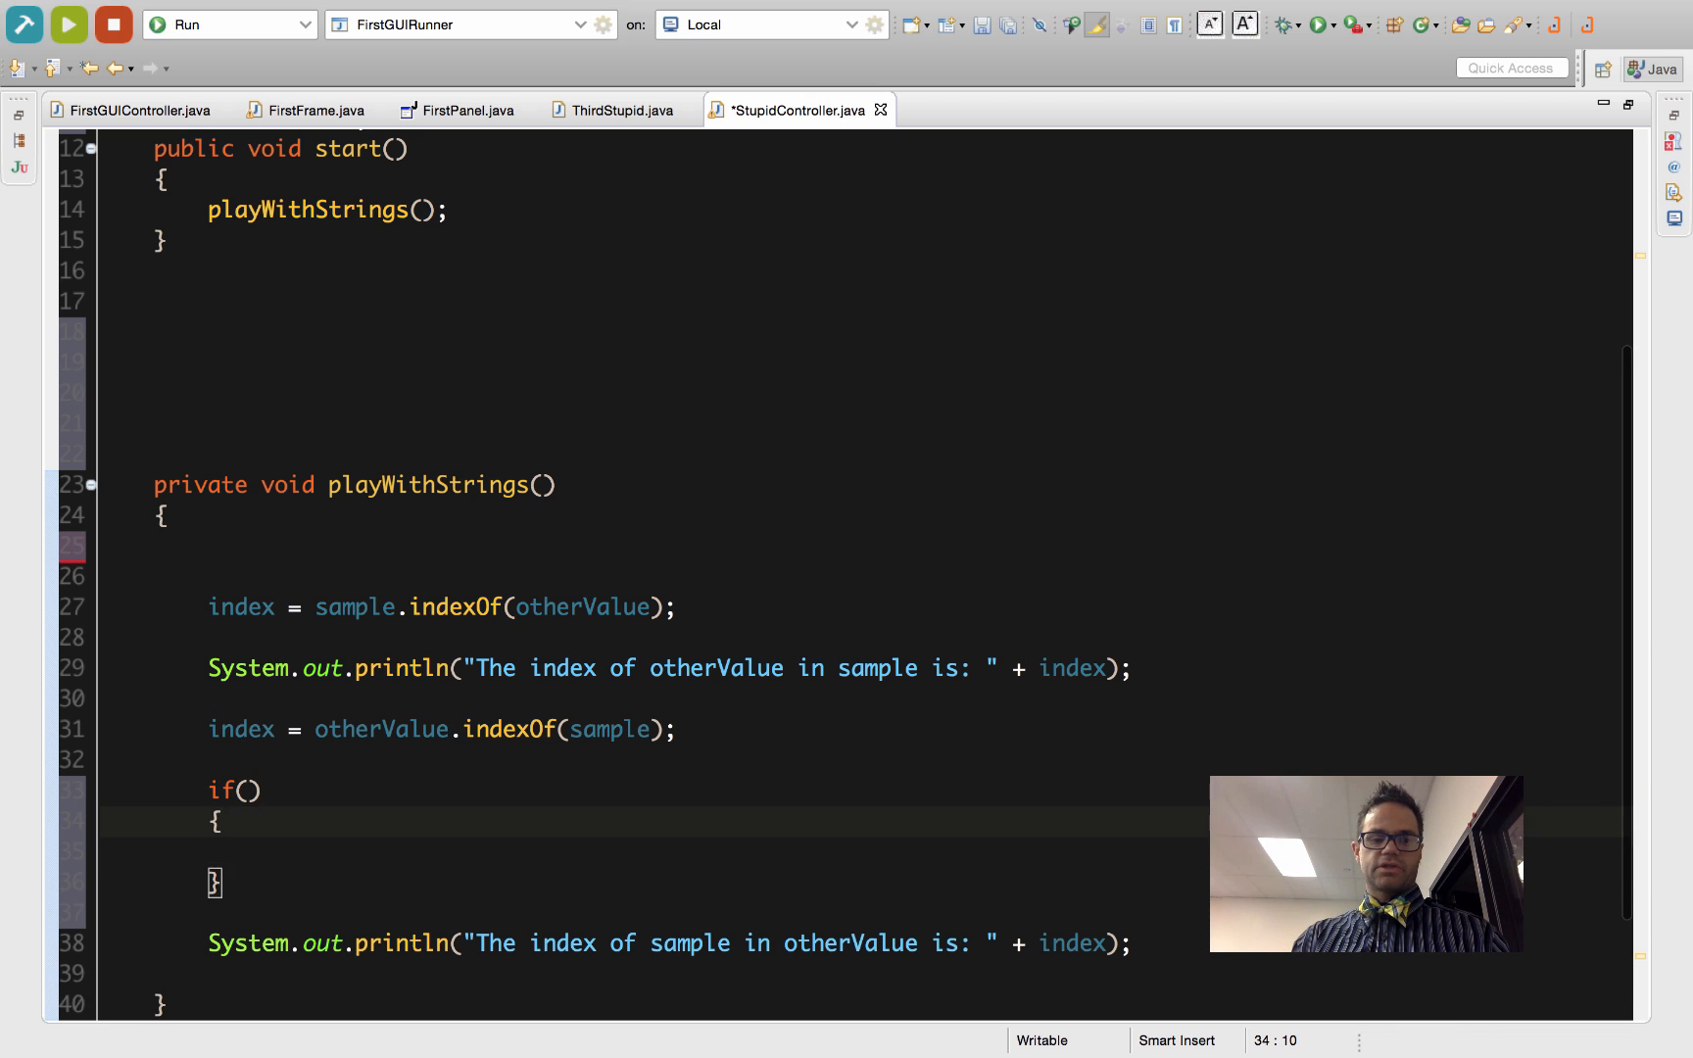
type("index >")
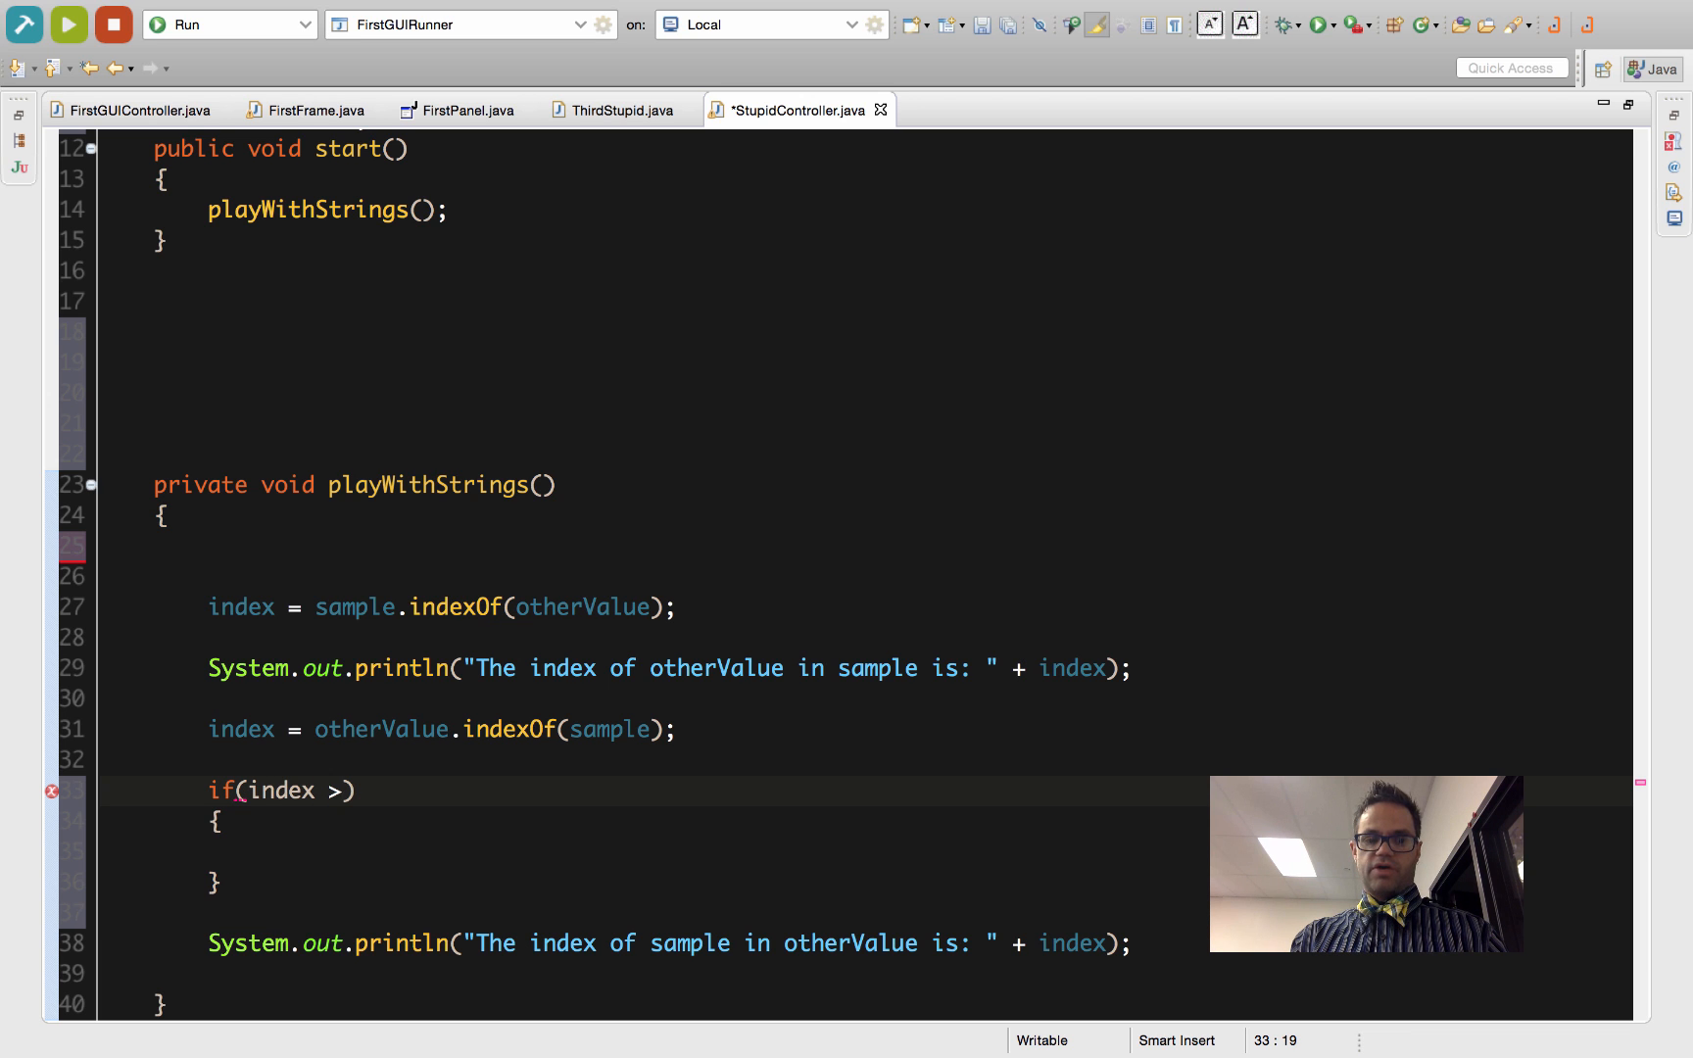
type("0")
type("//Do something because it exists")
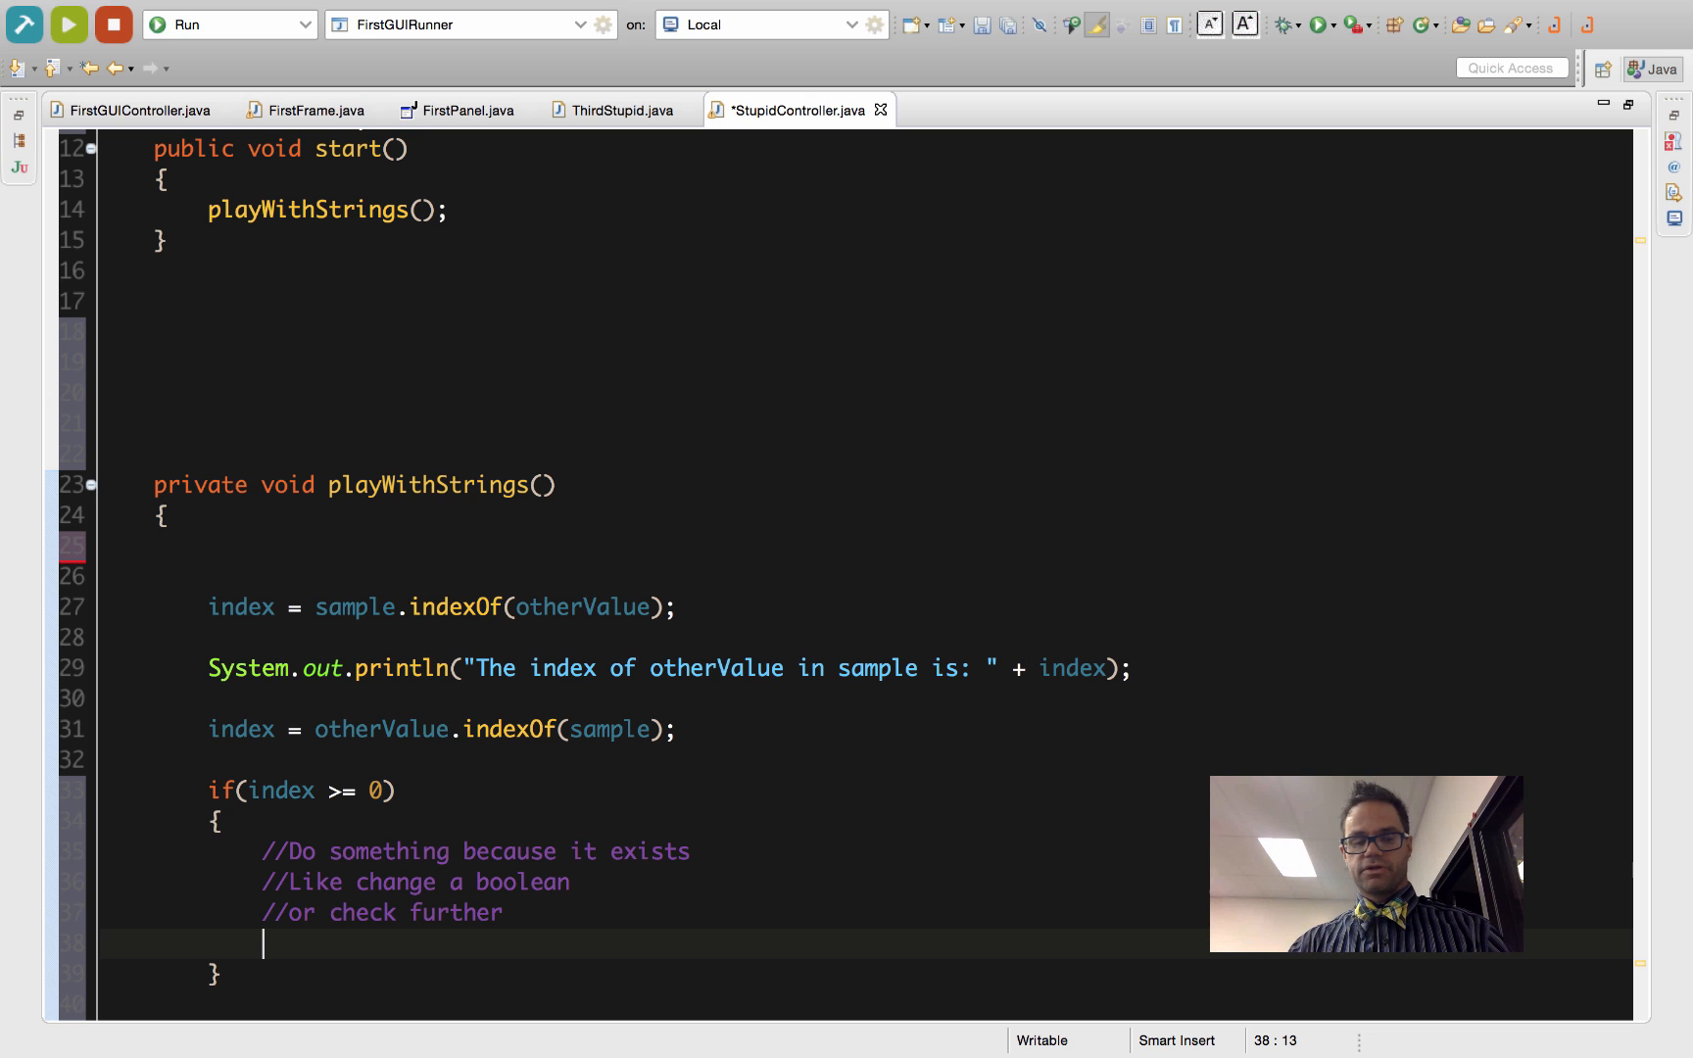
Declare int otherIndex = sample.indexOf("other search", index + 1) inside the if block
type("if")
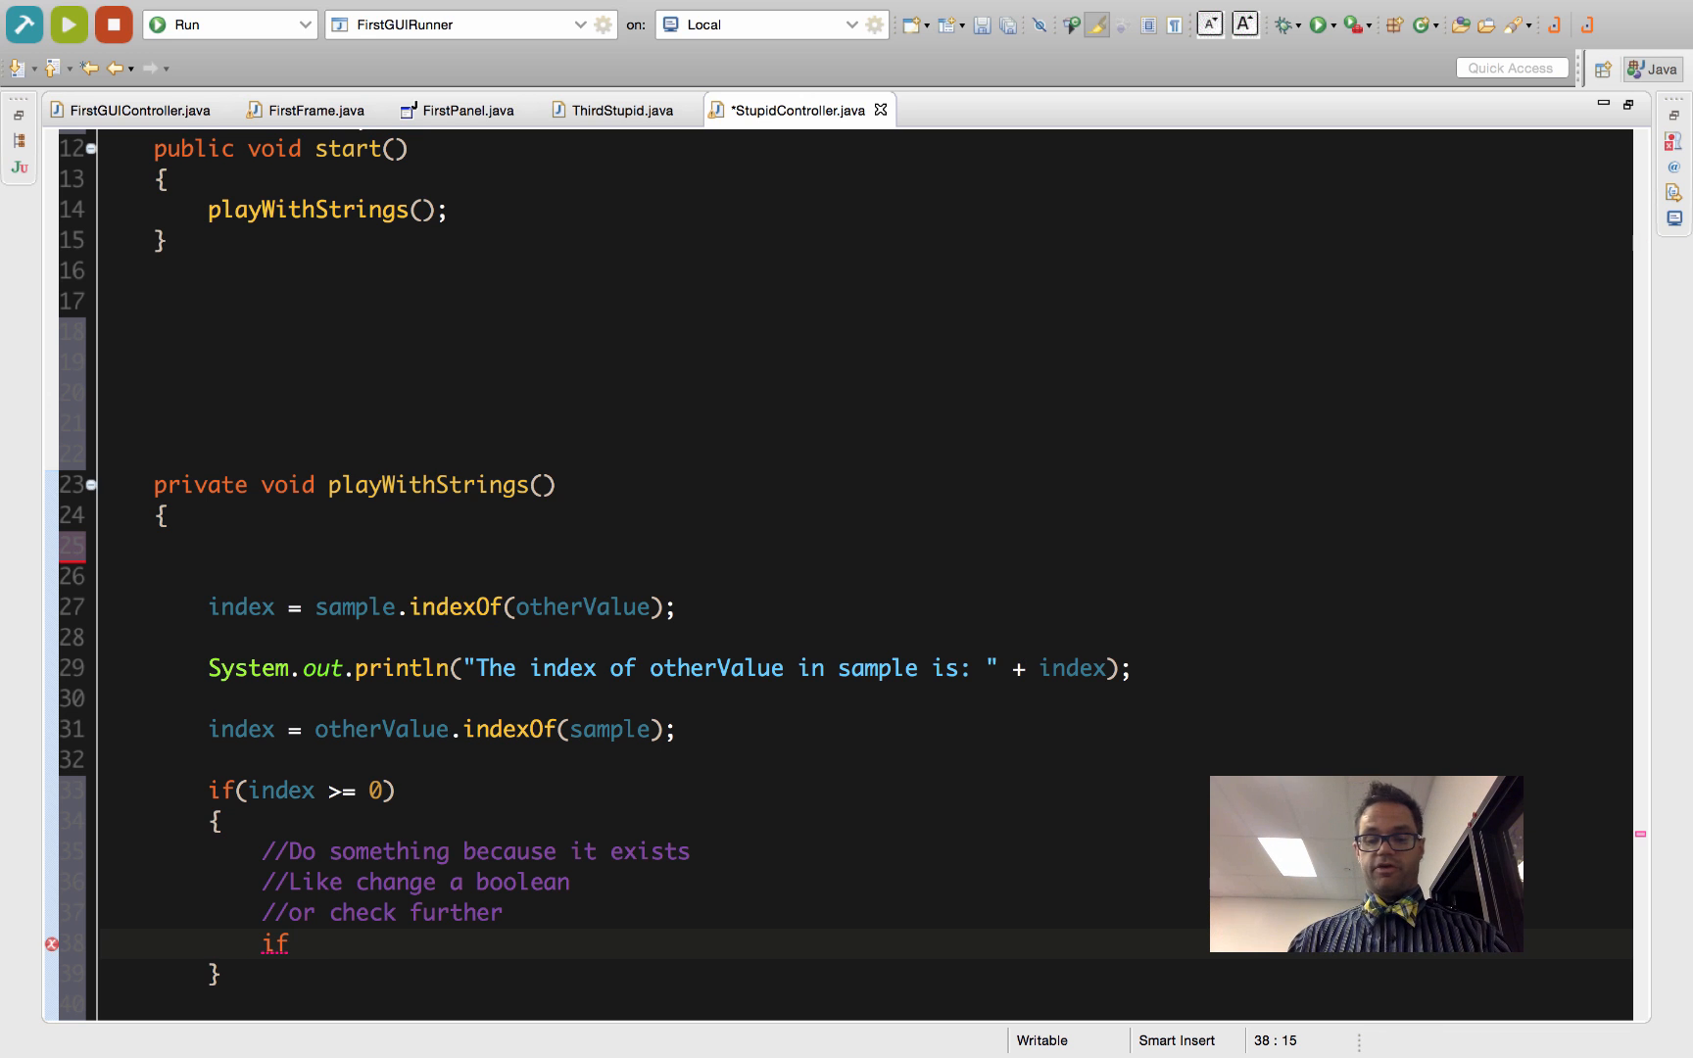
key("BackSpace")
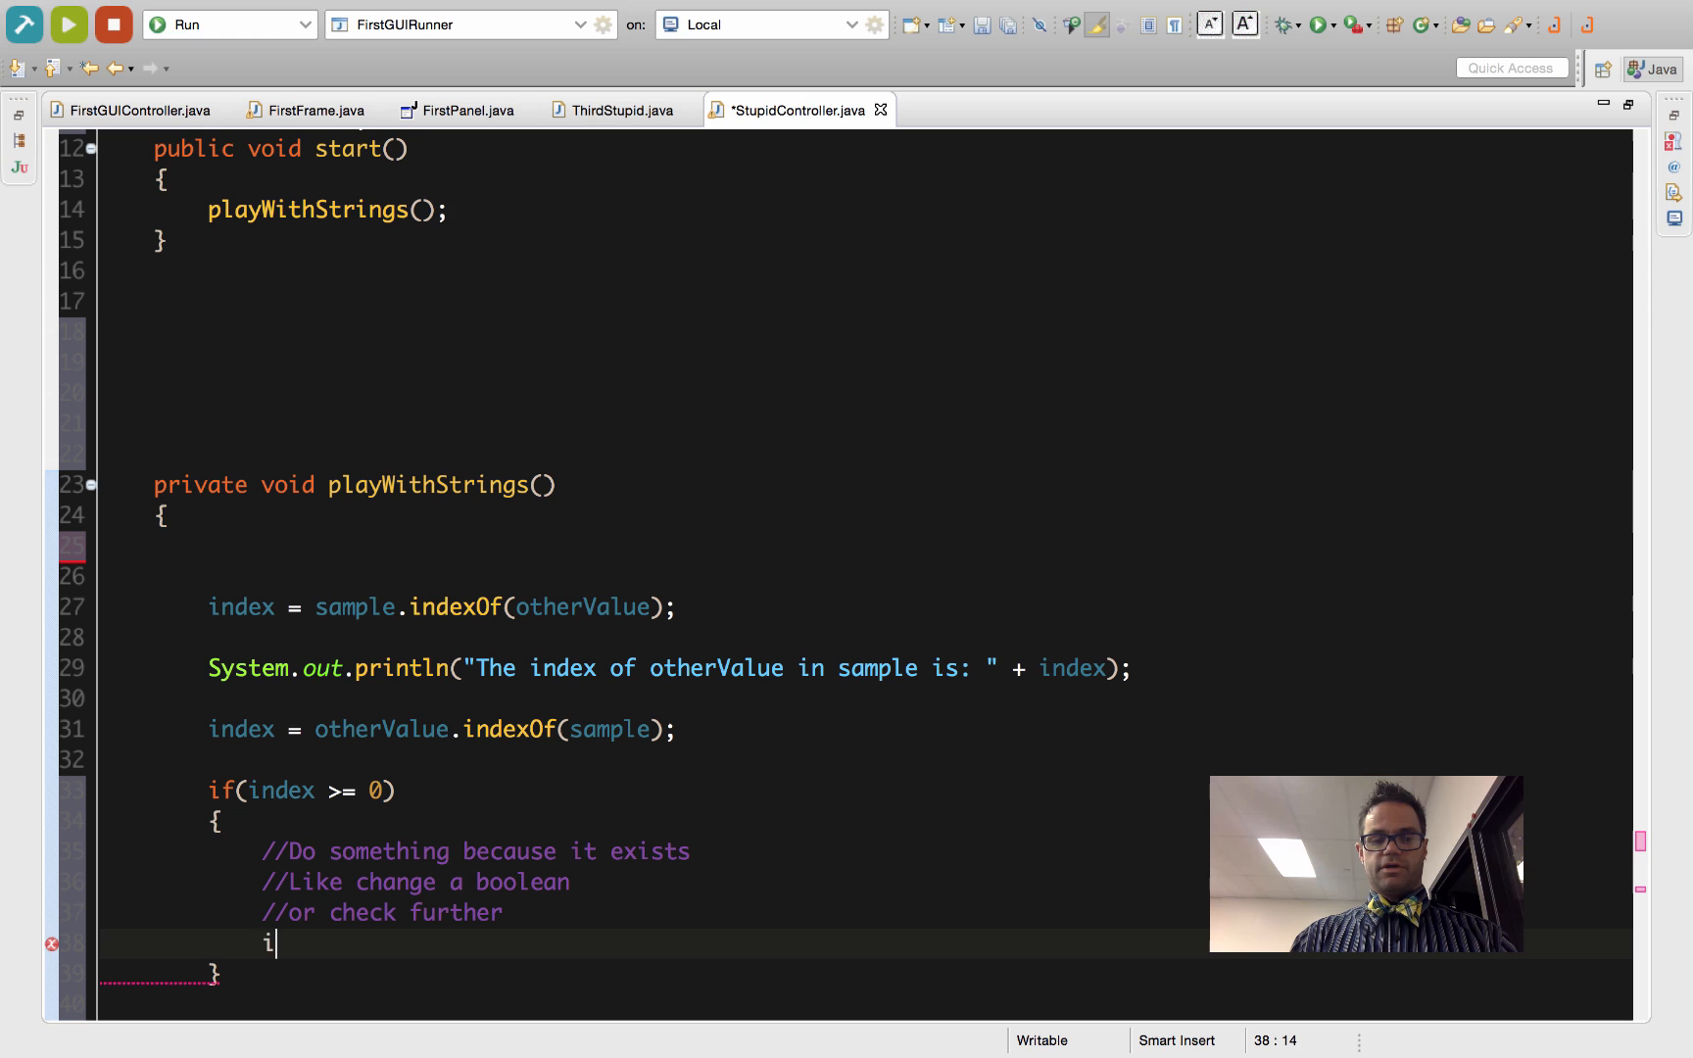
type("nt index")
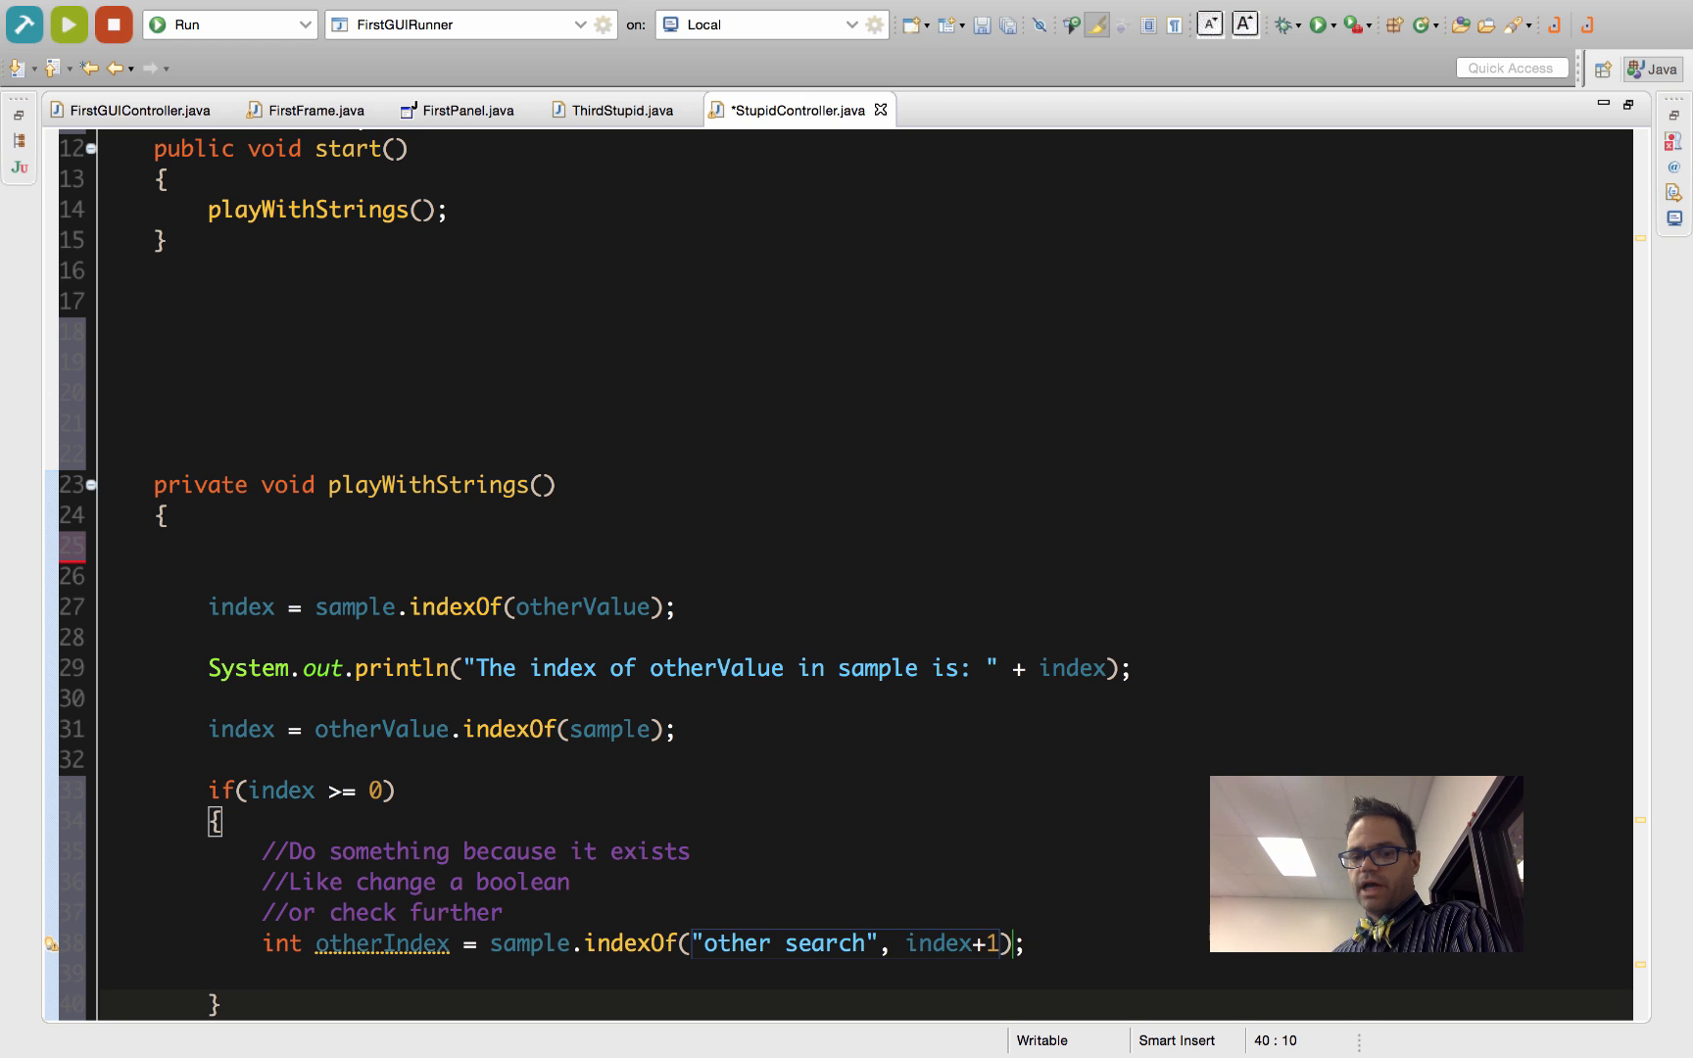
mouse_move(529, 835)
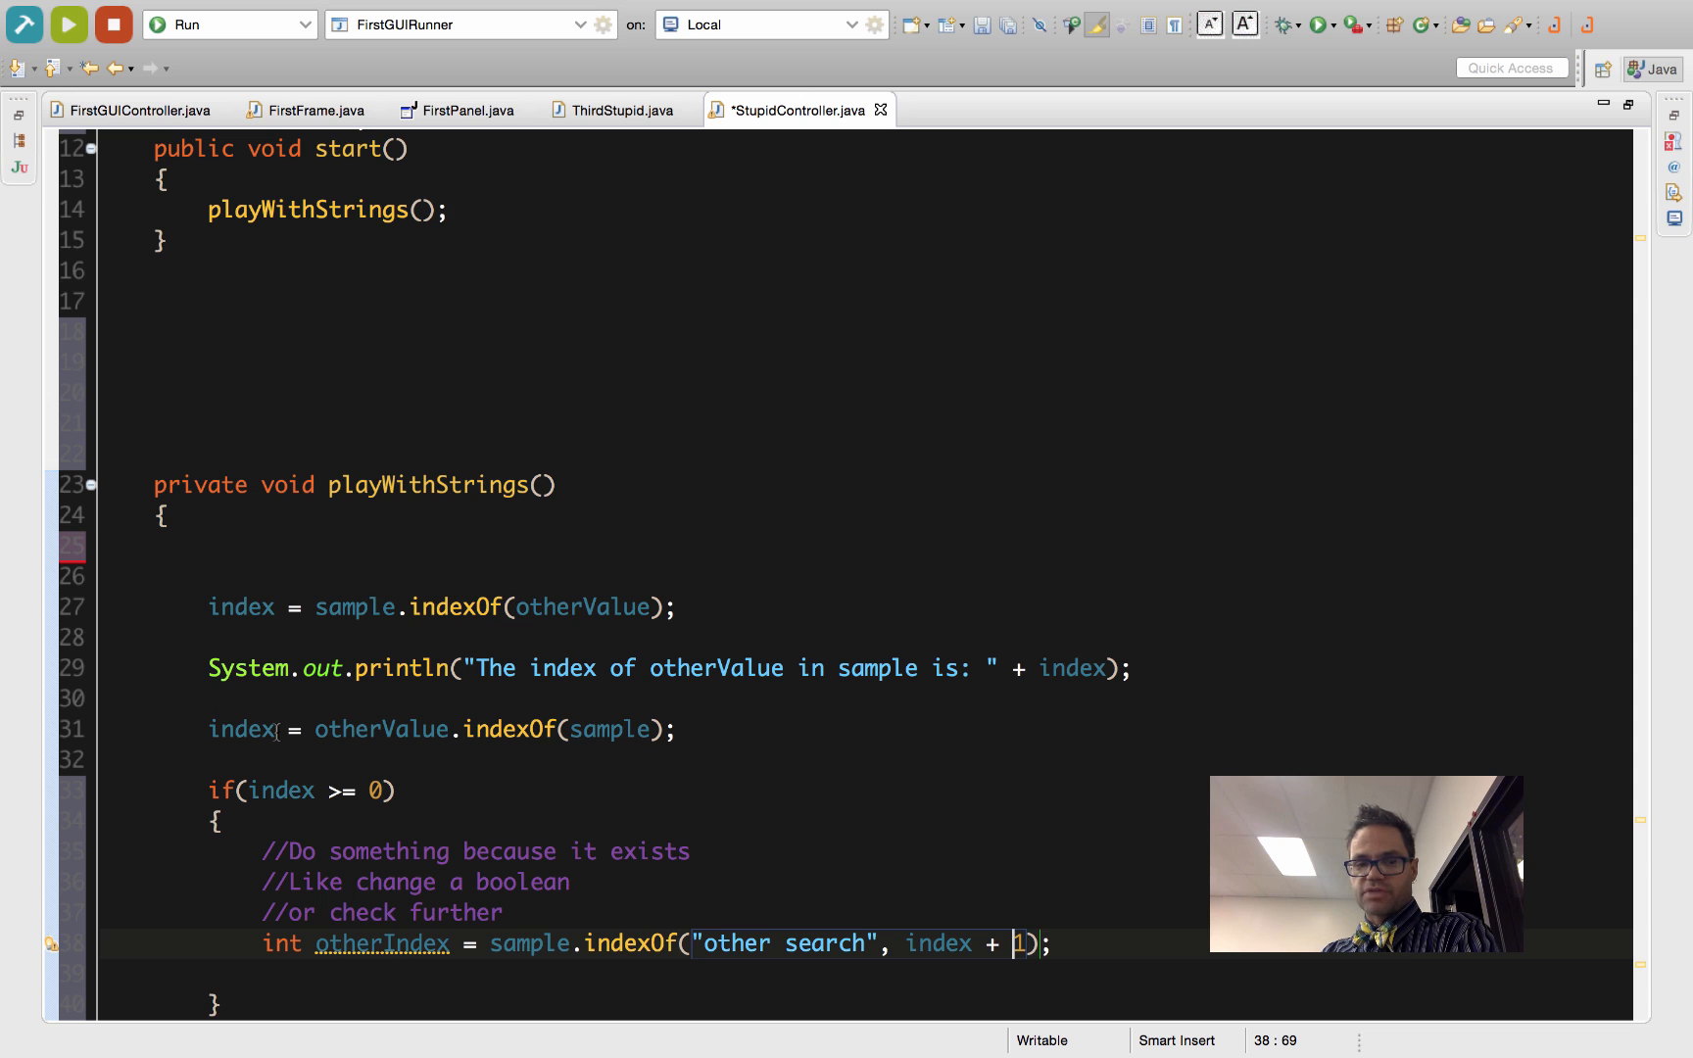
mouse_move(327, 703)
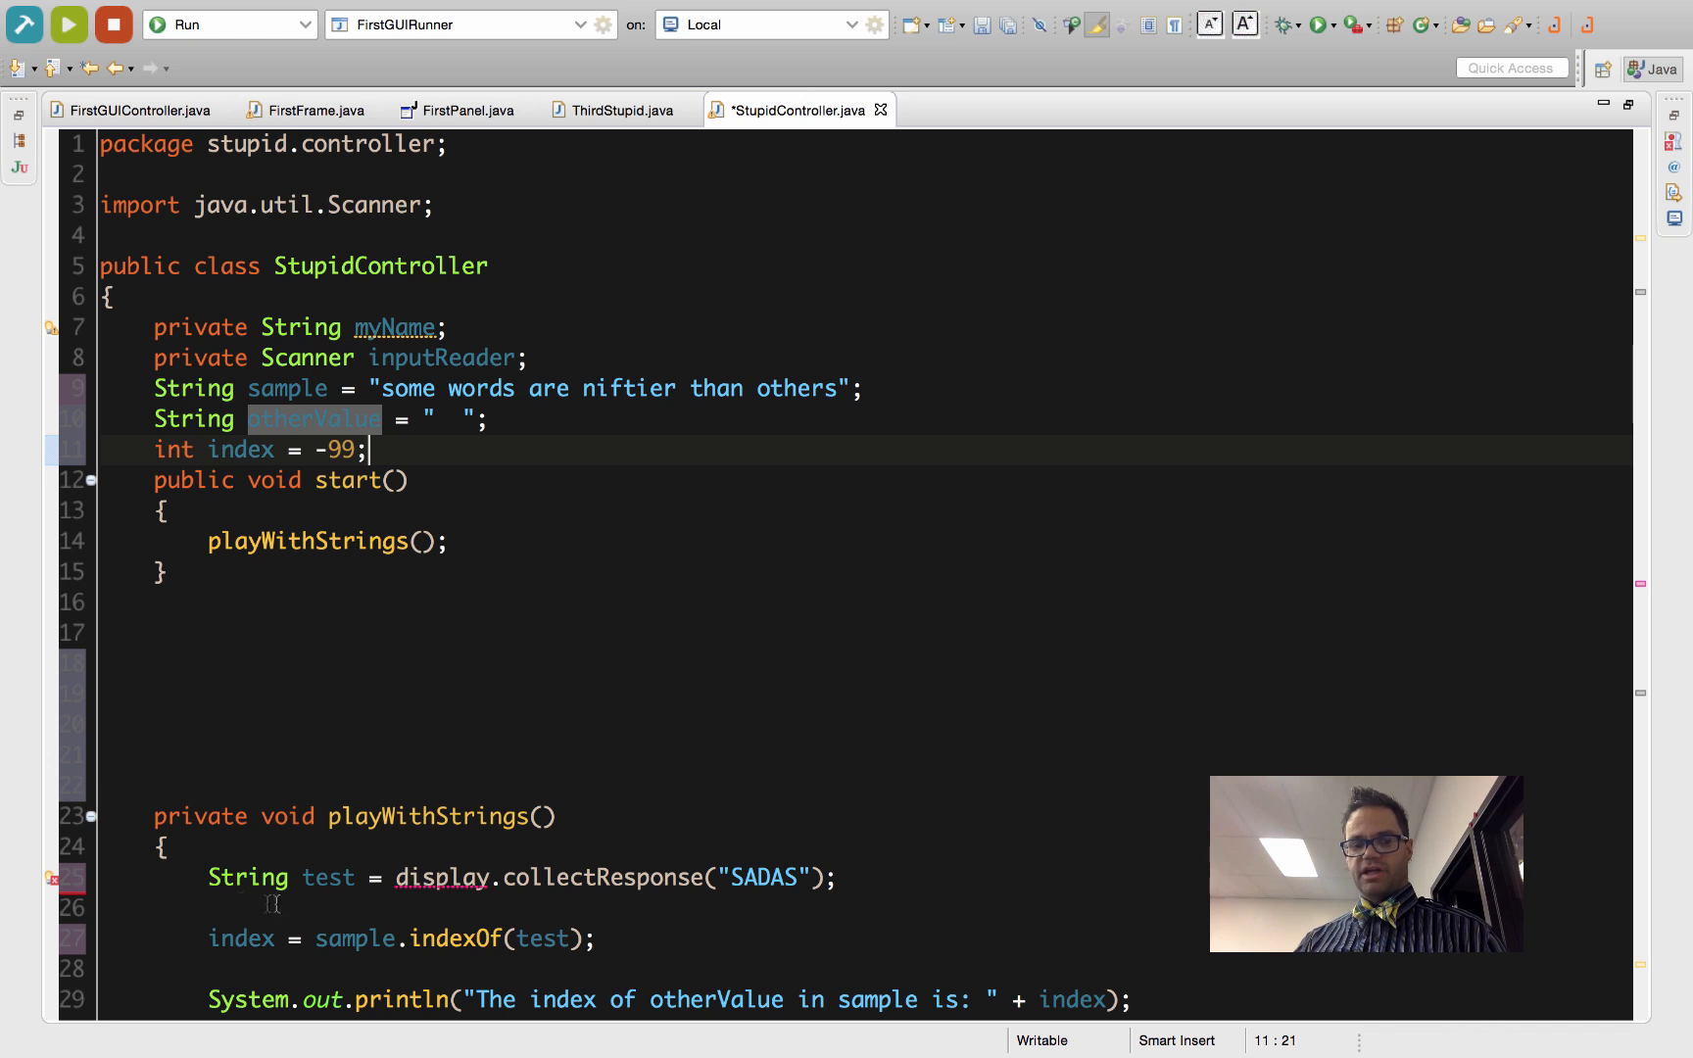
Delete the collectResponse line and search sample for otherSample instead of test
key("Backspace")
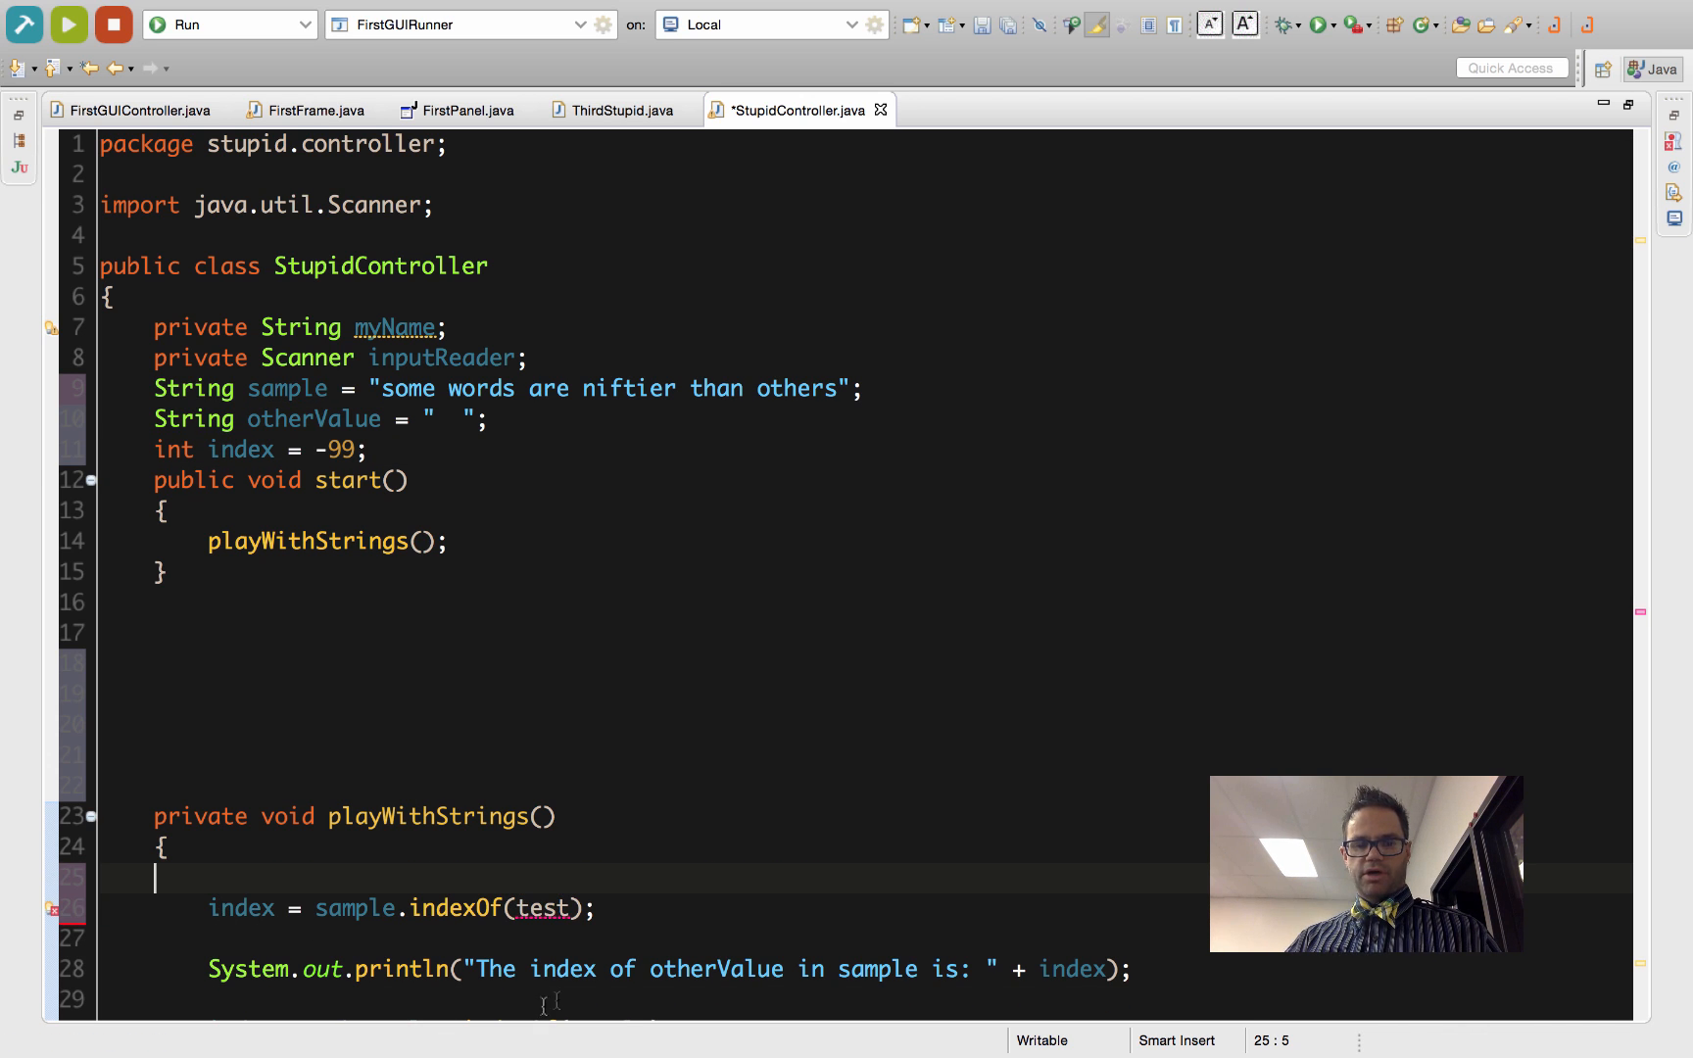
type("other")
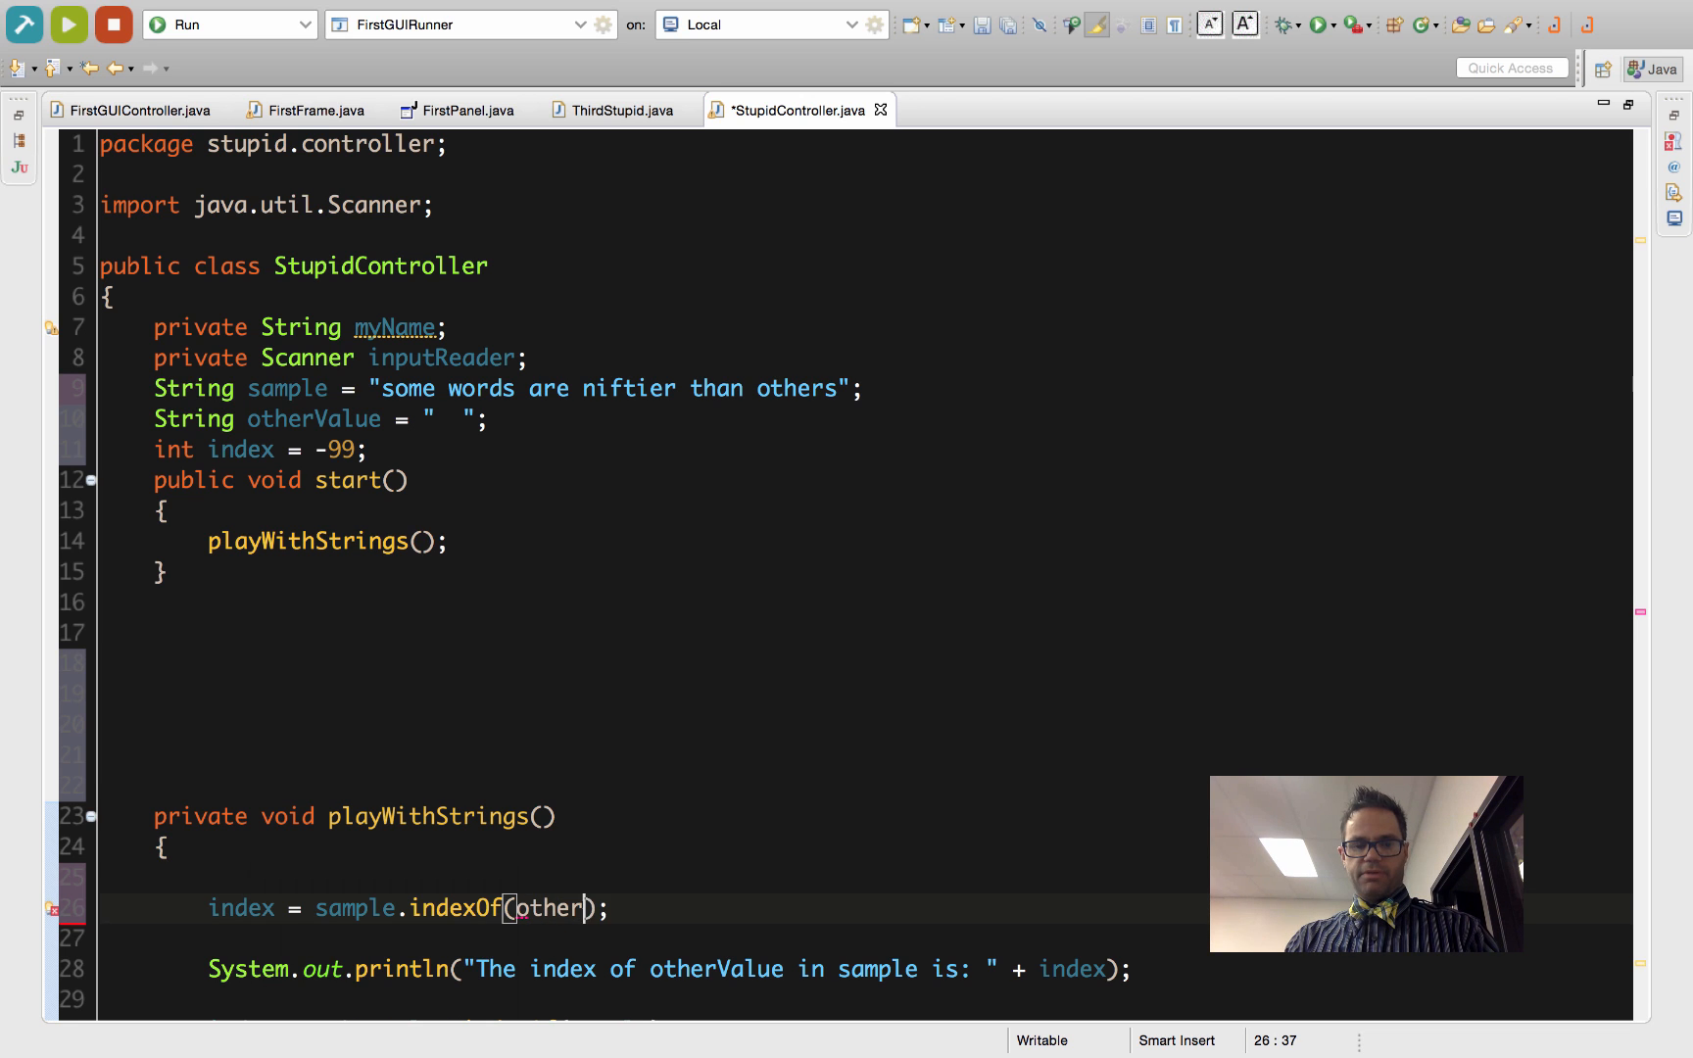
type("Sam")
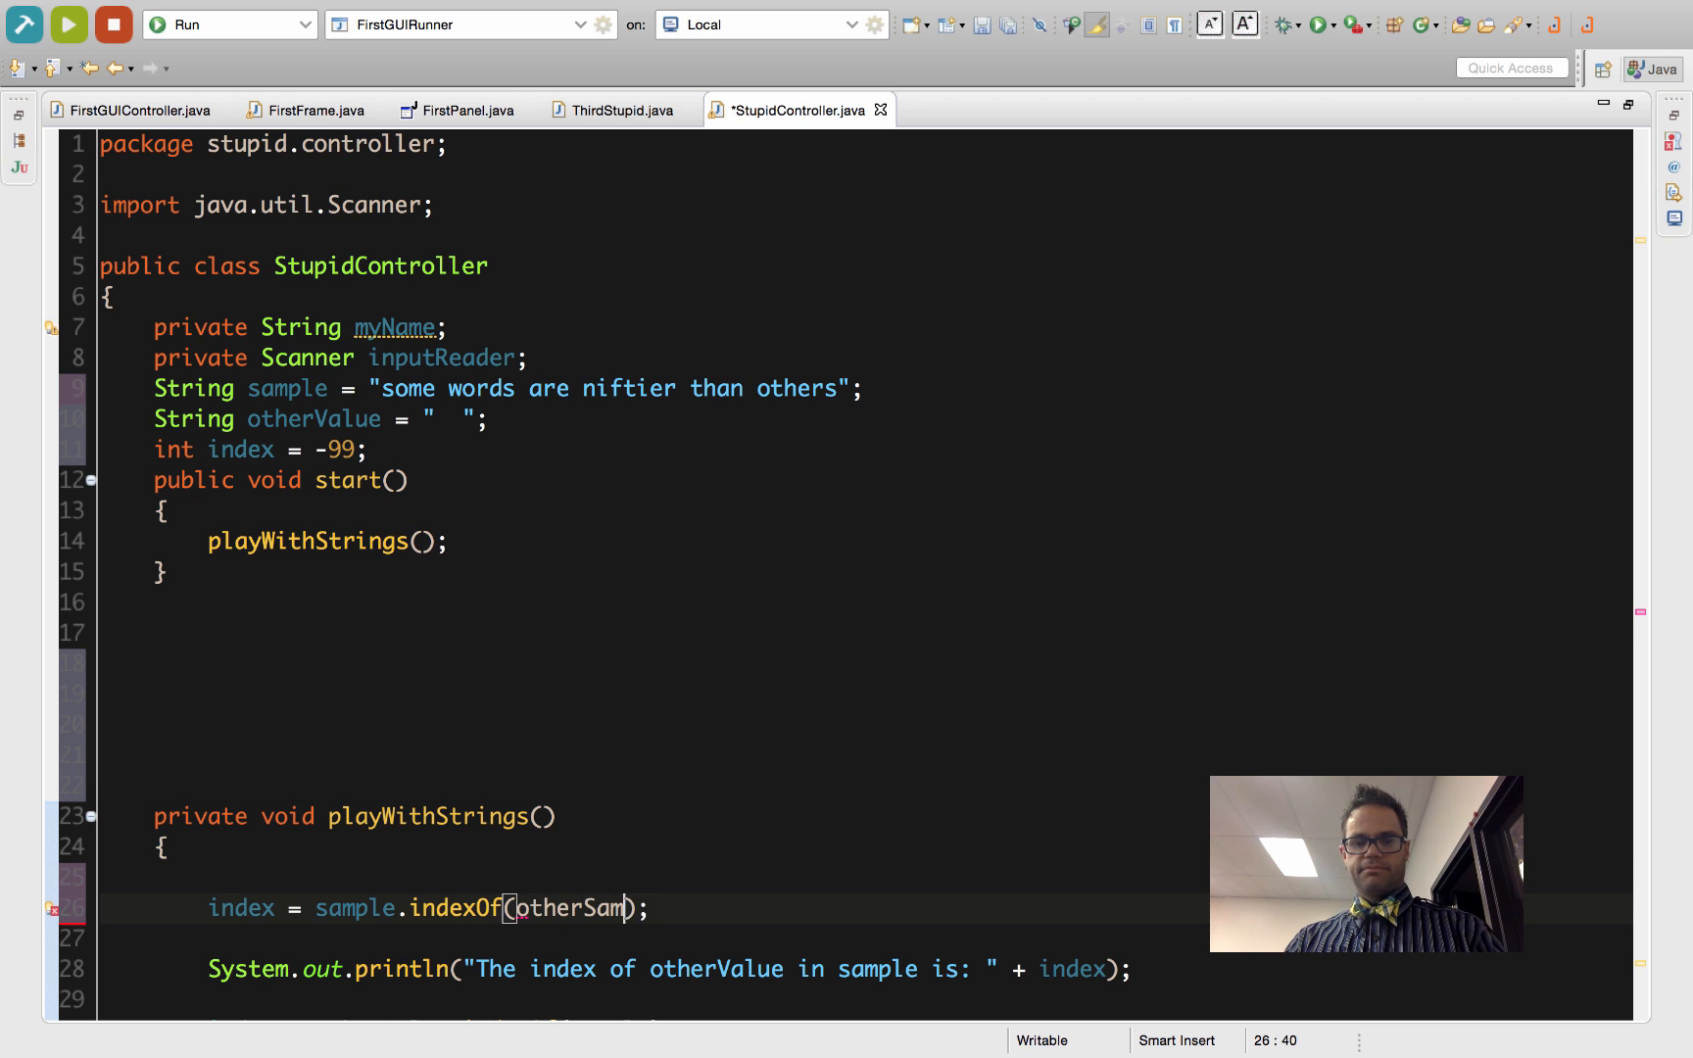
type("le")
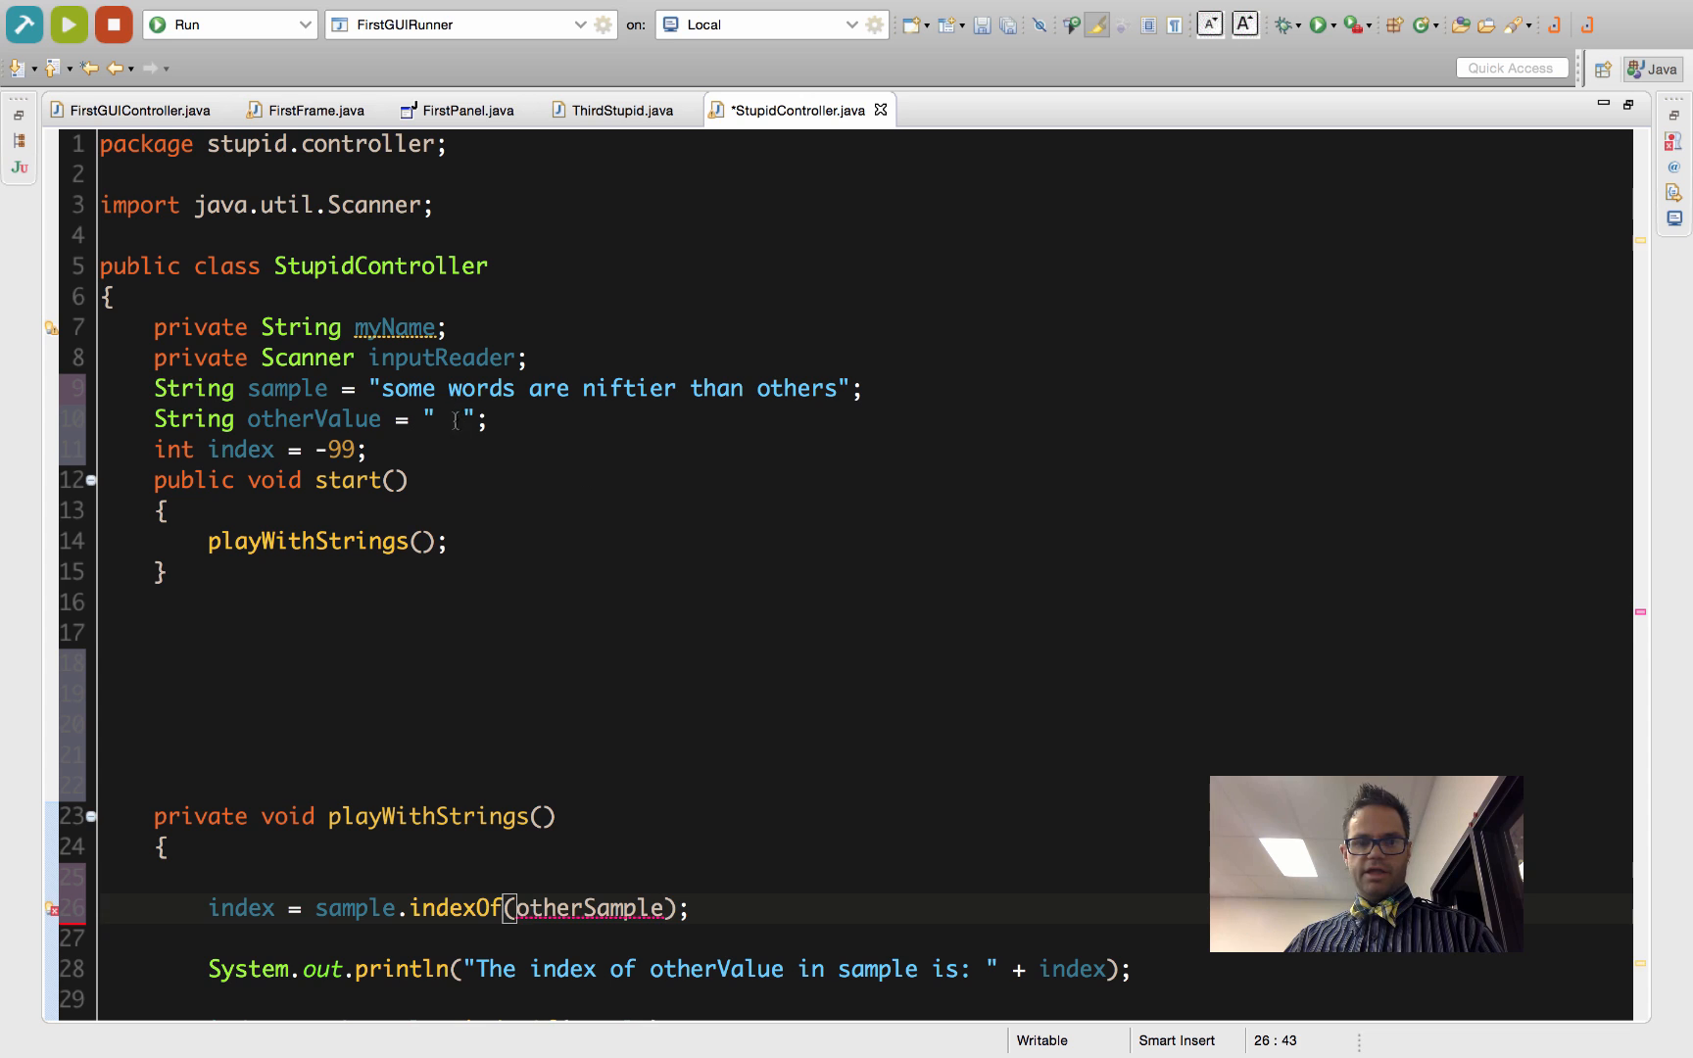
Set otherValue to "Words" and save StupidController.java
type("Wo")
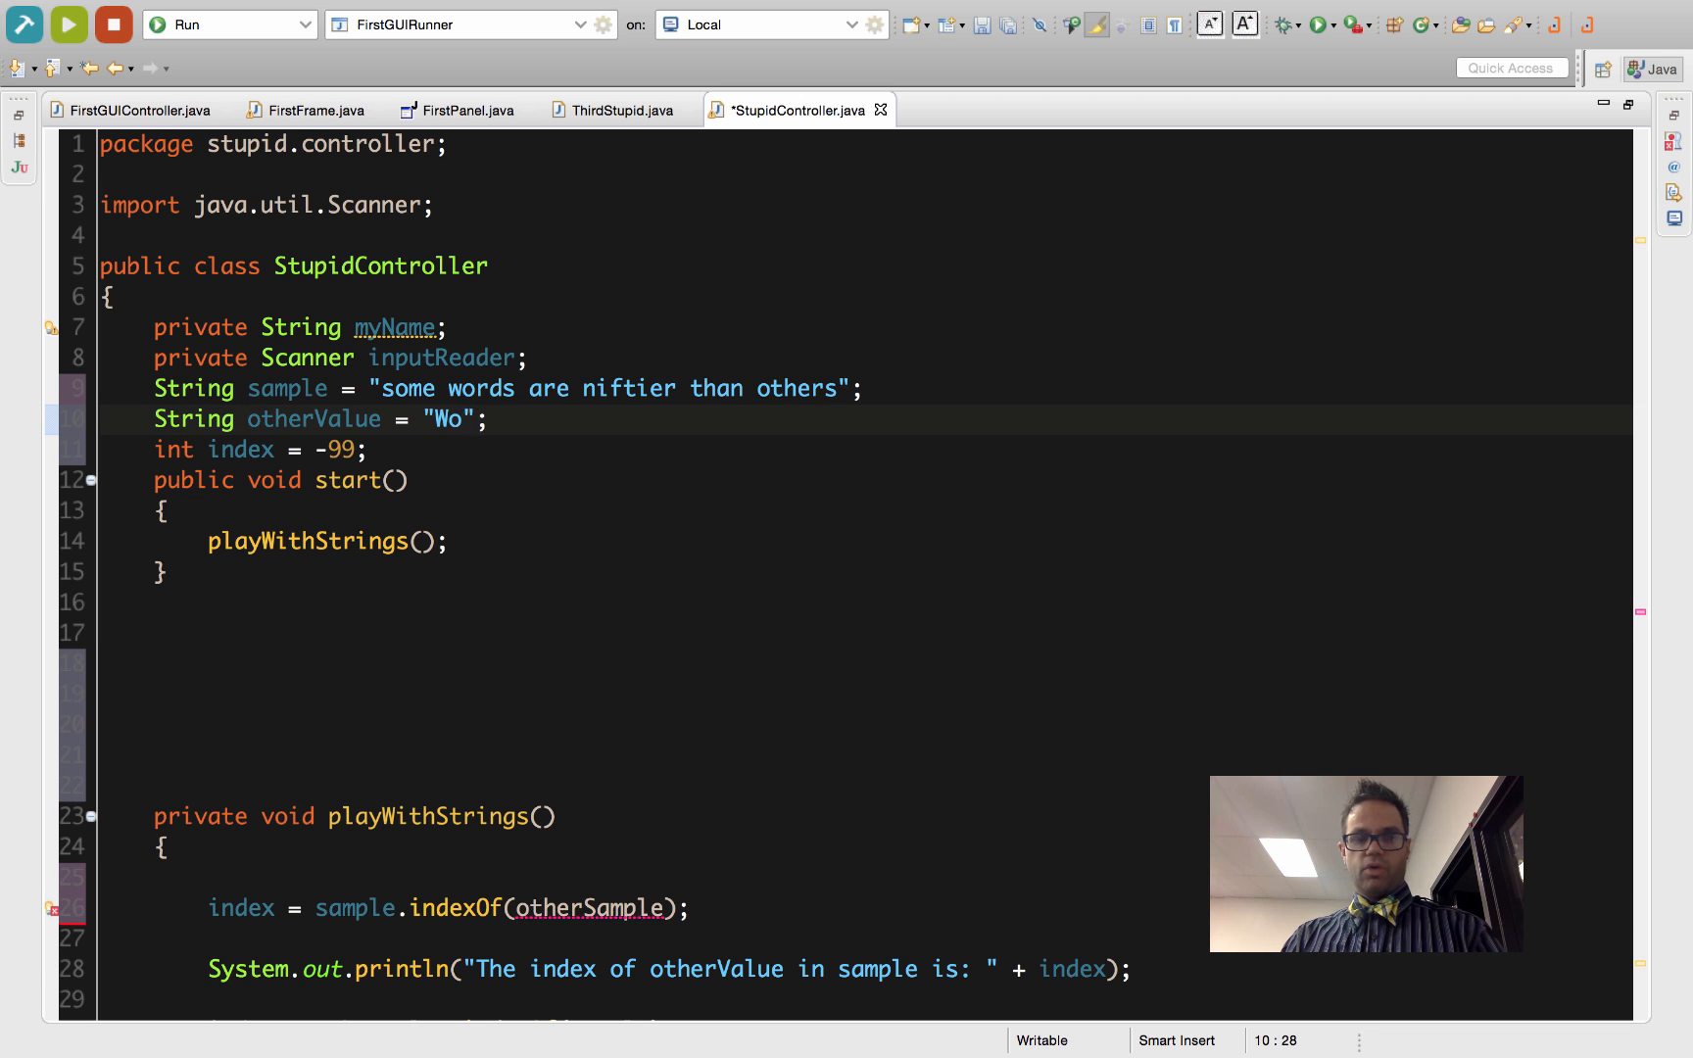
type("rds")
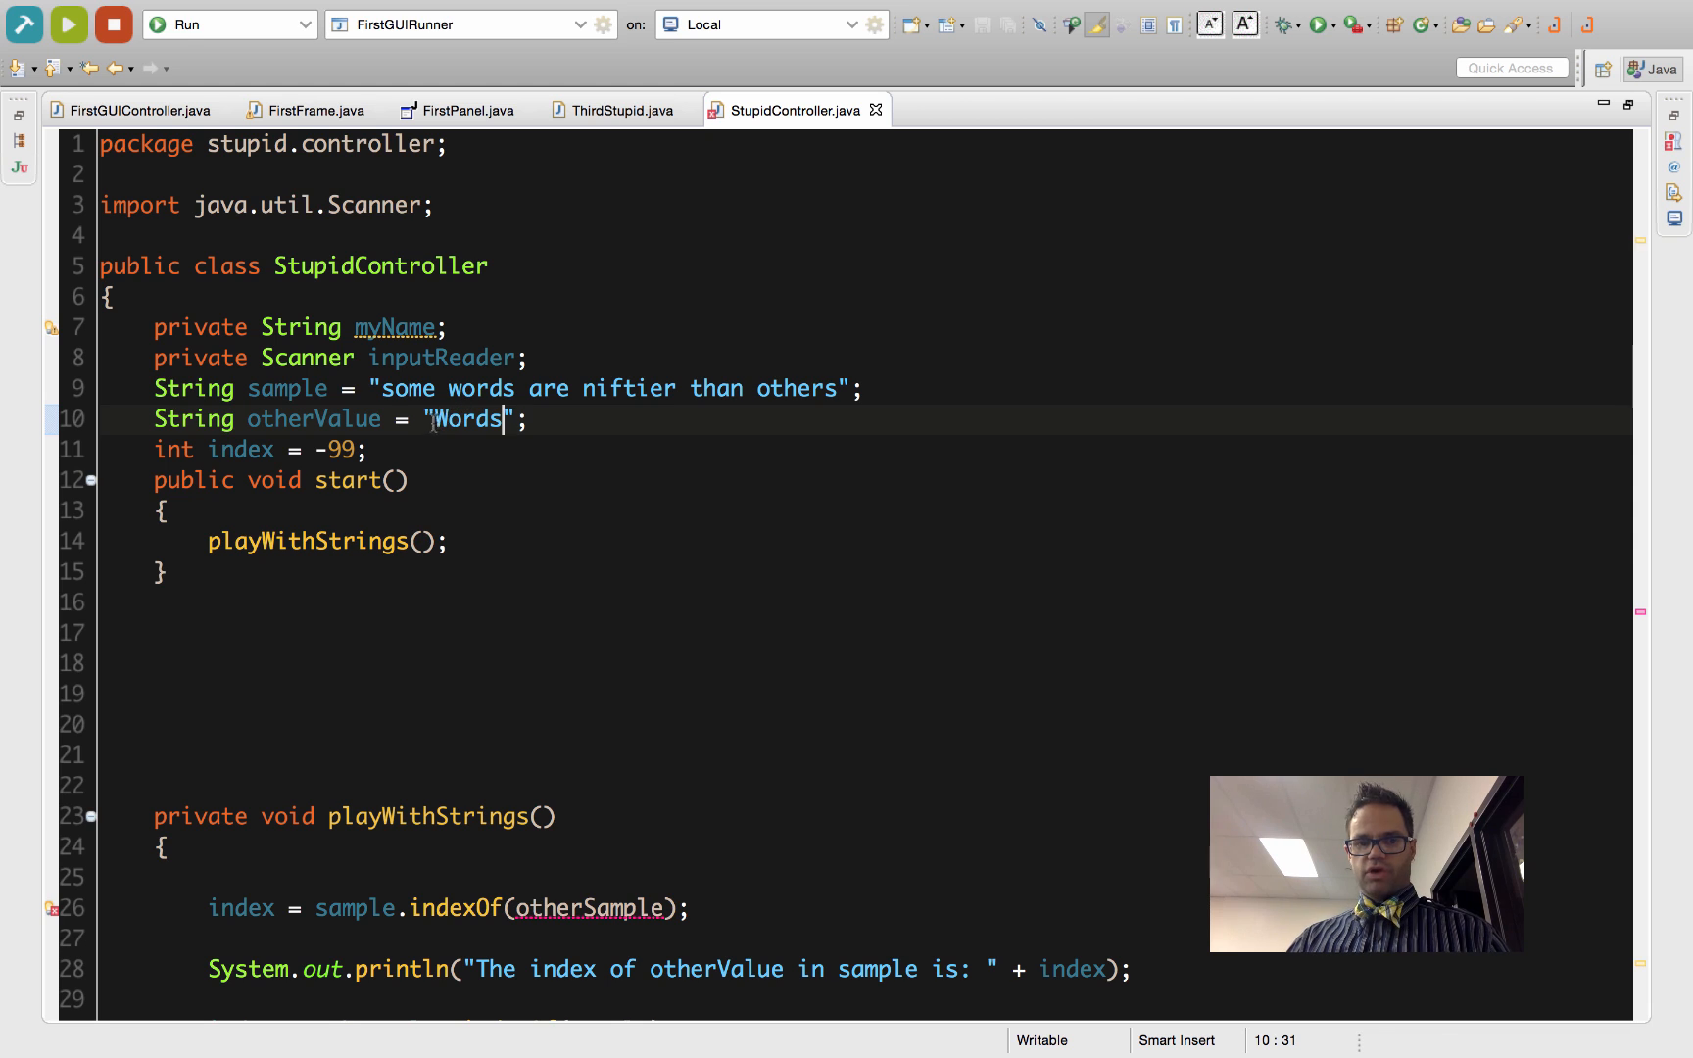
double_click(480, 388)
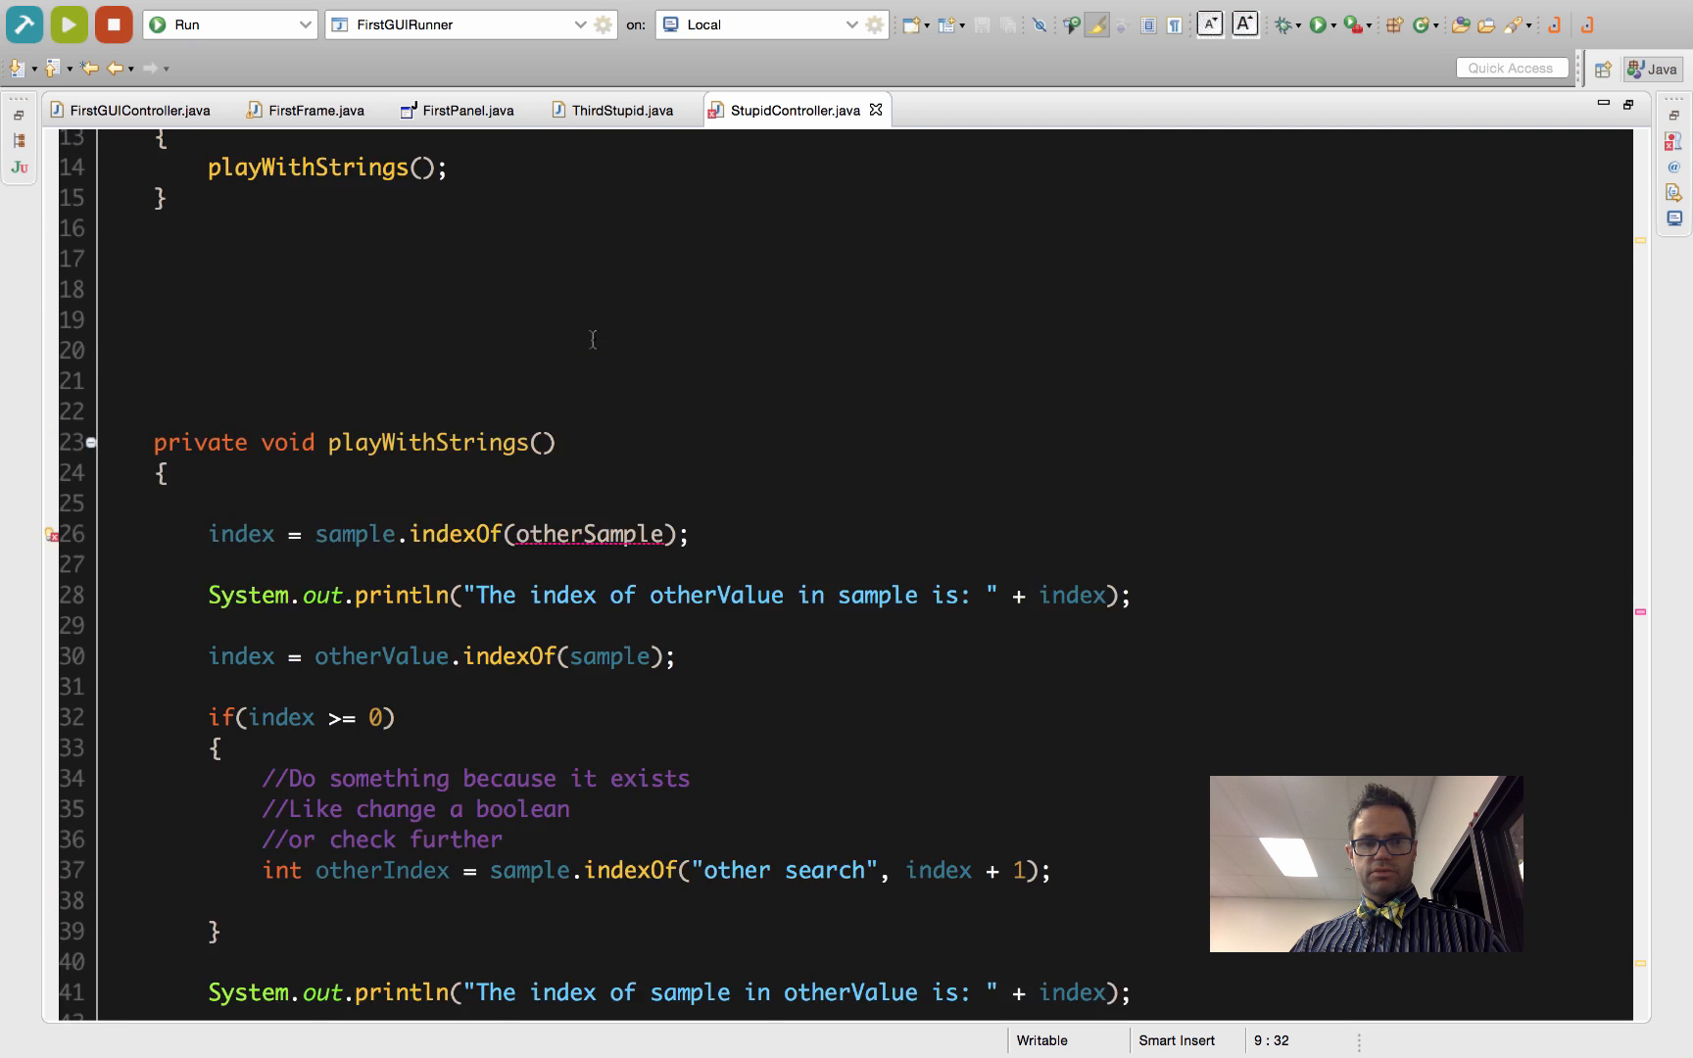
Scroll down to the console showing -1 for both indexes after restoring otherValue
scroll("down", 3)
type("Valu")
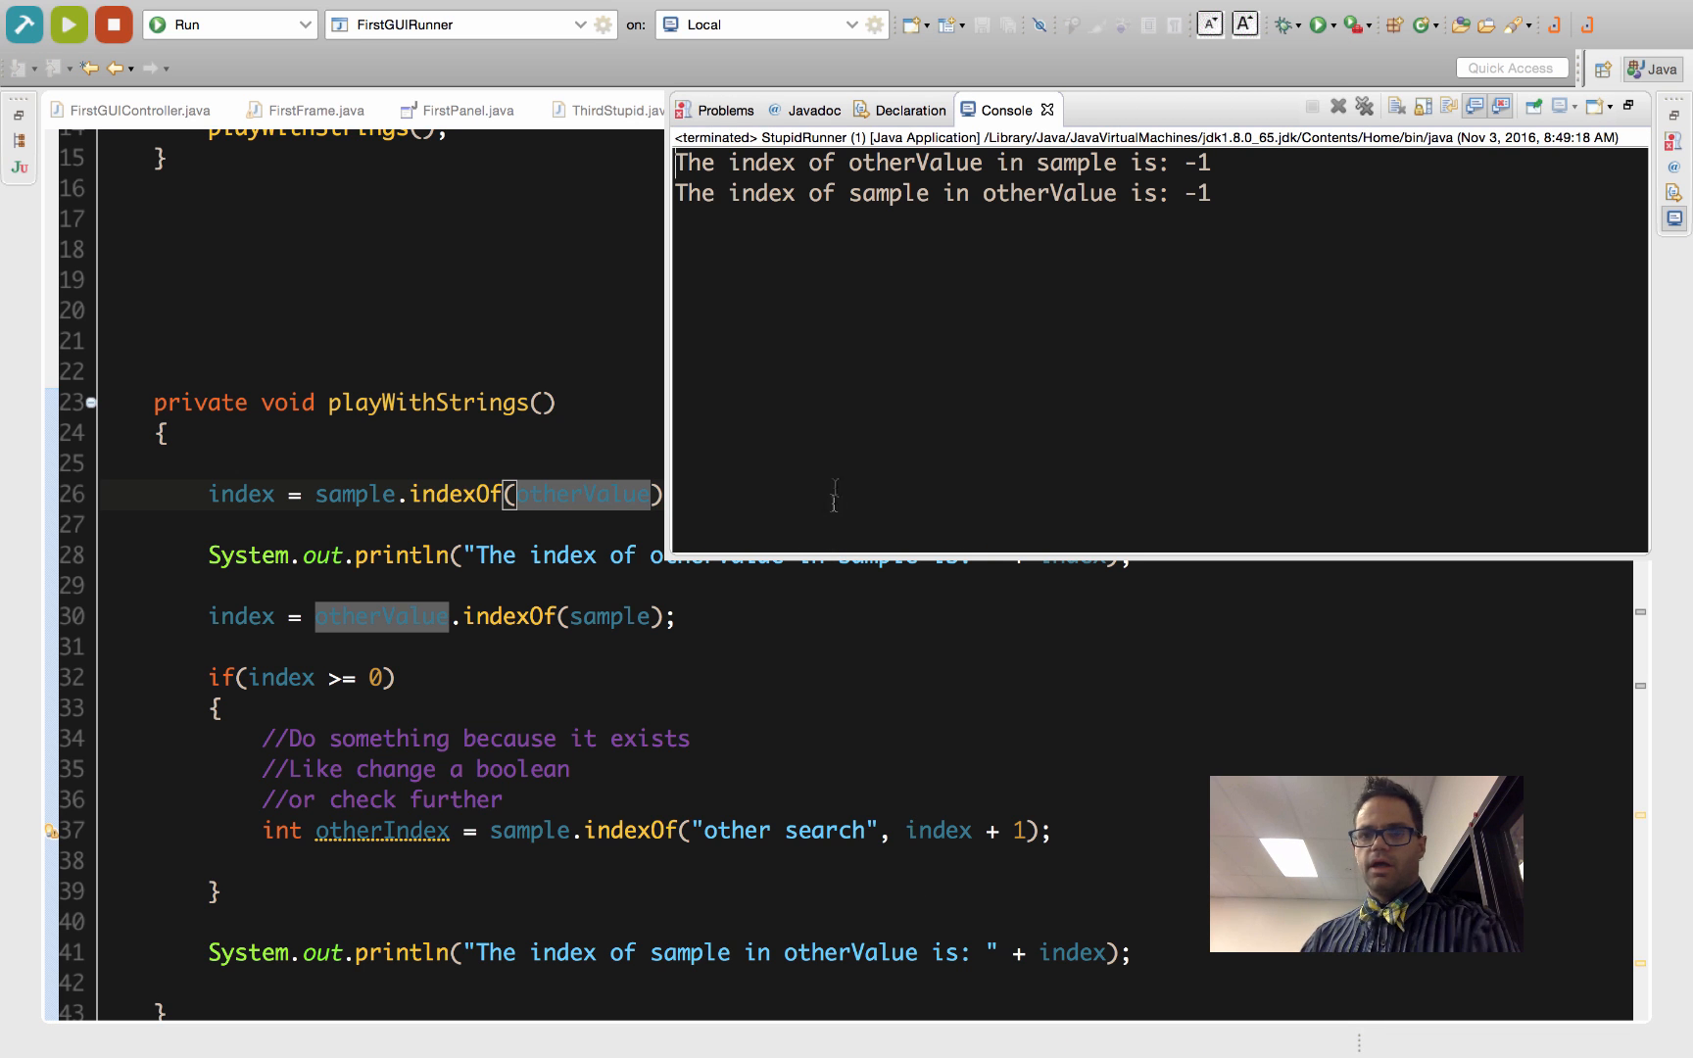
mouse_move(841, 461)
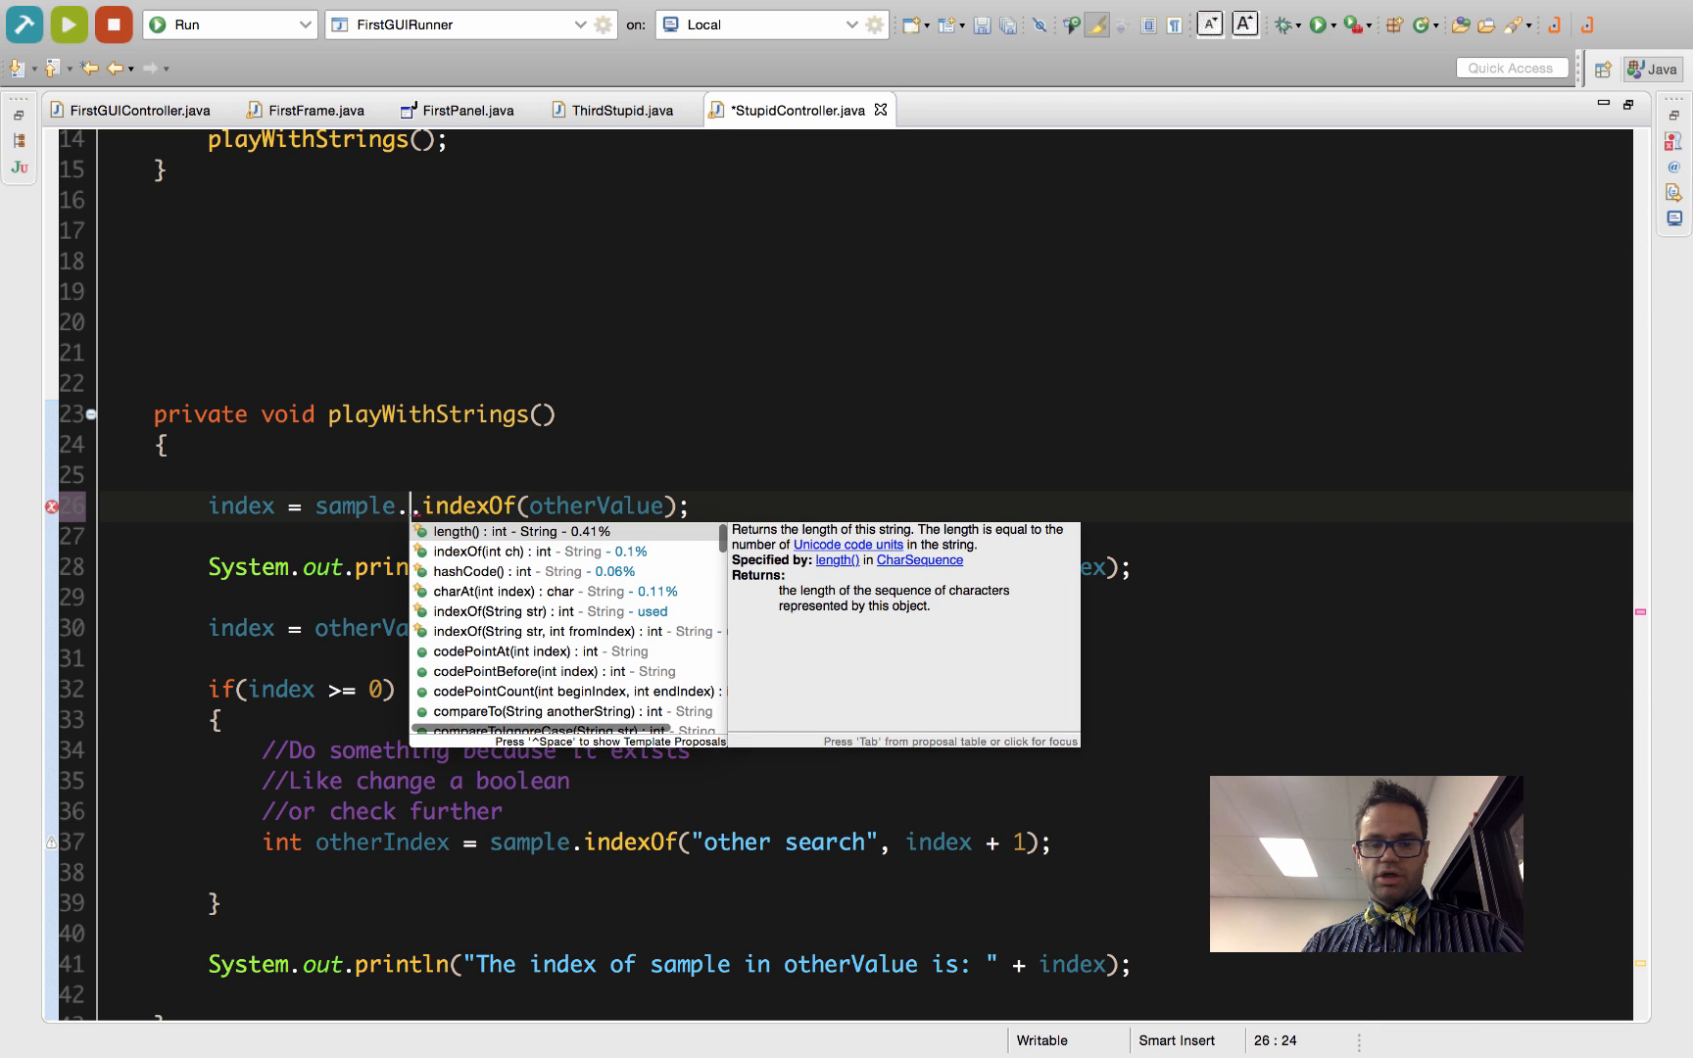
Append .toLowerCase() to sample and to otherValue in the line-26 indexOf search via content assist
type("toLowerCase(")
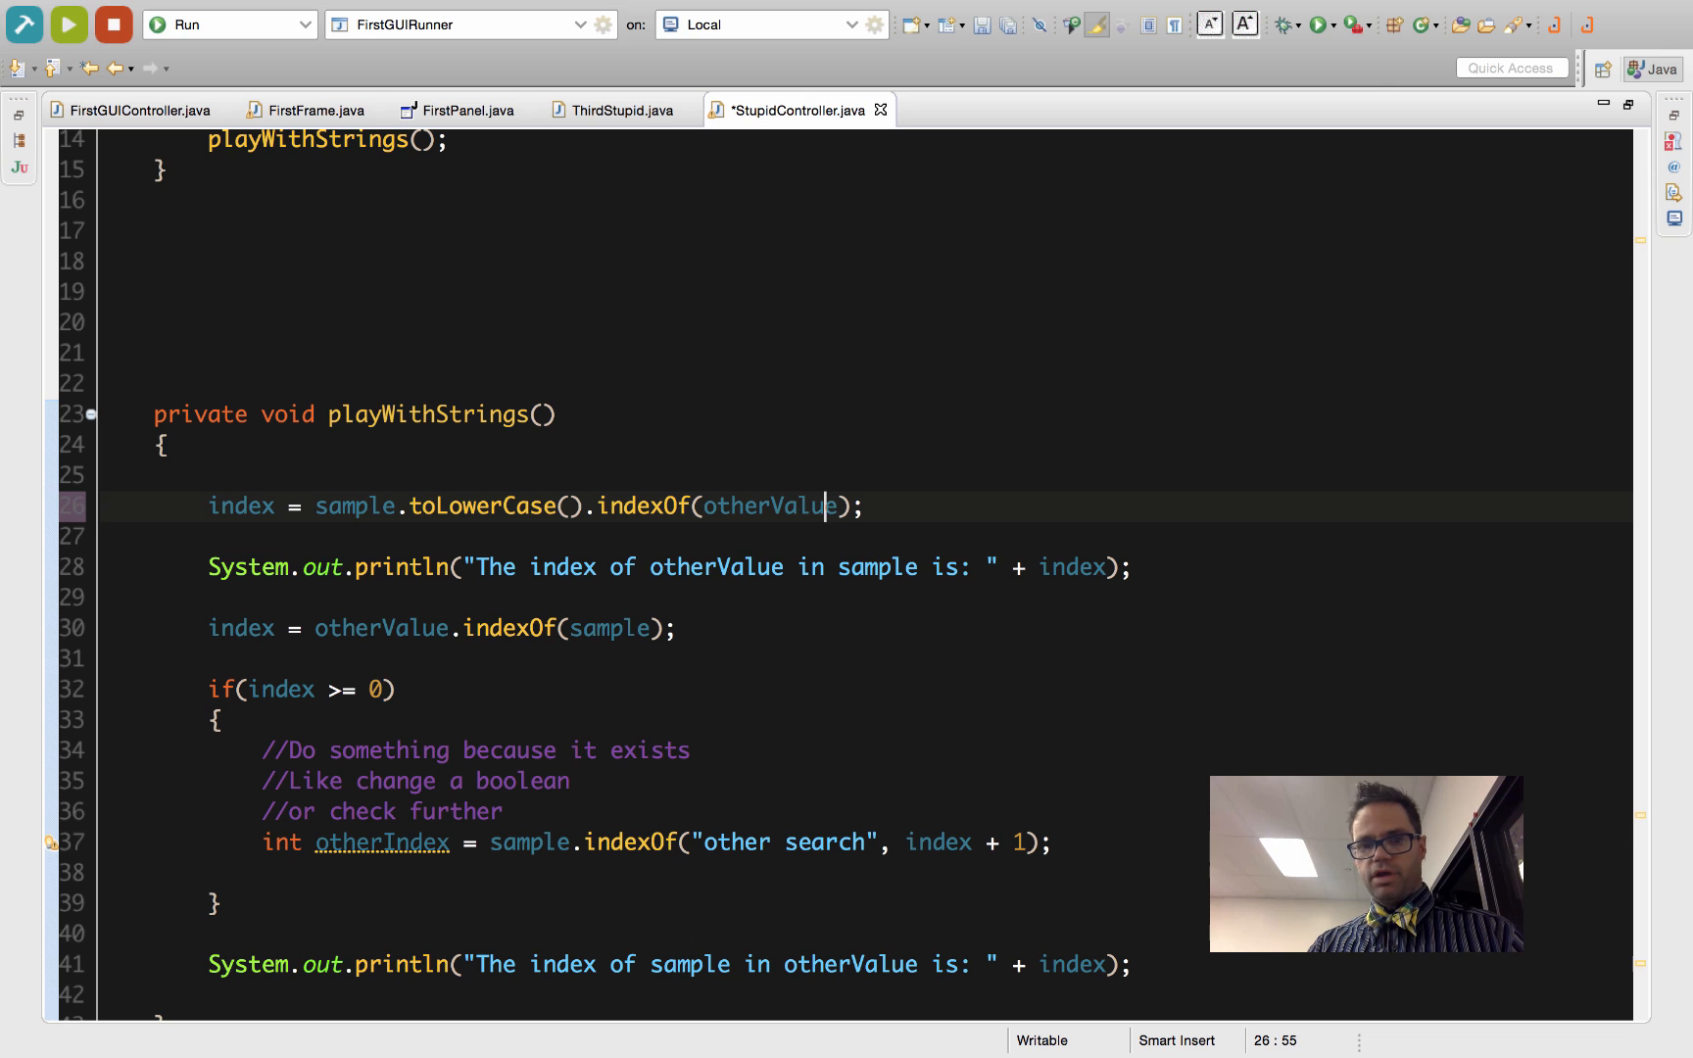
type(".toLowerCase(")
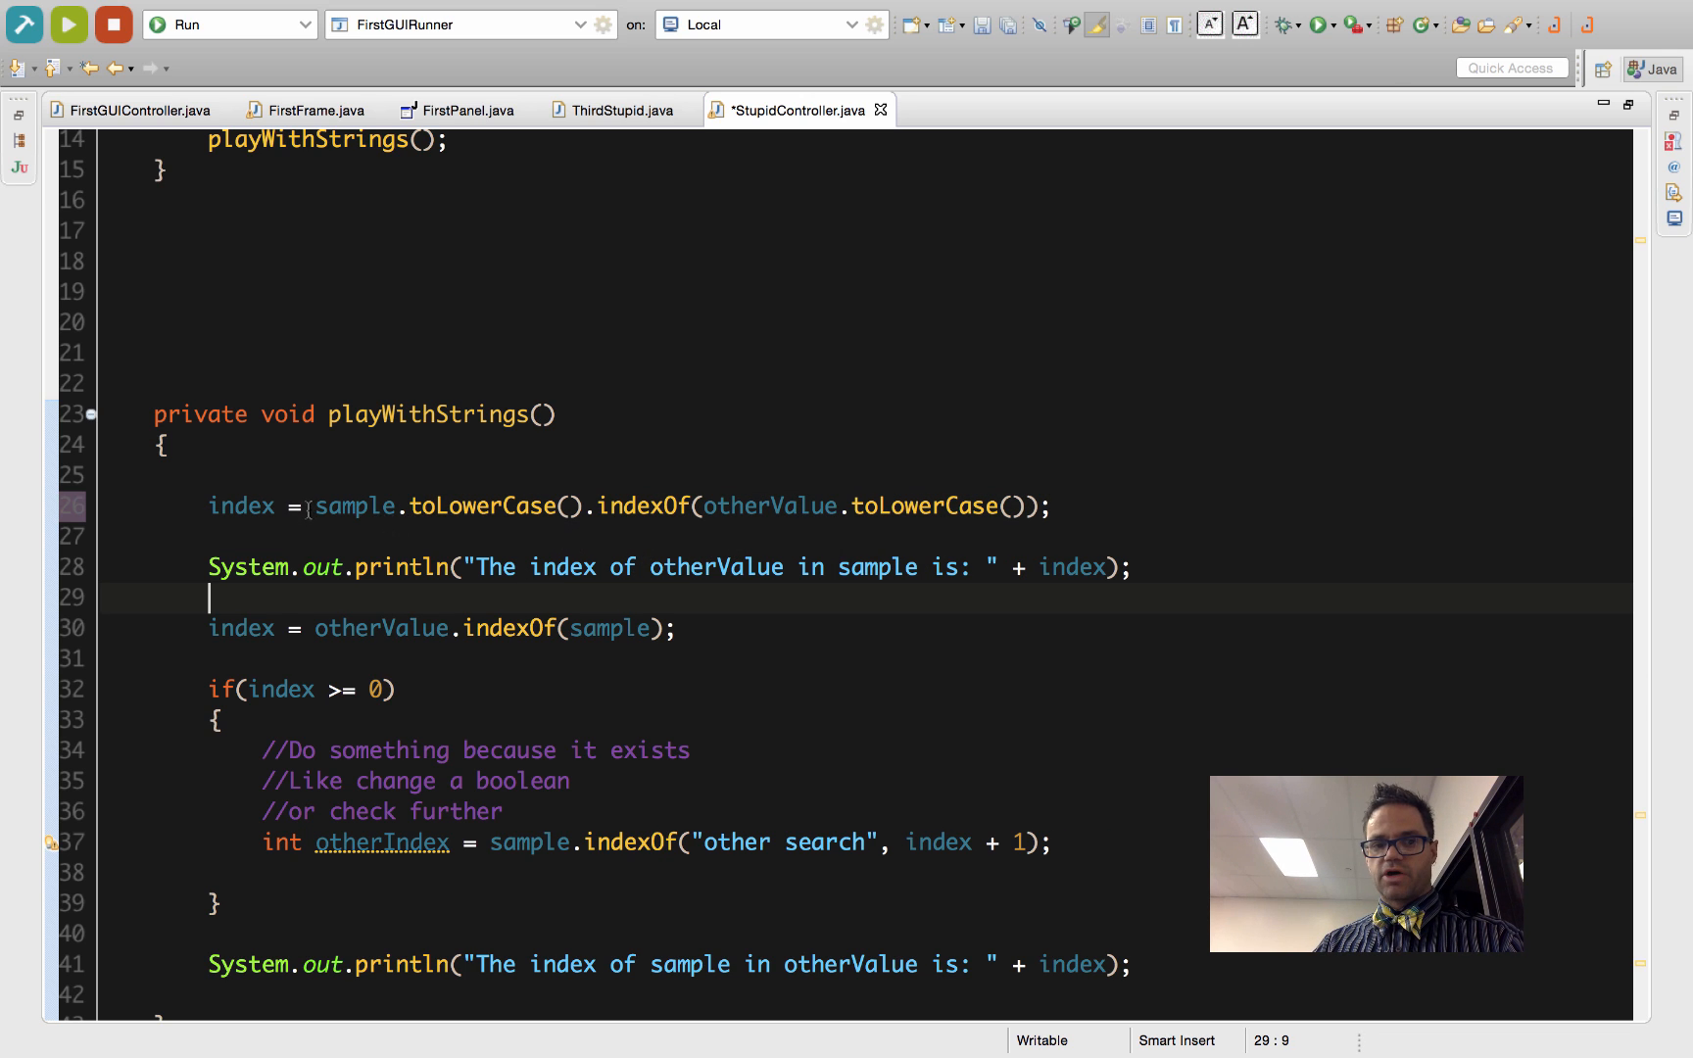
left_click_drag(313, 505, 584, 506)
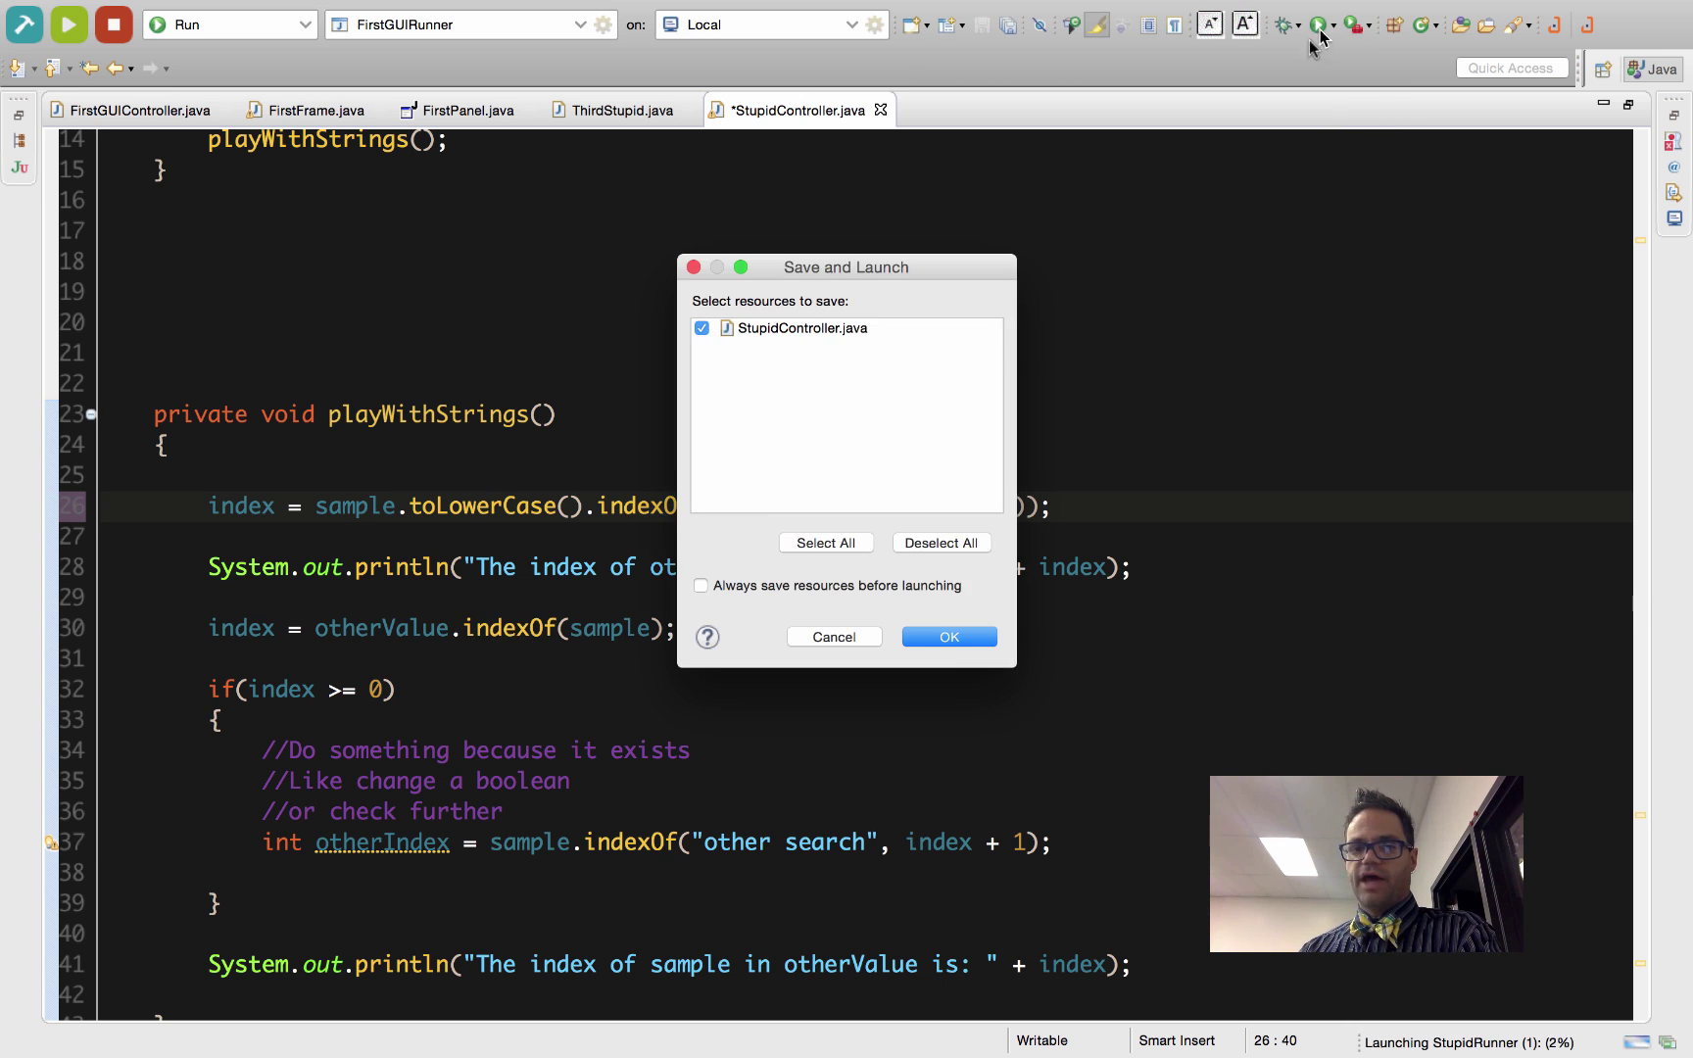
Confirm Save and Launch to run the case-insensitive StupidController, then place the cursor on toLowerCase
left_click(948, 637)
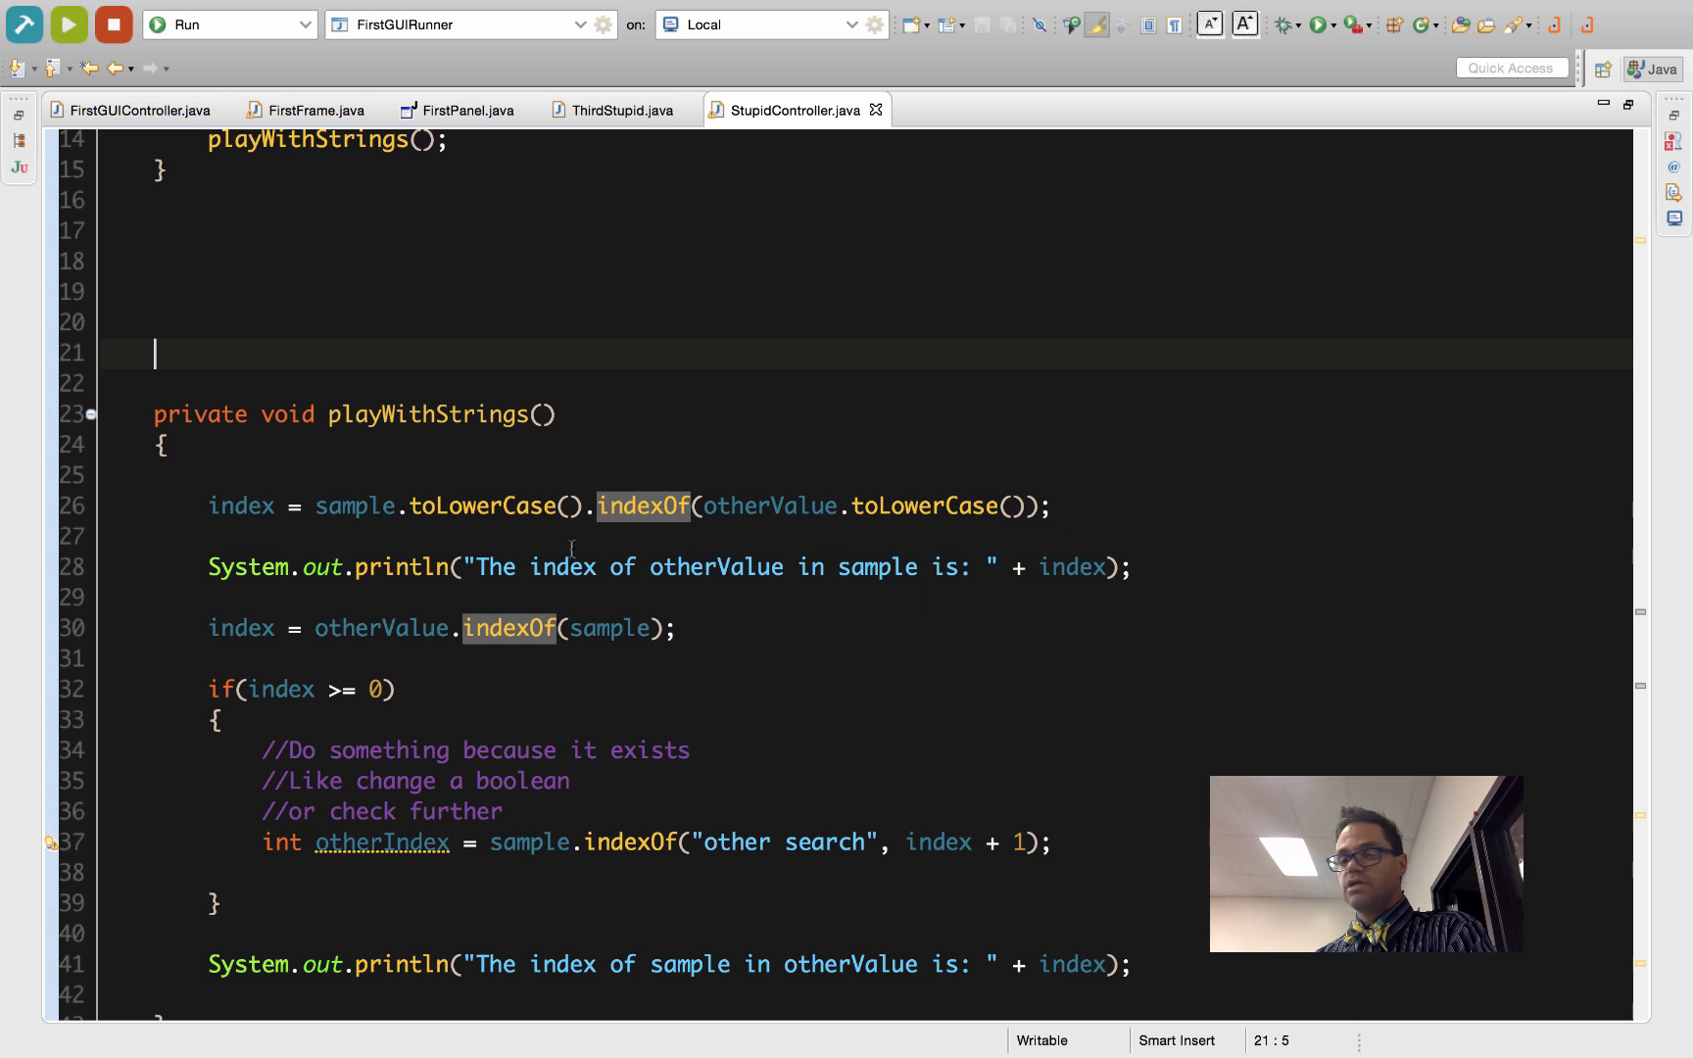
left_click(957, 505)
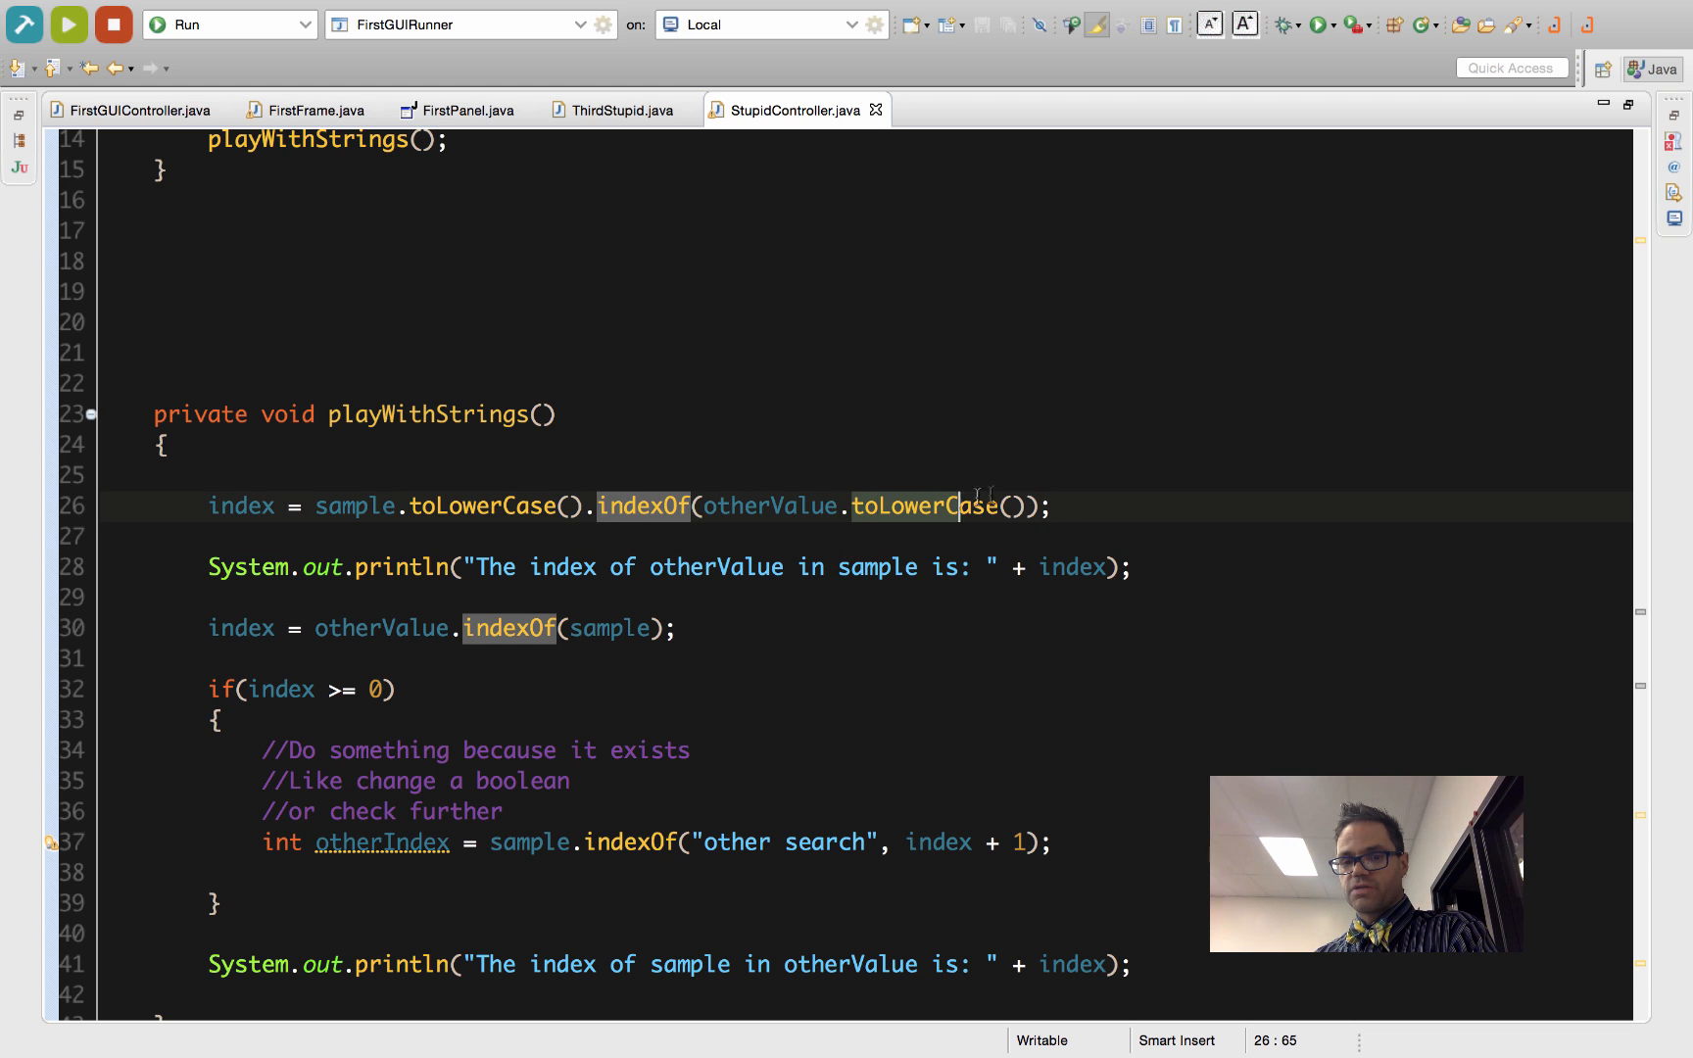